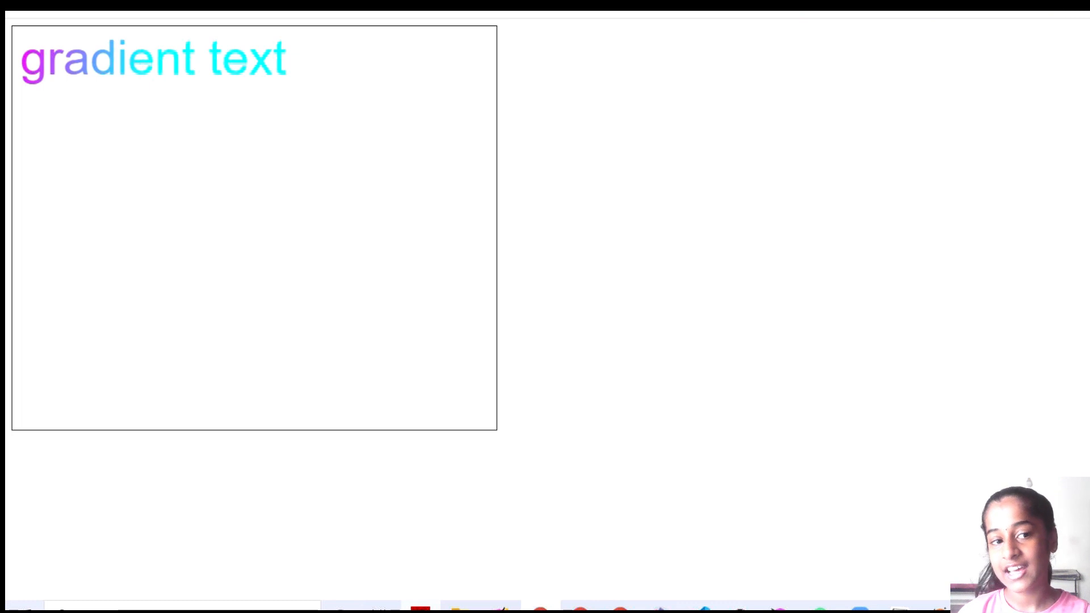
Dismiss a canvas image menu, then create a new file named Demo01.html in practise files
{"action": "right_click", "coordinate": [80, 77]}
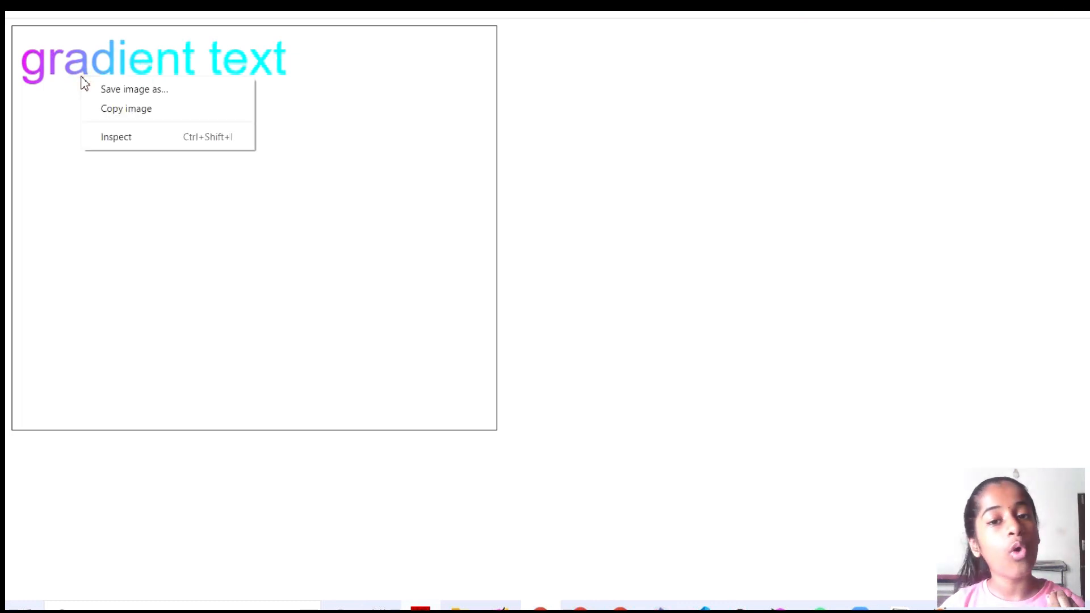
{"action": "left_click", "coordinate": [74, 63]}
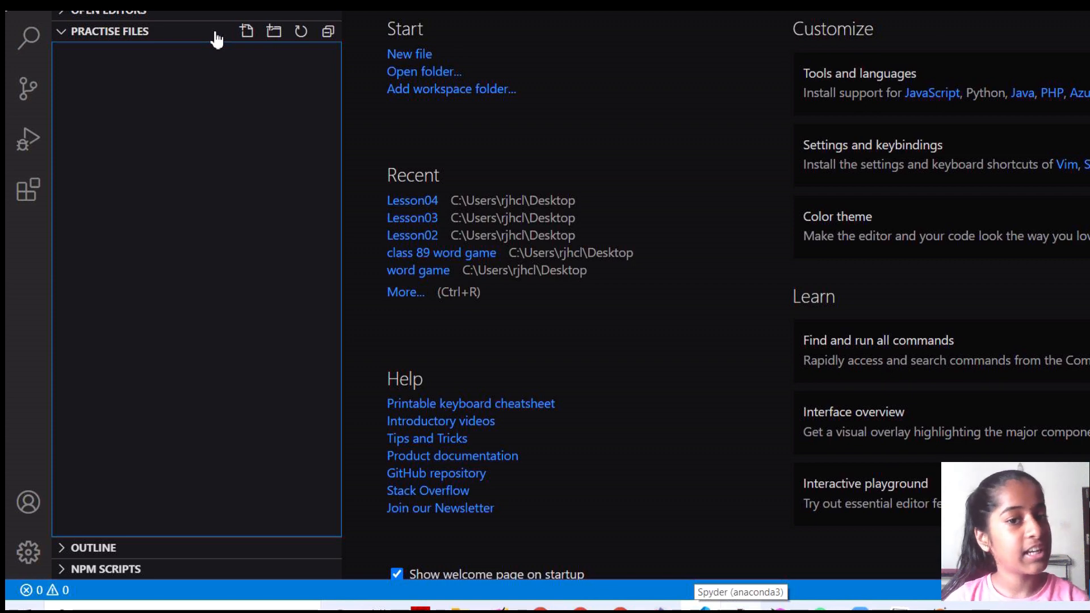
{"action": "left_click", "coordinate": [246, 31]}
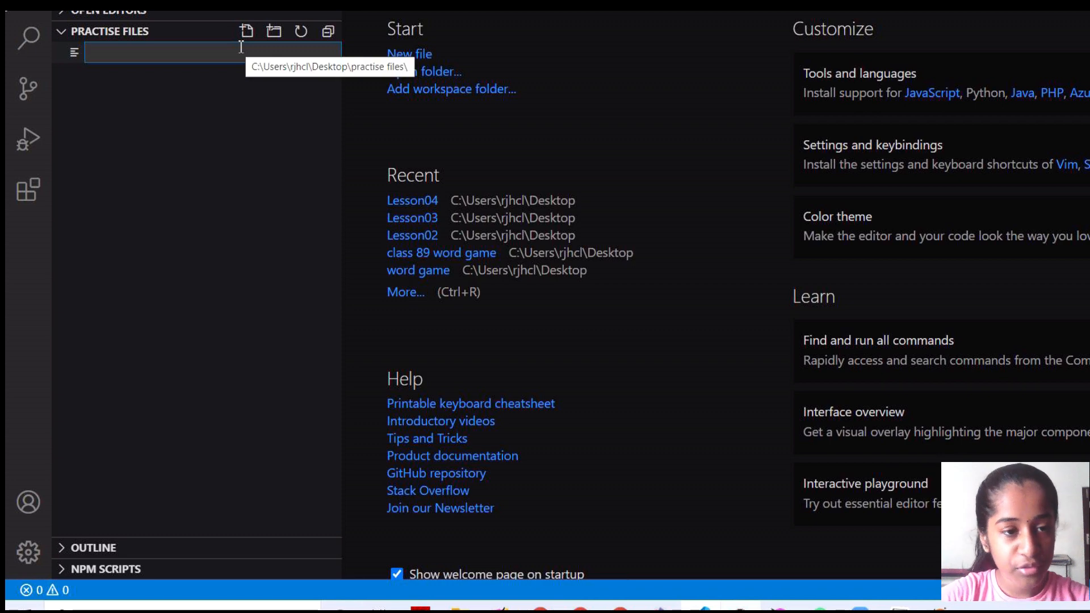
{"action": "type", "text": "Demo"}
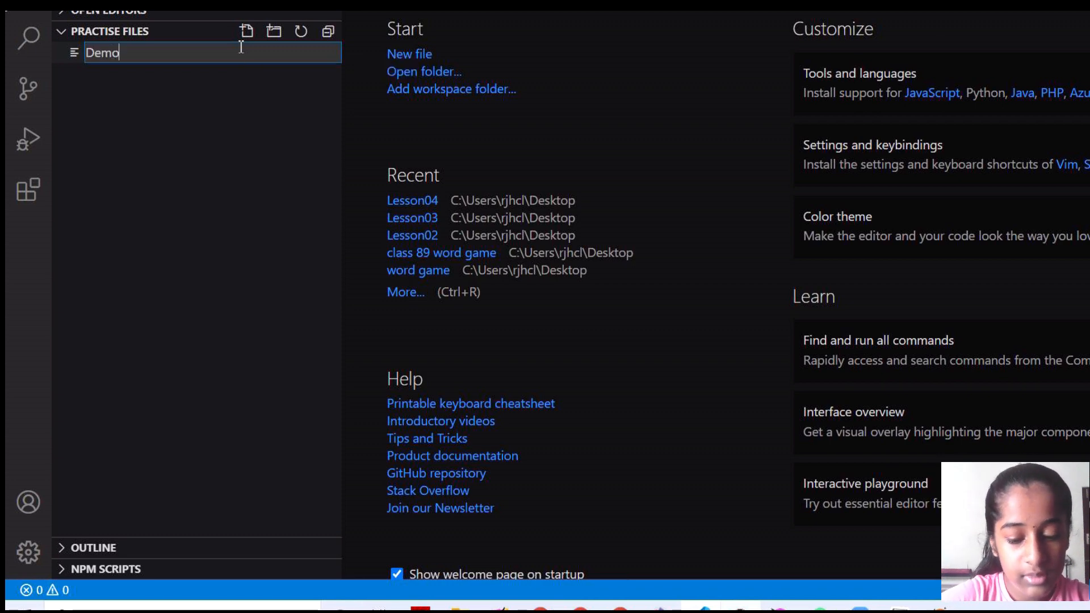
{"action": "type", "text": "01"}
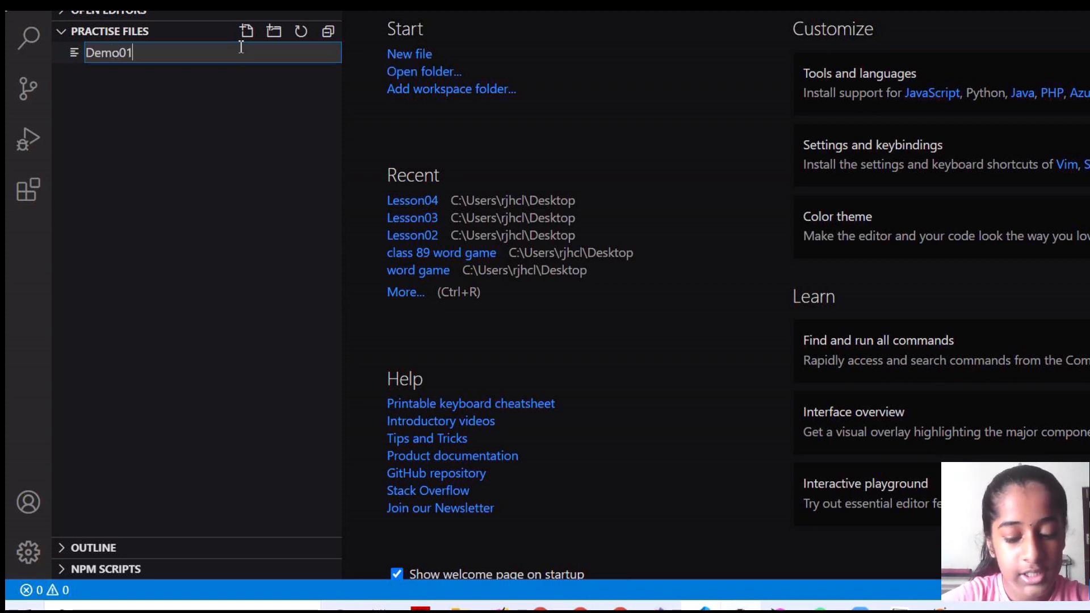
{"action": "key", "text": "Enter"}
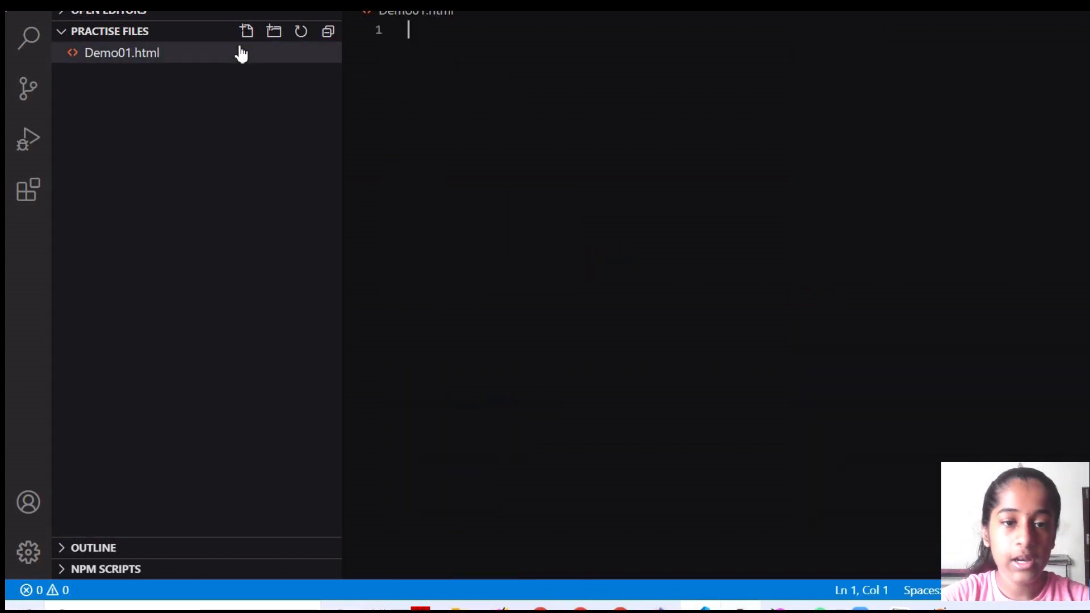
Type html and head tags containing the title 'The gradient project'
{"action": "type", "text": "<html>"}
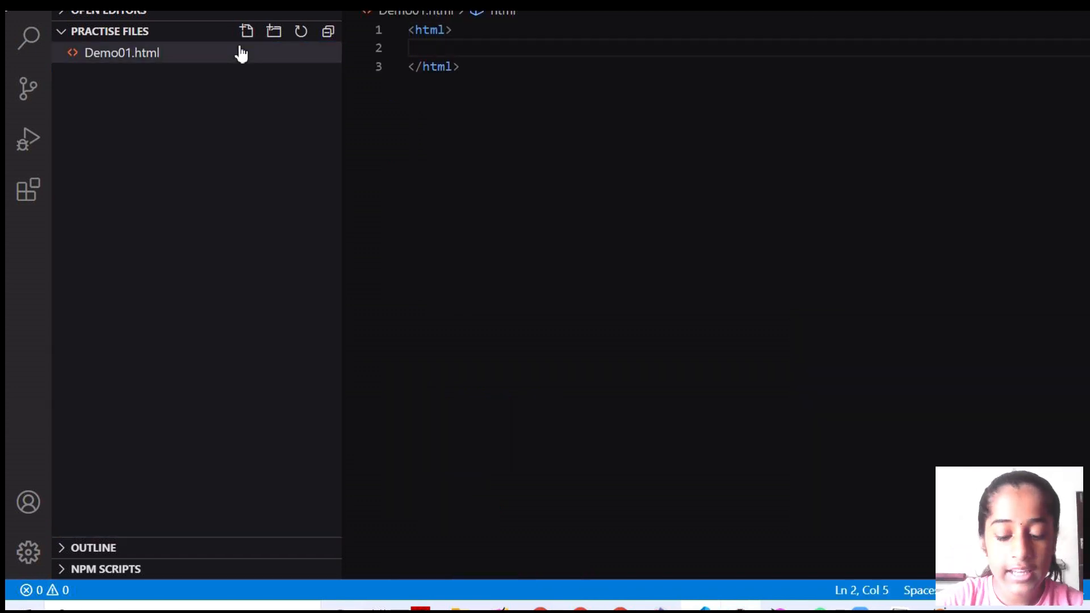
{"action": "type", "text": "<head>"}
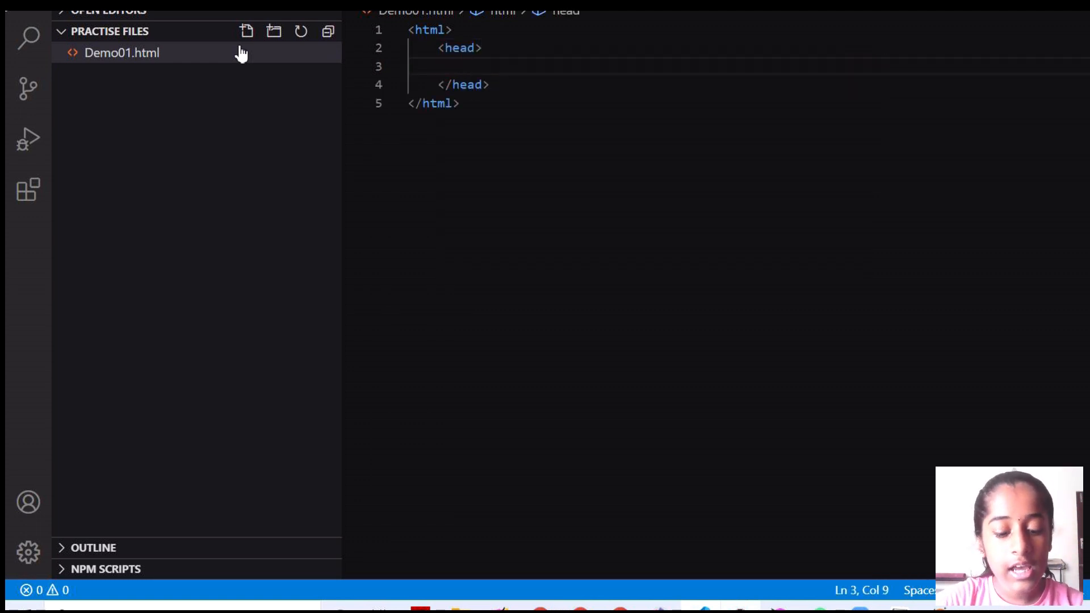
{"action": "type", "text": "<title"}
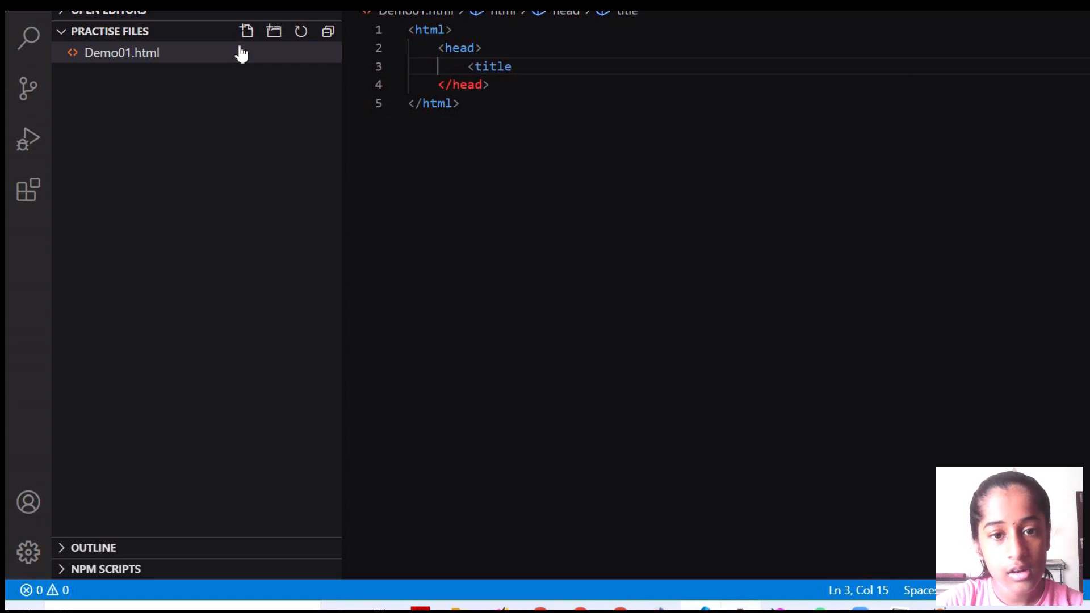
{"action": "type", "text": ">THe"}
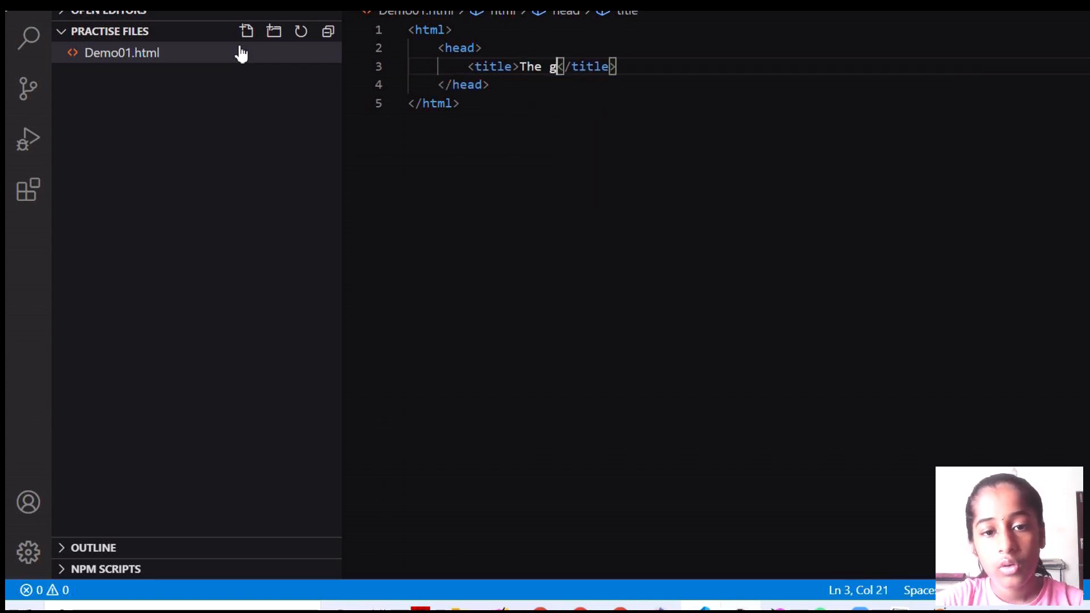
{"action": "type", "text": "radient proje"}
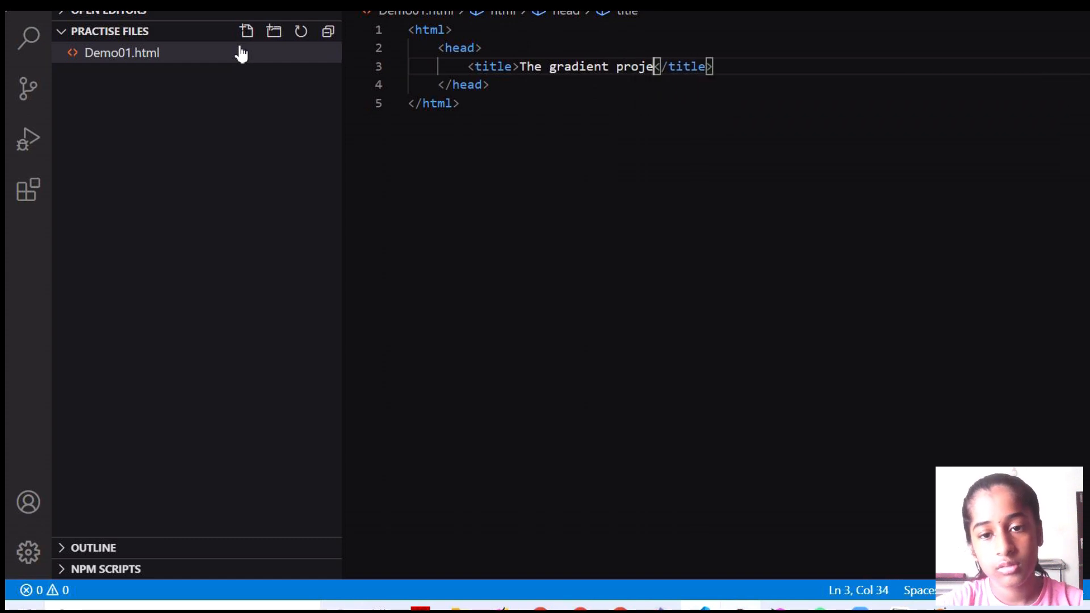
{"action": "type", "text": "ct"}
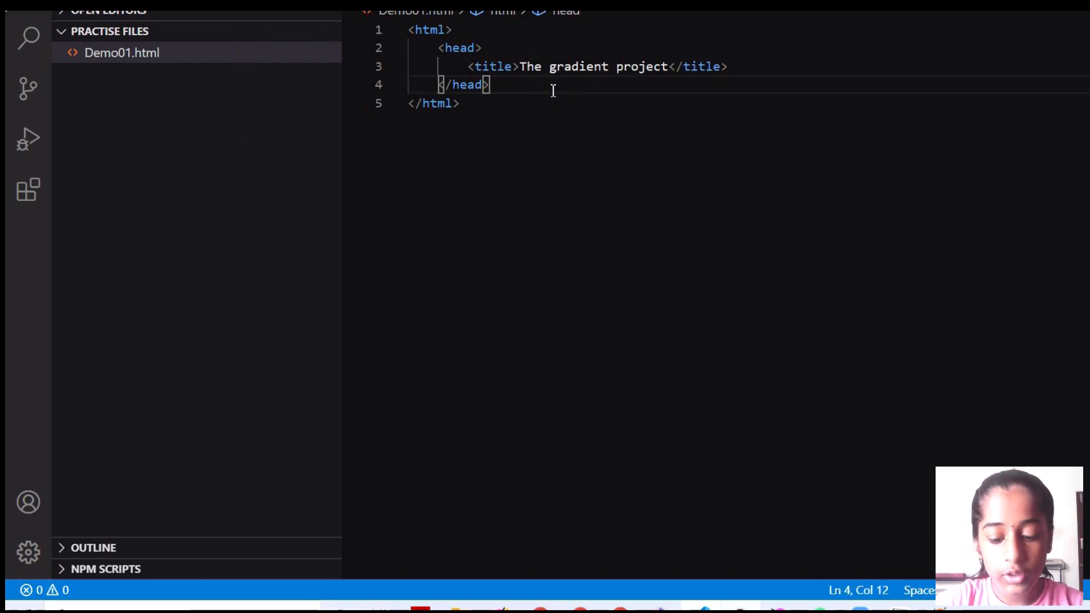
Add a body with a canvas of height 500, width 600 and style 'border: 1px solid'
{"action": "type", "text": "<body>"}
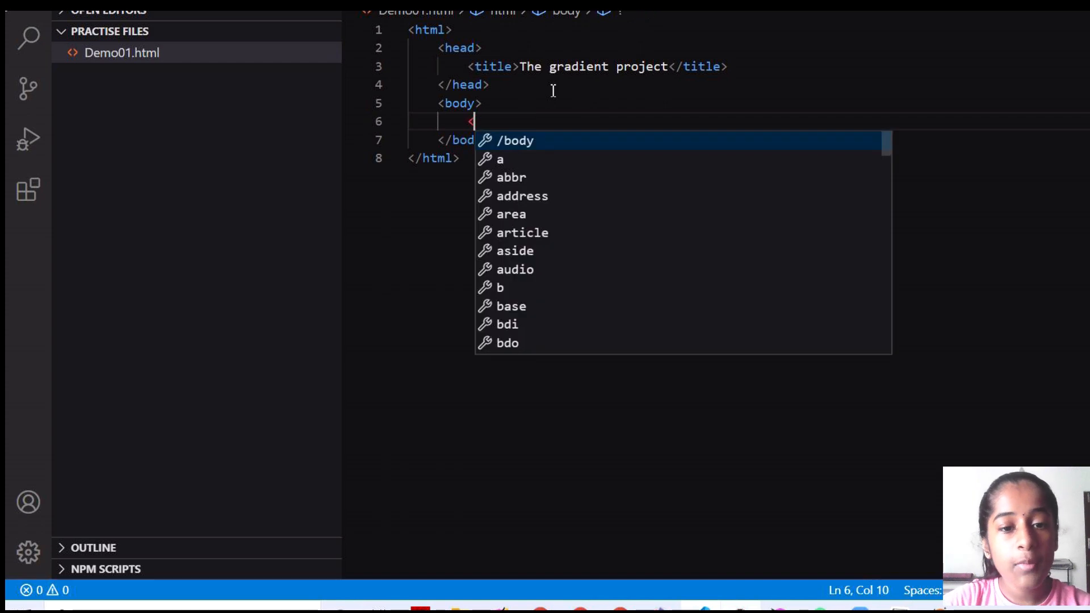
{"action": "type", "text": "canvas"}
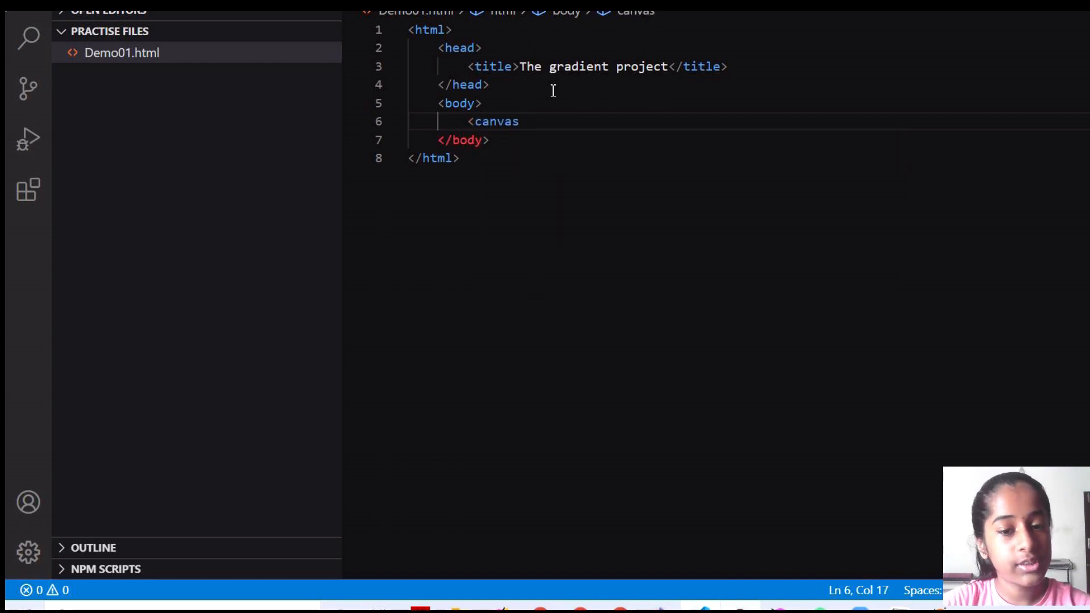
{"action": "type", "text": "height=\"\""}
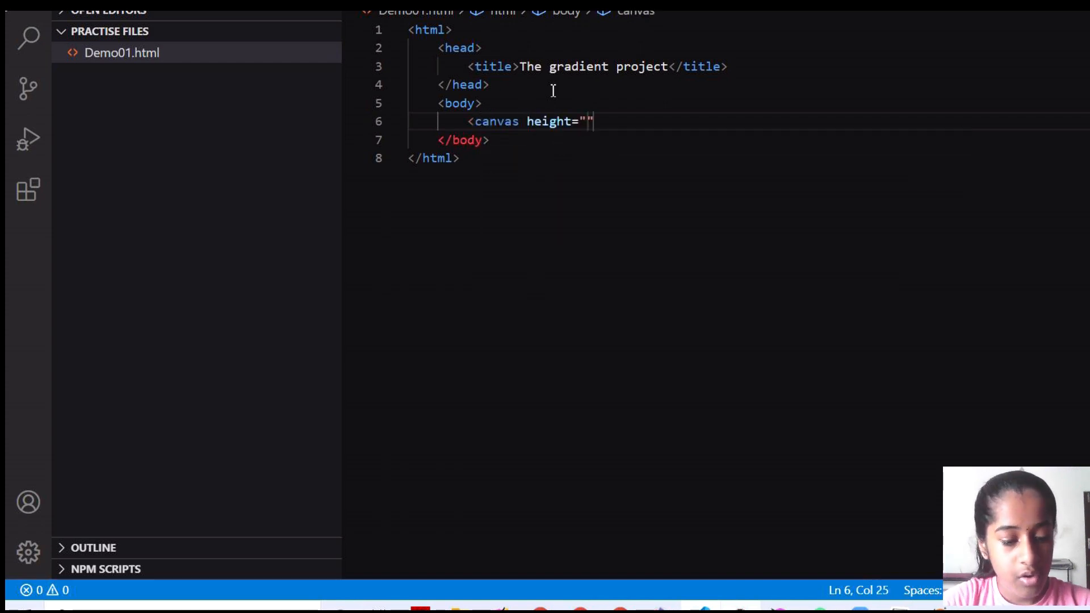
{"action": "type", "text": "500"}
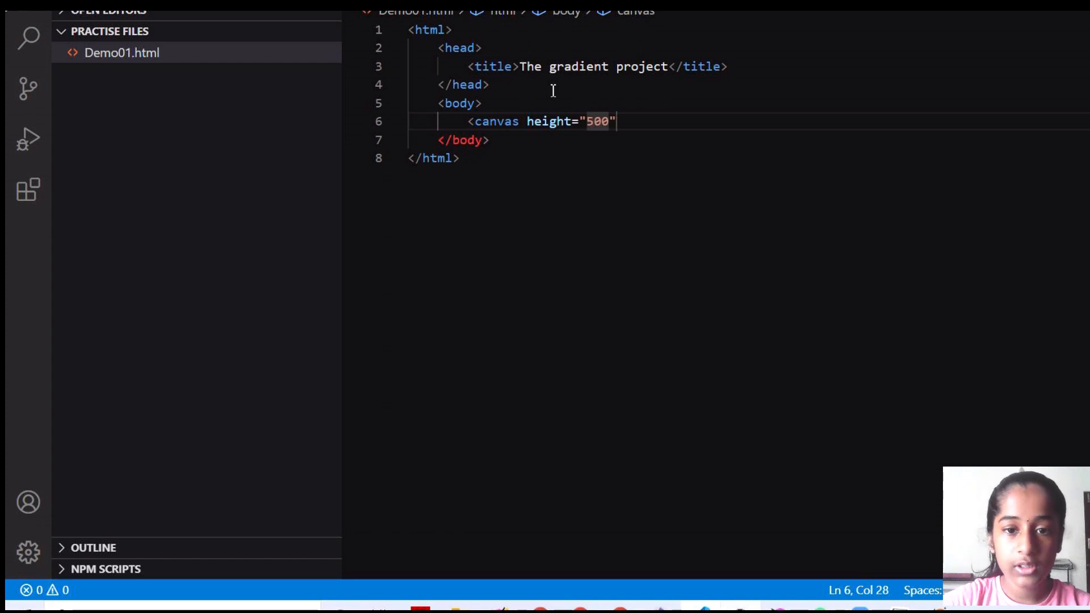
{"action": "type", "text": ", we"}
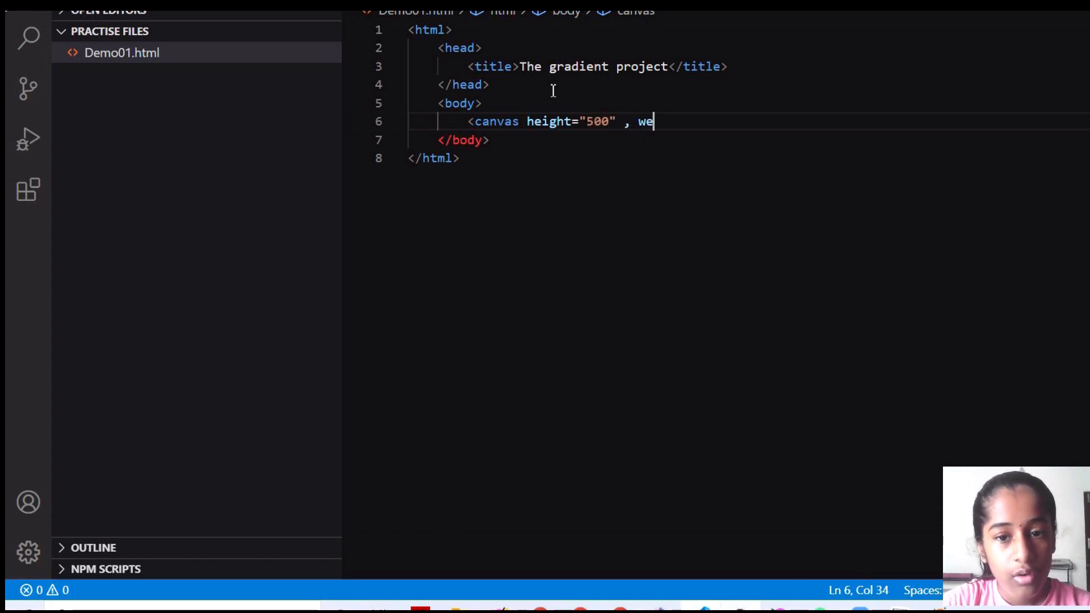
{"action": "type", "text": "idth=\"60\""}
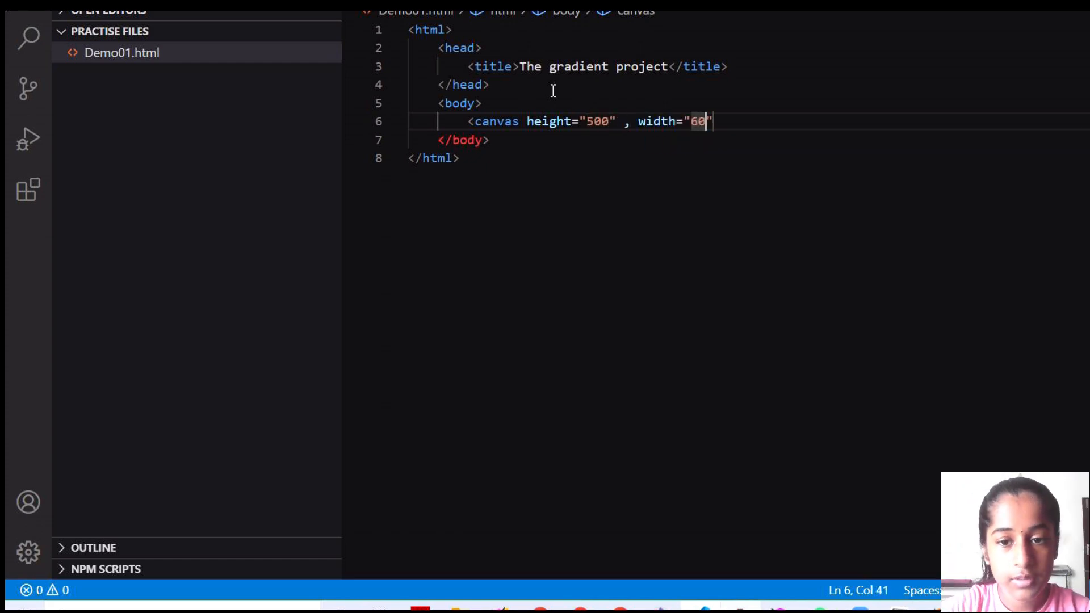
{"action": "type", "text": "0\" style=\"\""}
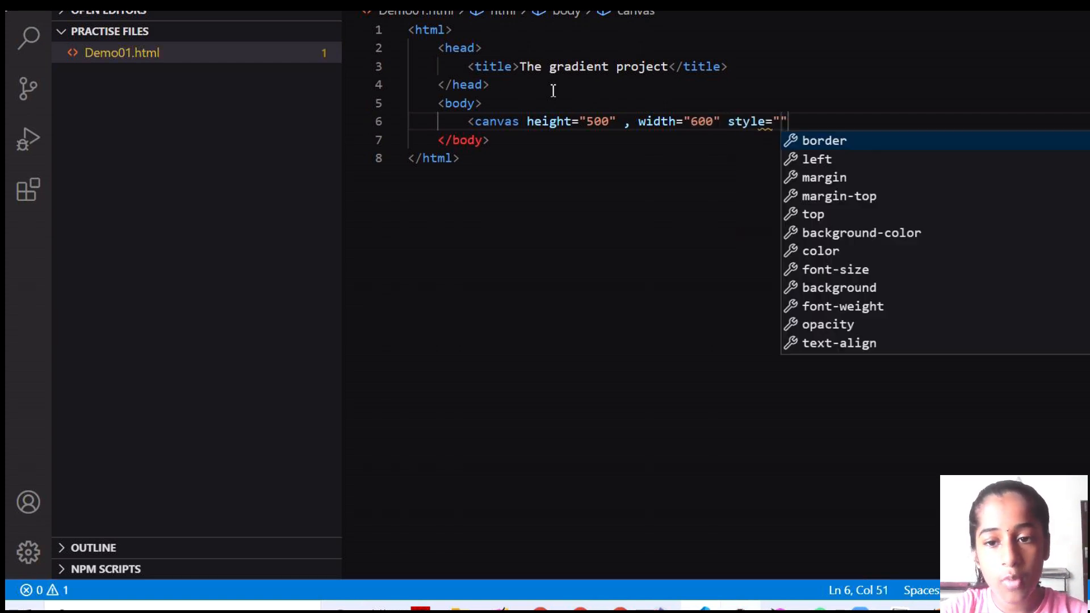
{"action": "type", "text": "border: 1;"}
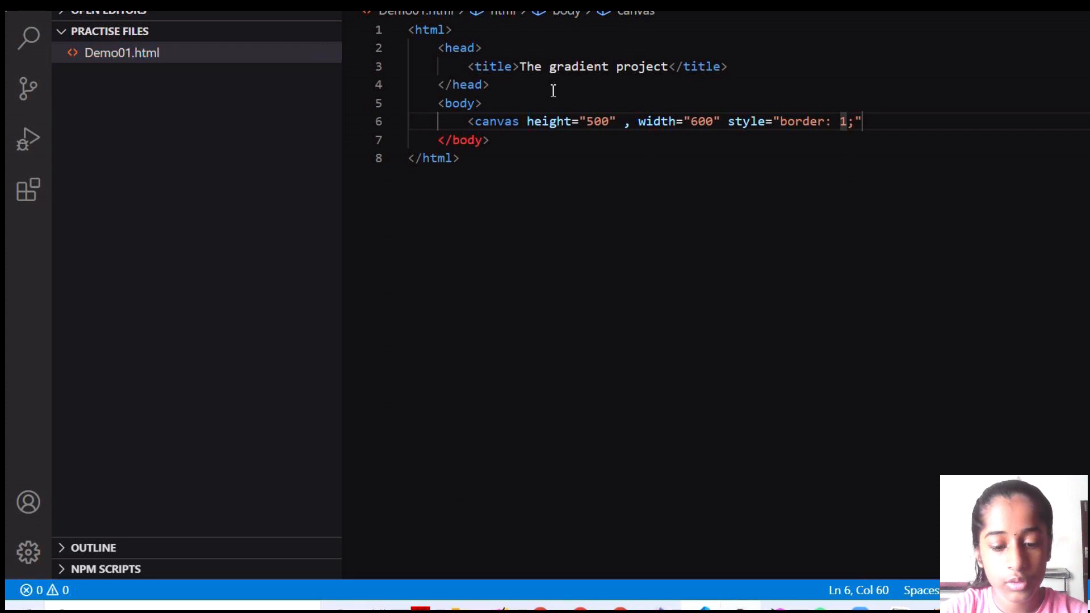
{"action": "type", "text": "px sol"}
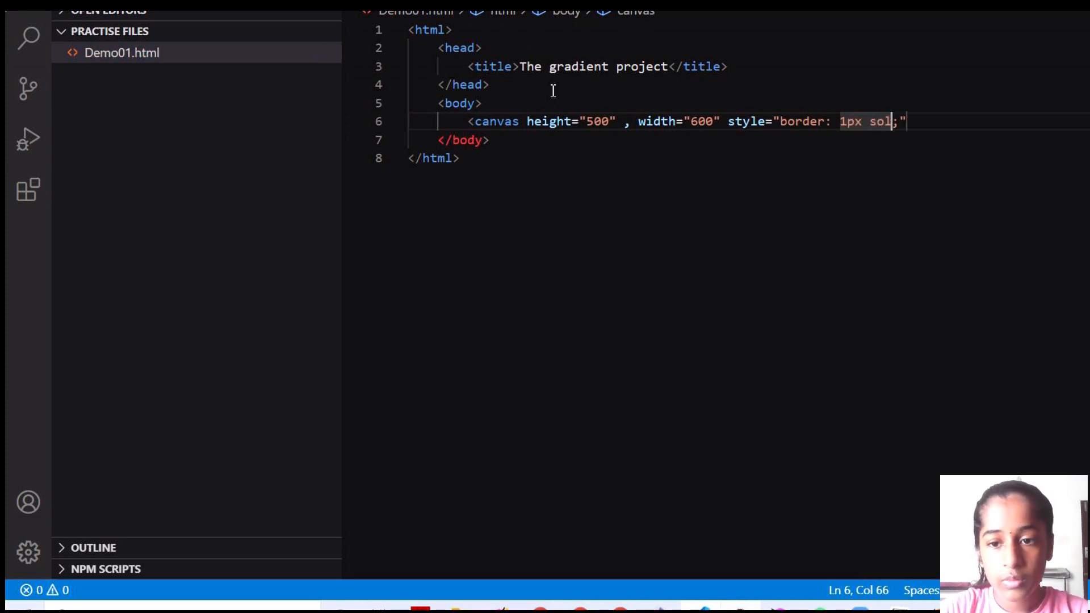
{"action": "type", "text": "id"}
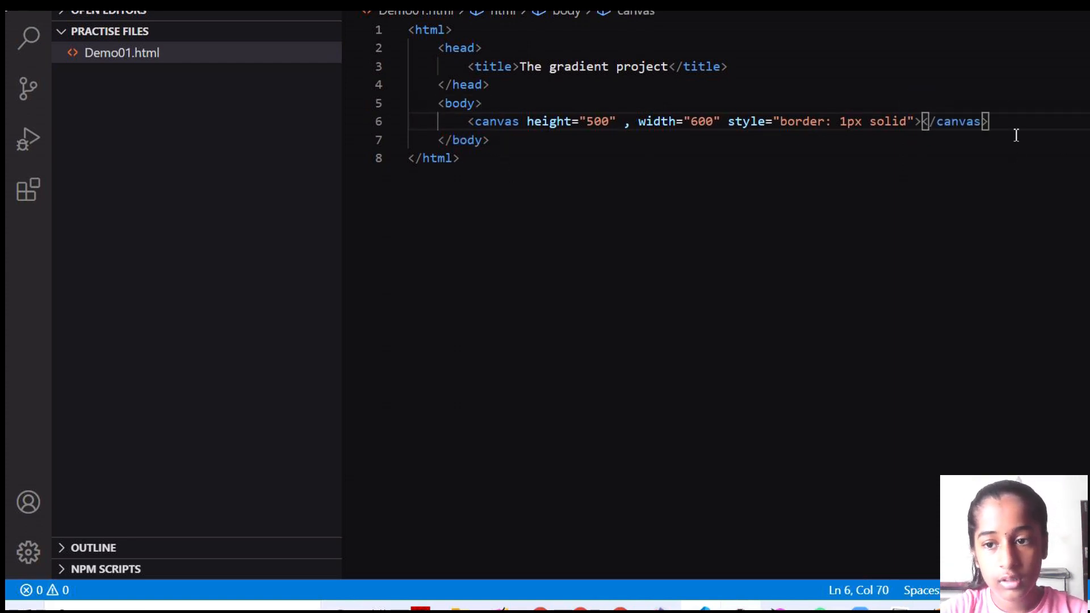
Add a <script type="text/javascript"> element right after the canvas
{"action": "type", "text": "<"}
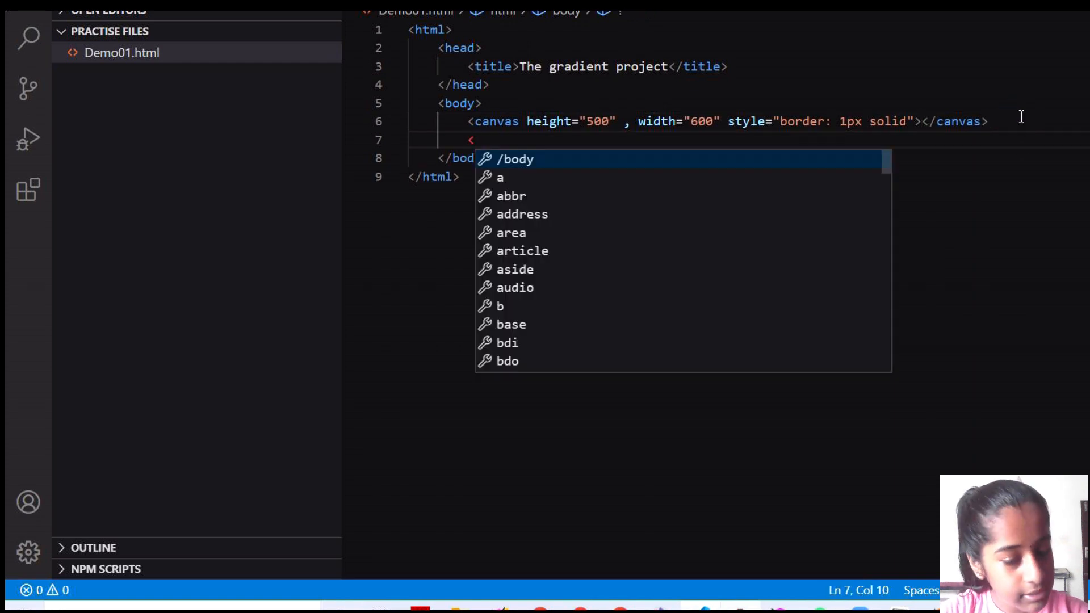
{"action": "type", "text": "sc"}
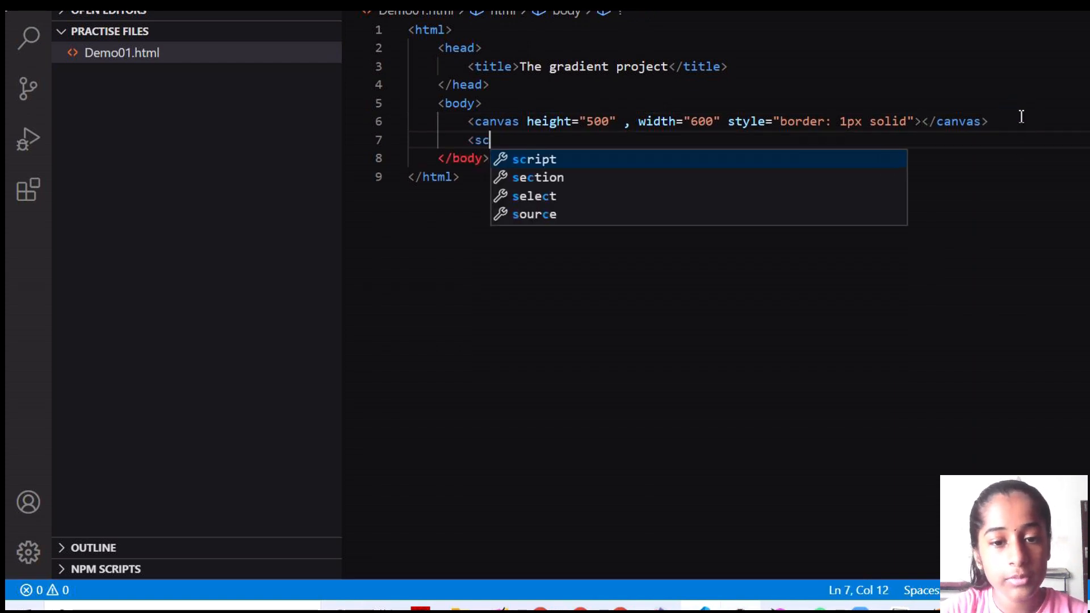
{"action": "type", "text": "ript"}
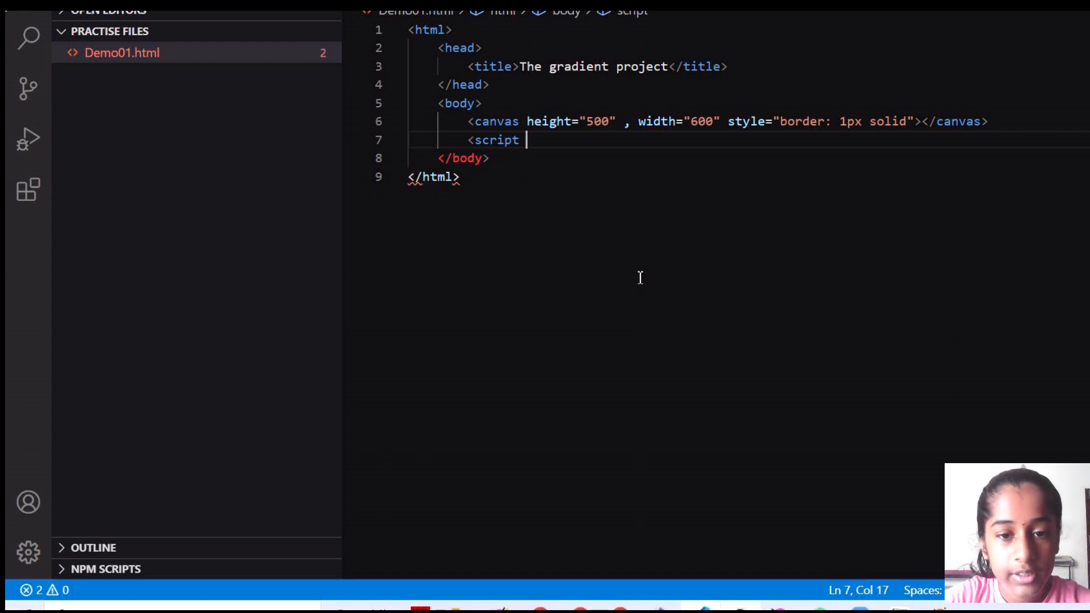
{"action": "type", "text": "type=\"\""}
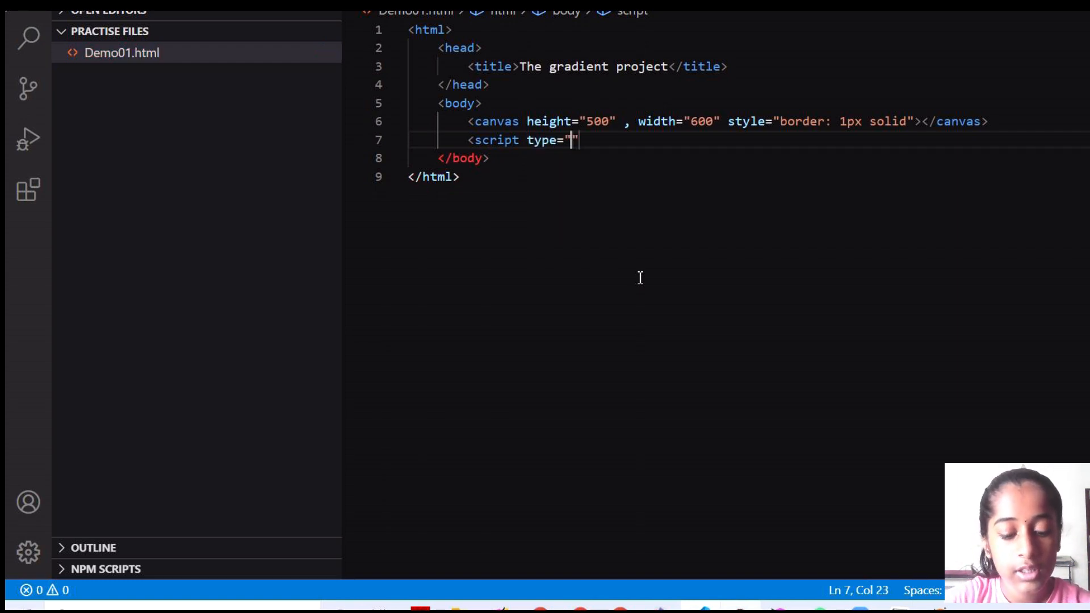
{"action": "type", "text": "text"}
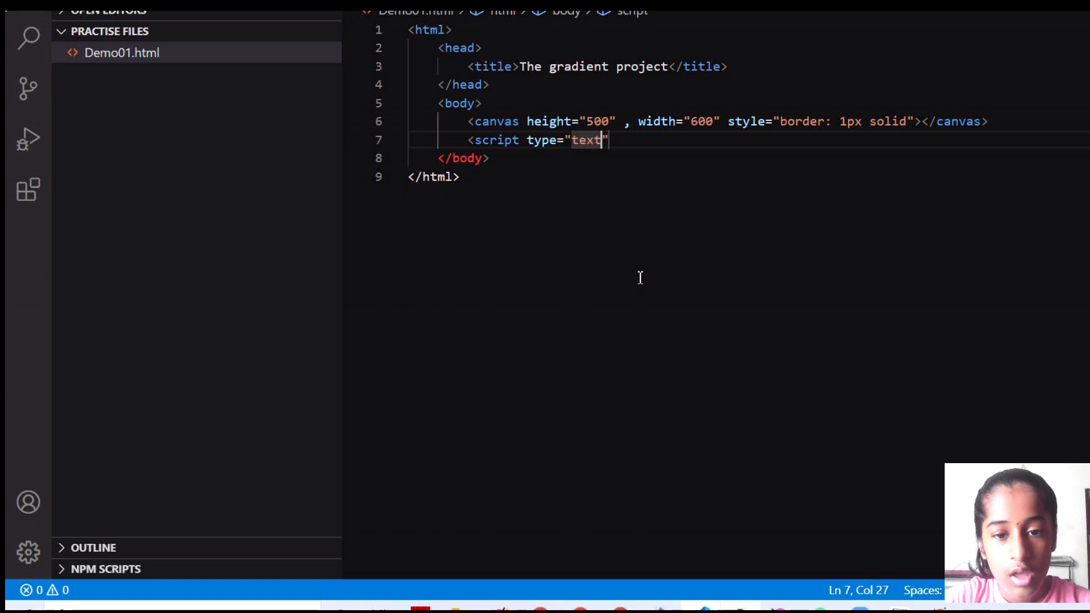
{"action": "type", "text": "/javascr"}
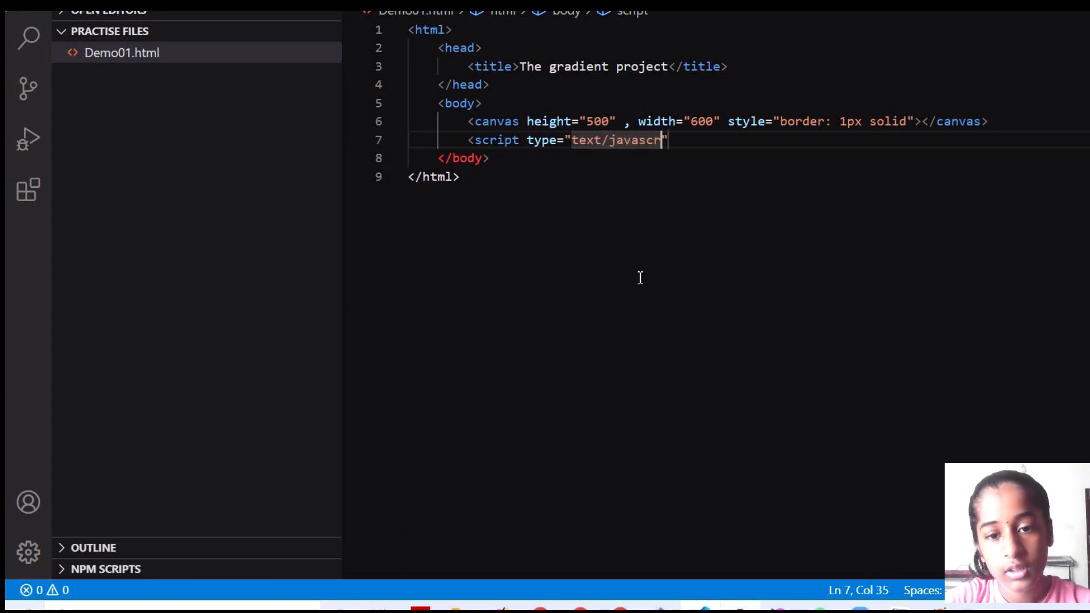
{"action": "type", "text": "pt"}
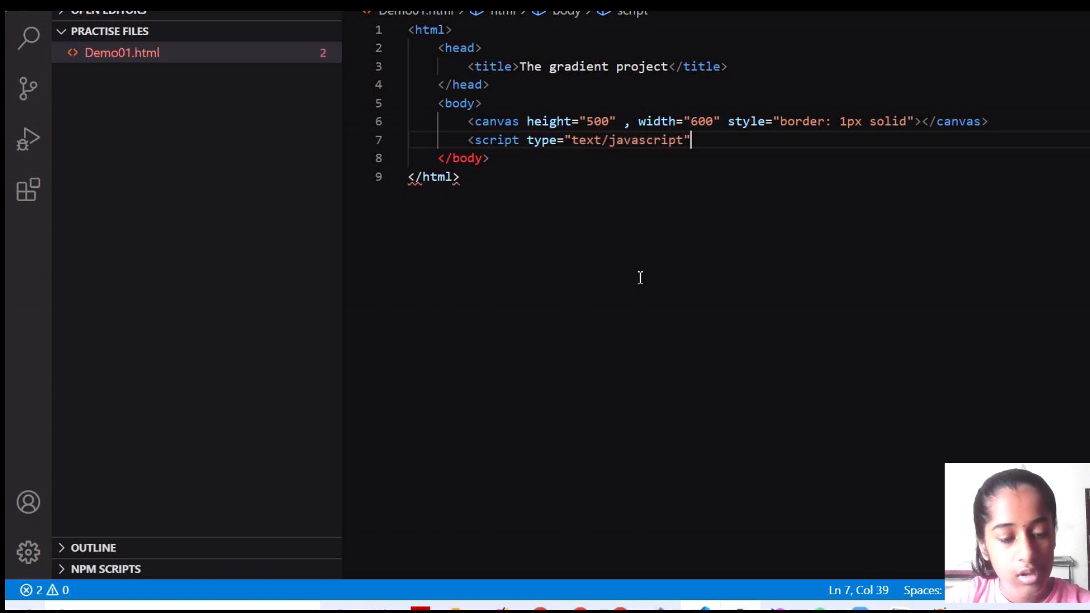
Inside the script, start writing var canvas = document.getElementById
{"action": "type", "text": ">"}
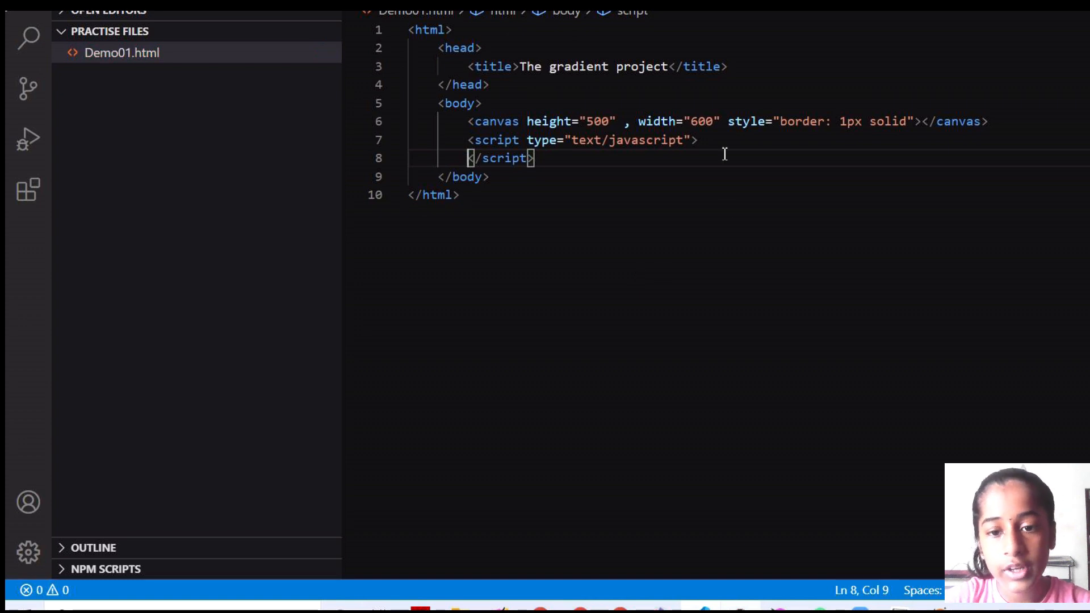
{"action": "key", "text": "Enter"}
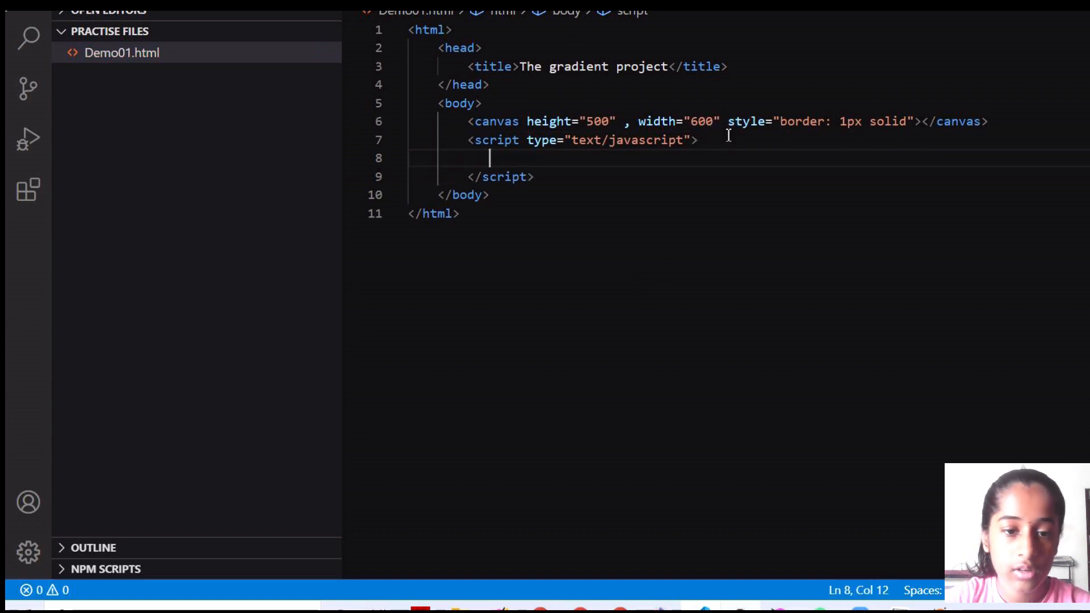
{"action": "type", "text": "var"}
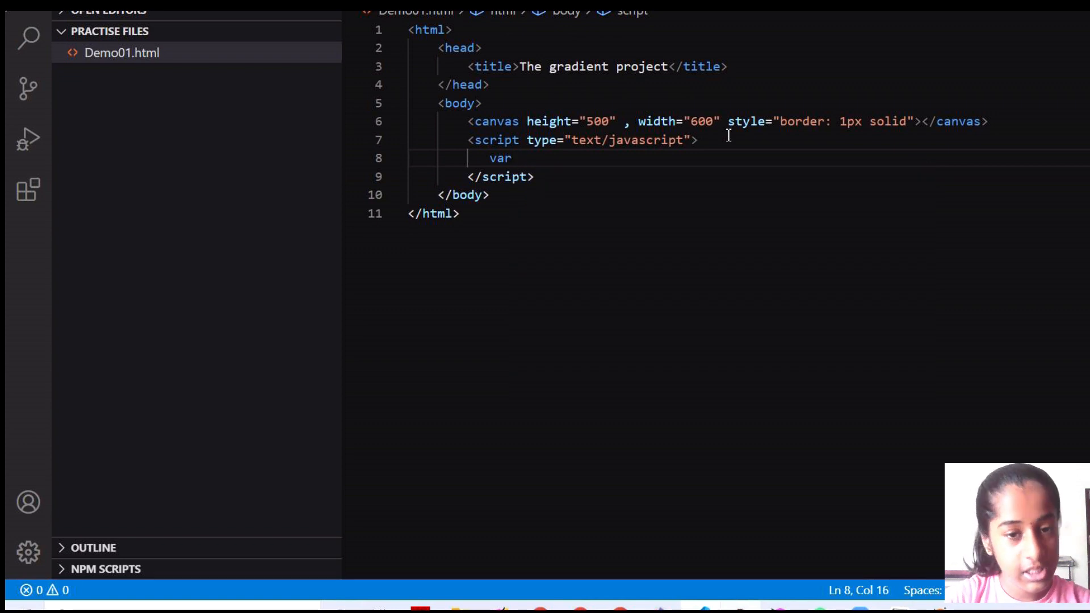
{"action": "type", "text": "c"}
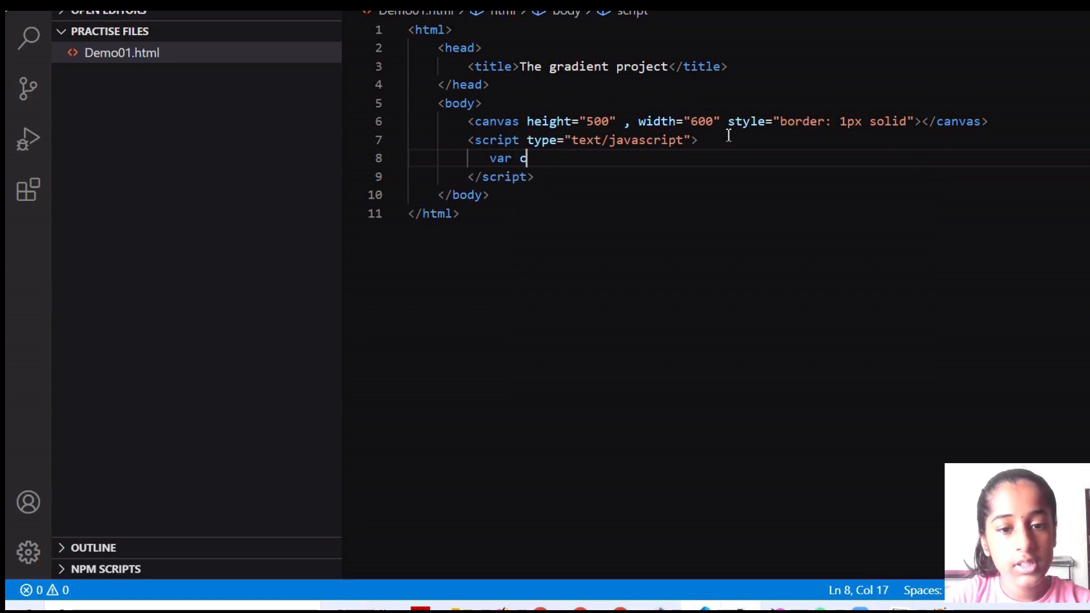
{"action": "type", "text": "anvas ="}
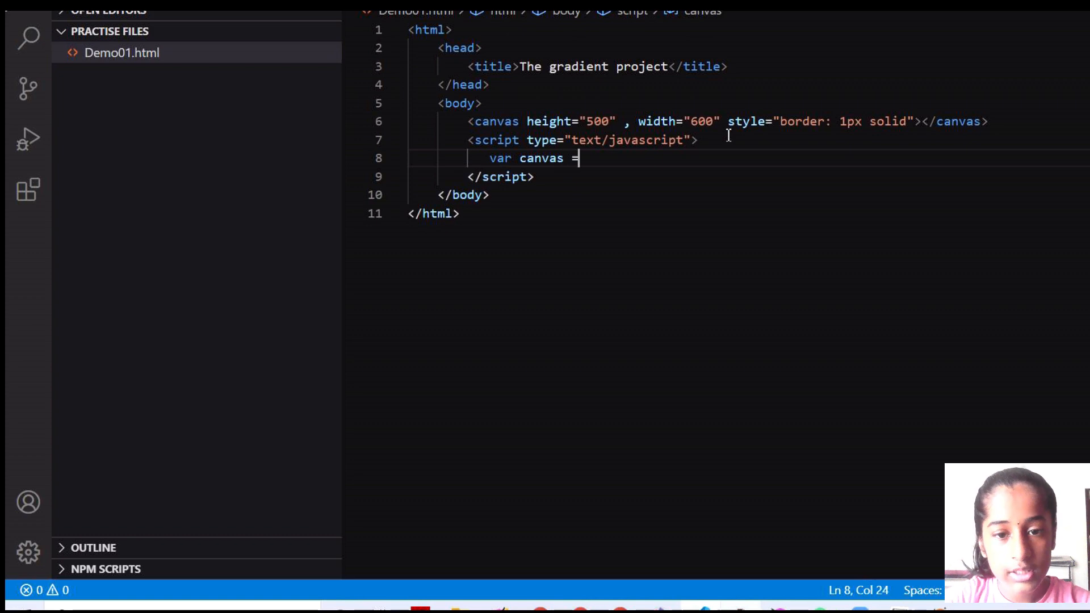
{"action": "type", "text": "document.getElementById("}
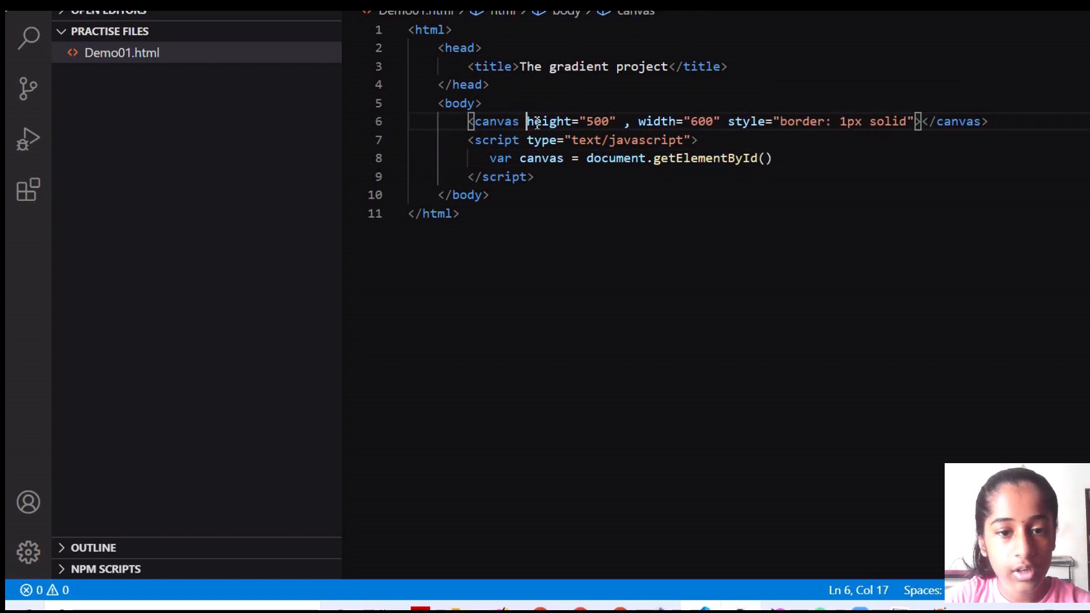
Give the canvas id 'mycanvas' and pass "mycanvas" to getElementById
{"action": "type", "text": "id"}
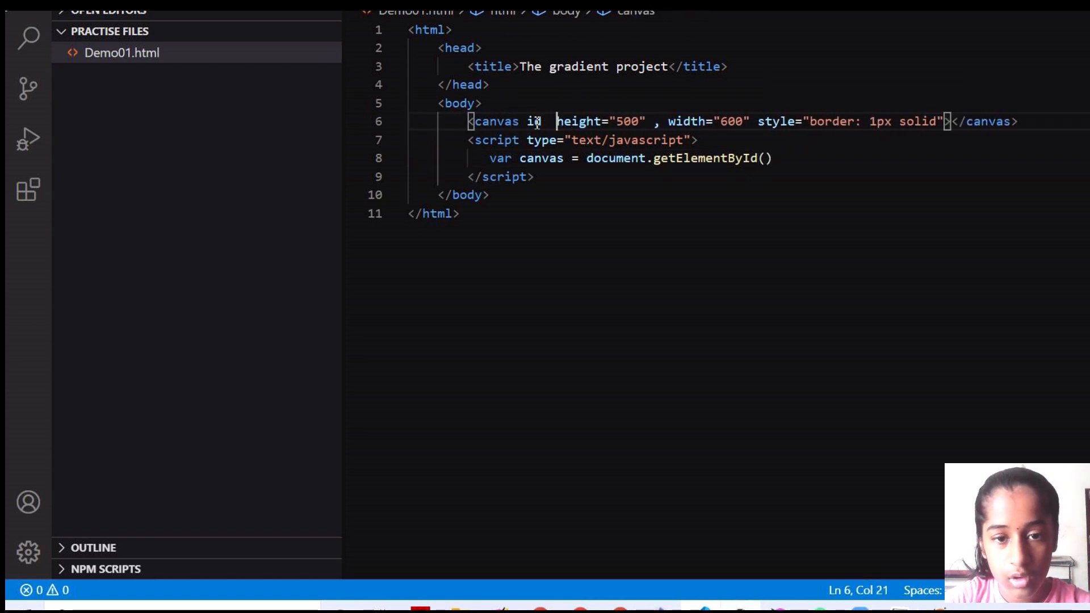
{"action": "type", "text": "="}
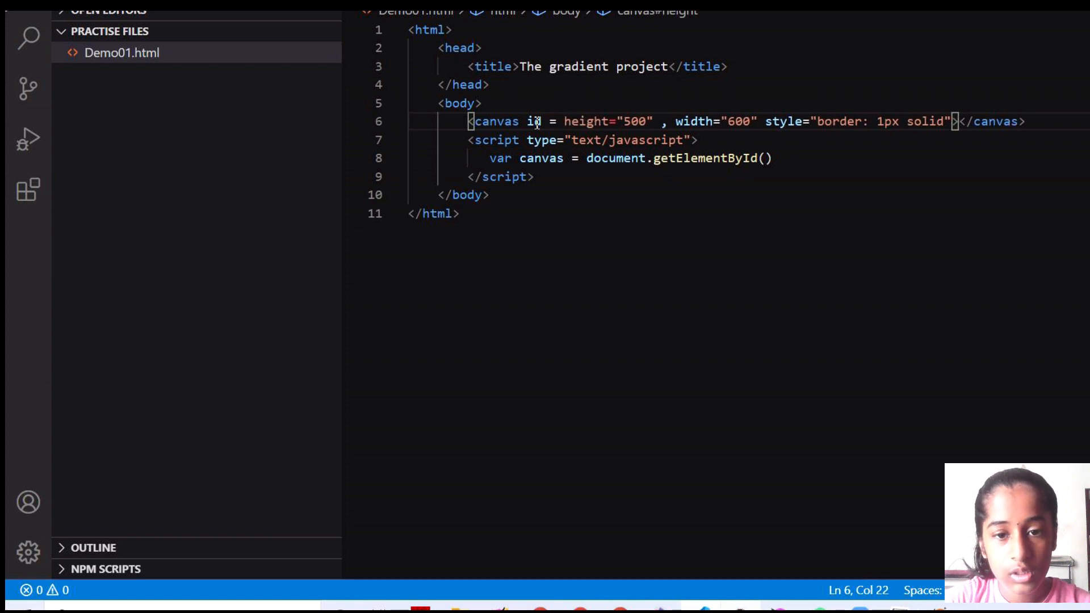
{"action": "type", "text": "\""}
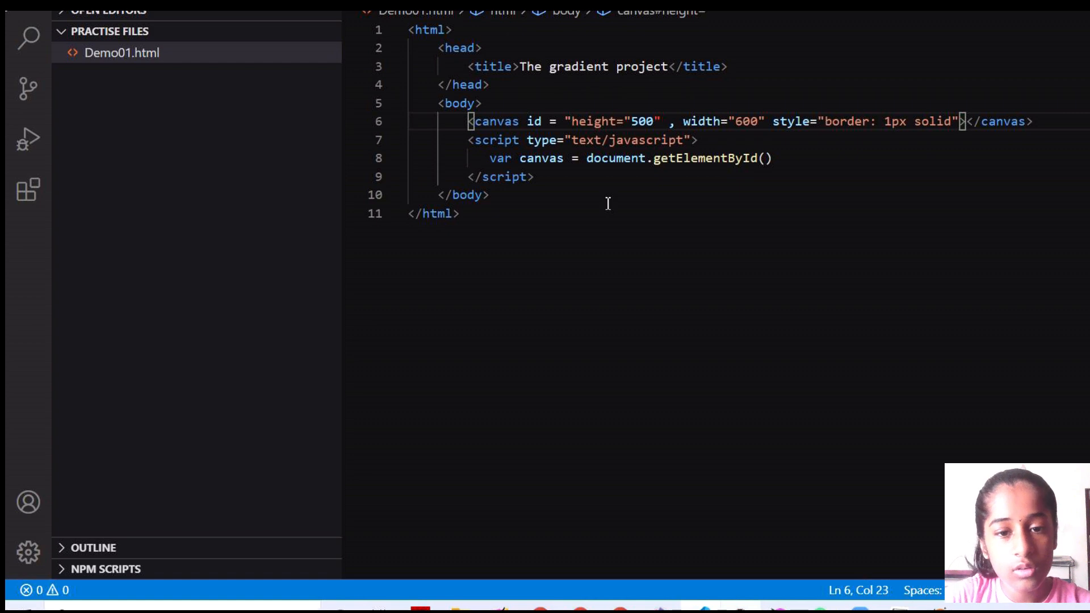
{"action": "type", "text": "mycanvas"}
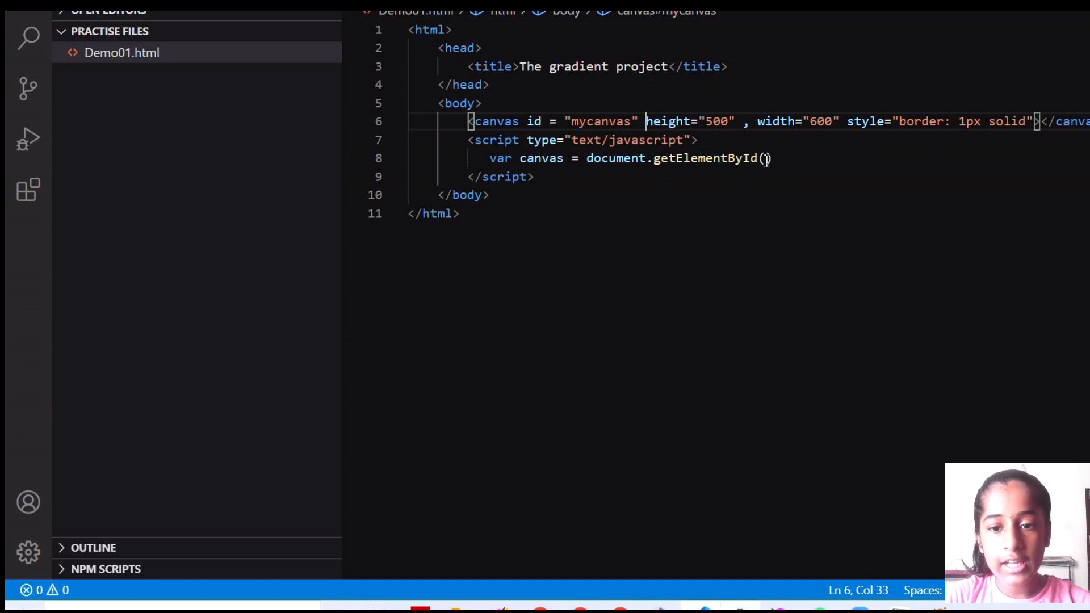
{"action": "type", "text": "\"myc\""}
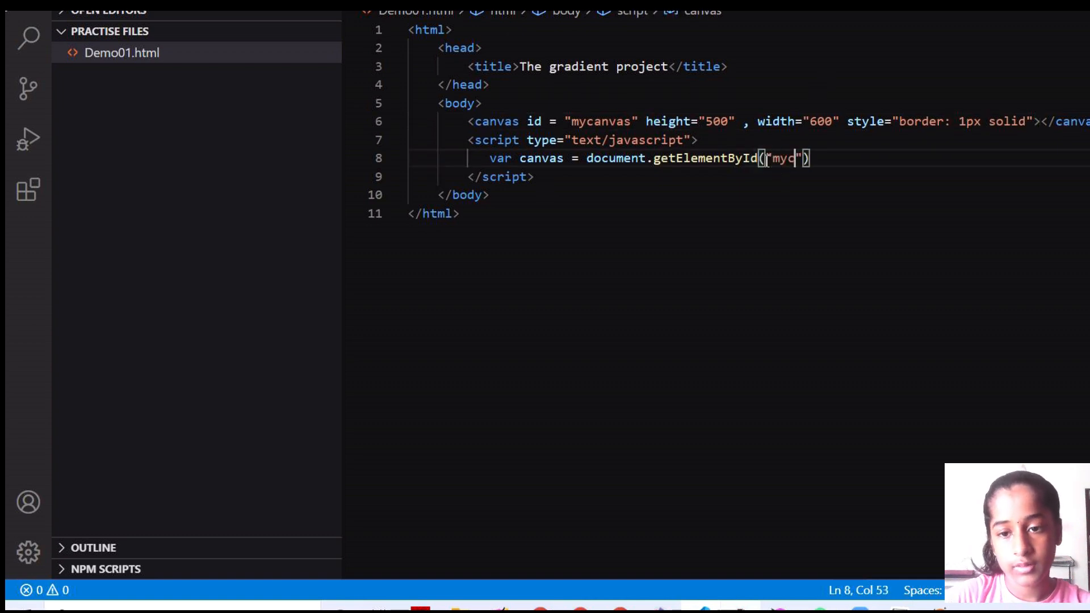
{"action": "type", "text": "anvas"}
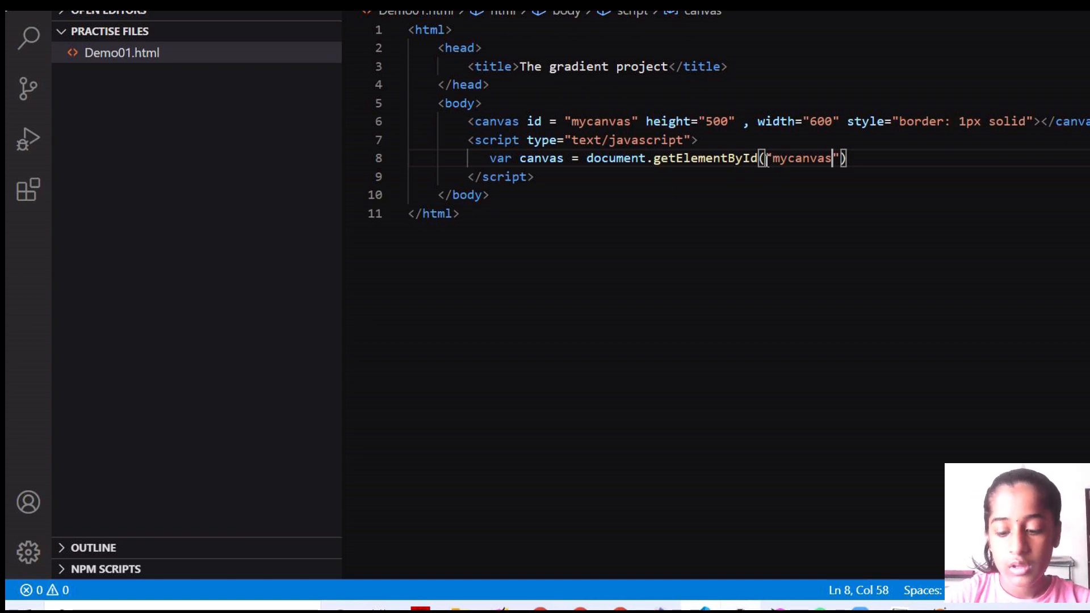
{"action": "key", "text": "Enter"}
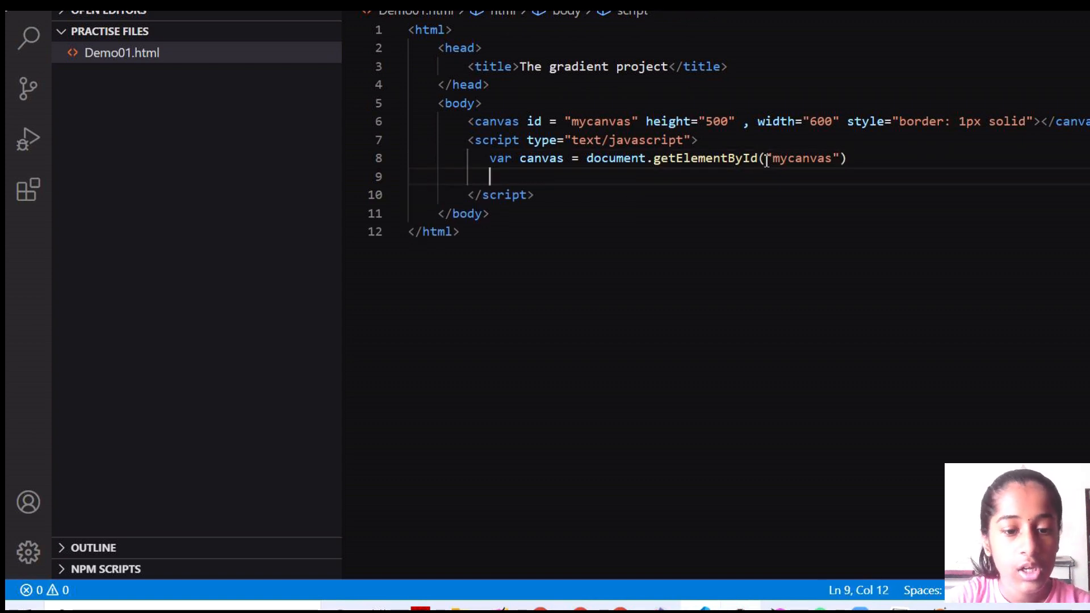
Write var ctx = canvas.getContext('2d'); and begin a new line
{"action": "type", "text": "var"}
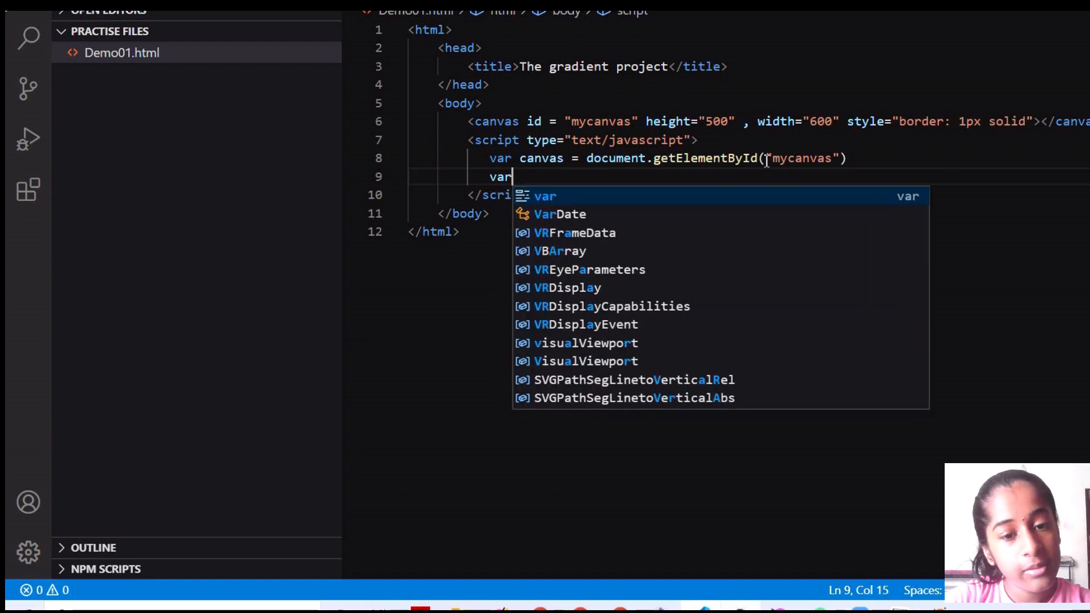
{"action": "type", "text": "ctx ="}
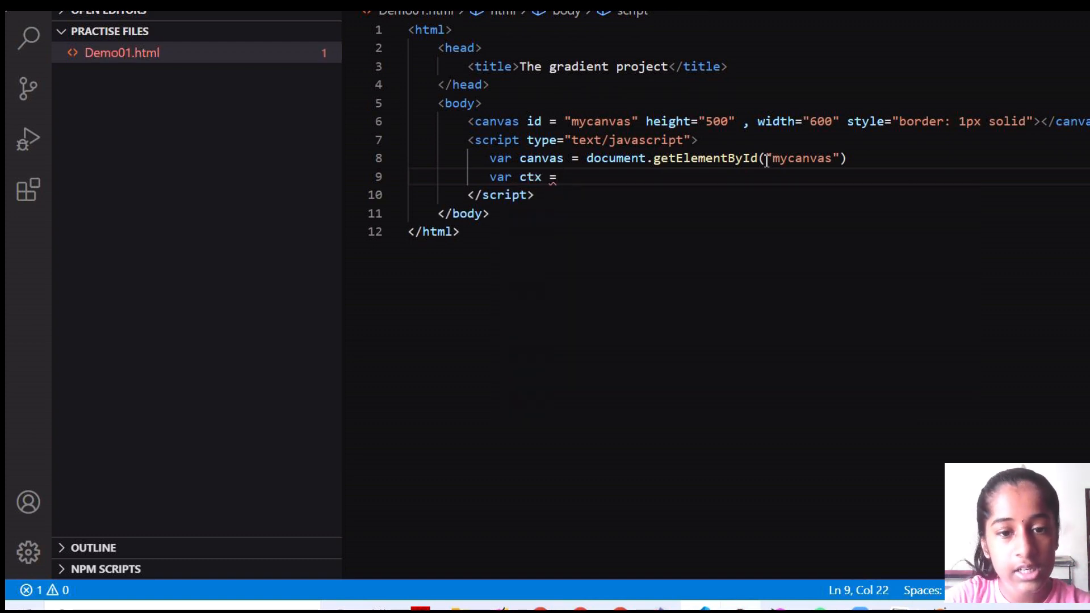
{"action": "type", "text": "canv"}
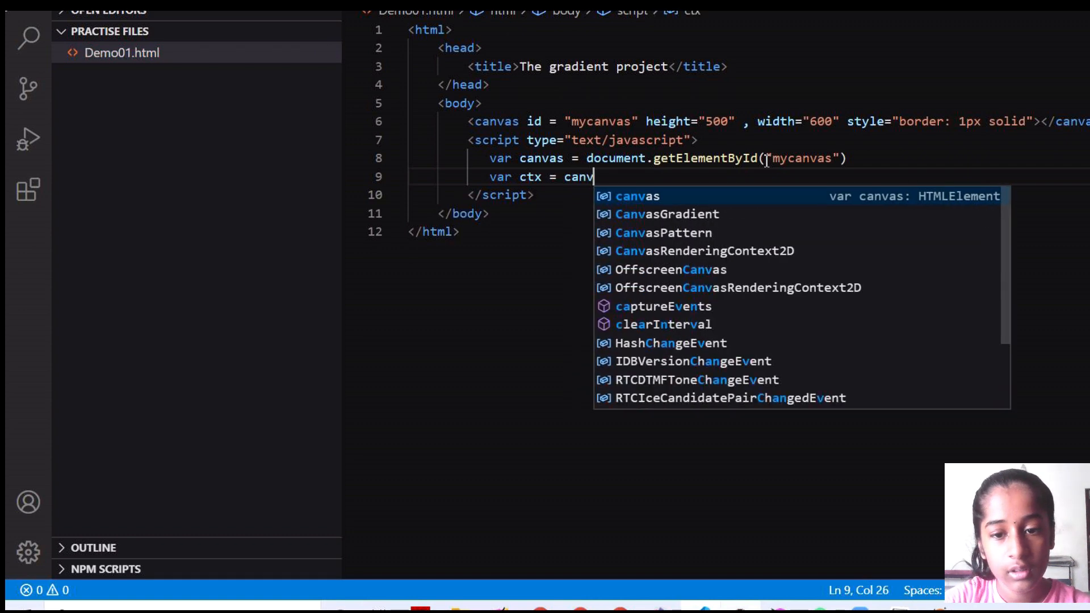
{"action": "type", "text": "a"}
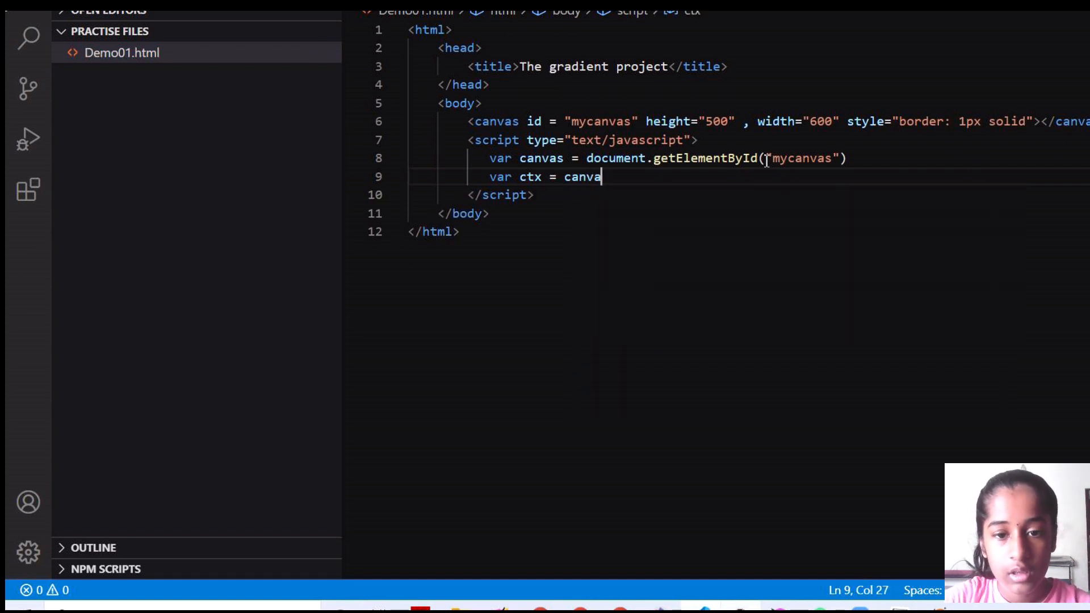
{"action": "type", "text": "s"}
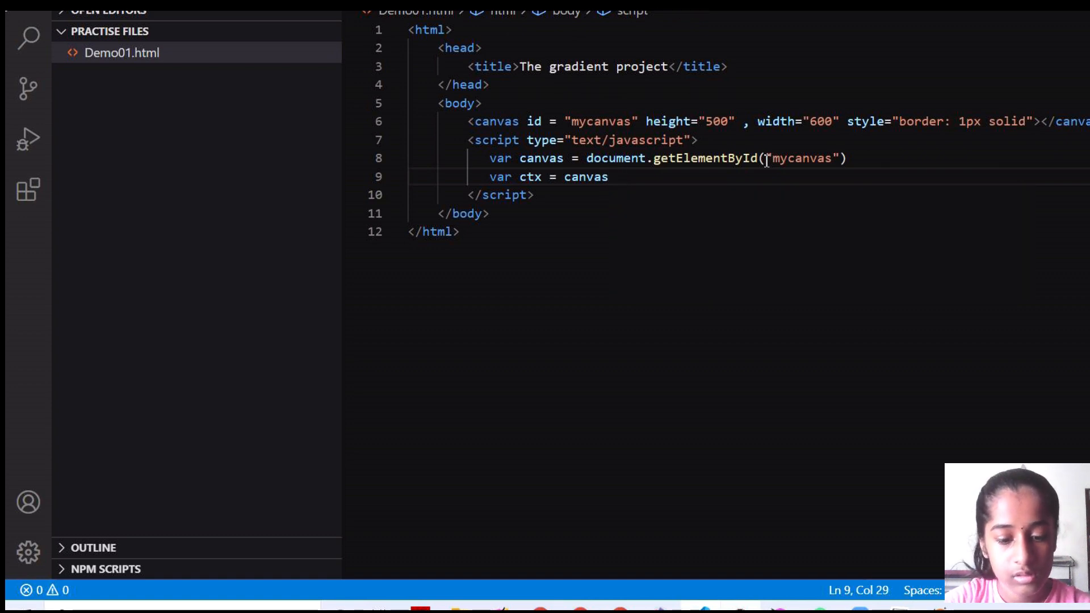
{"action": "type", "text": "."}
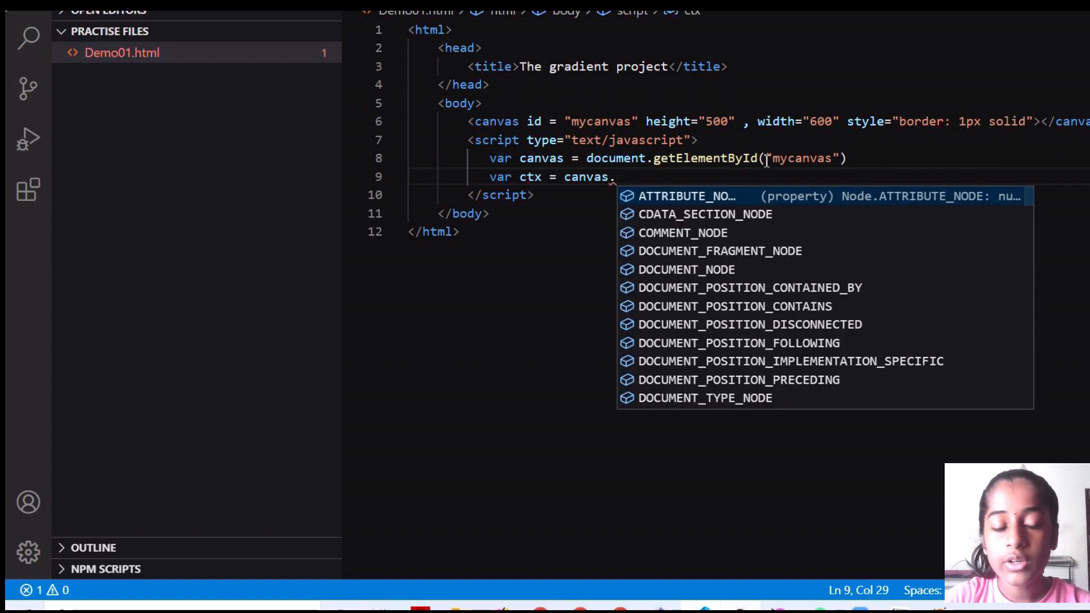
{"action": "type", "text": "get"}
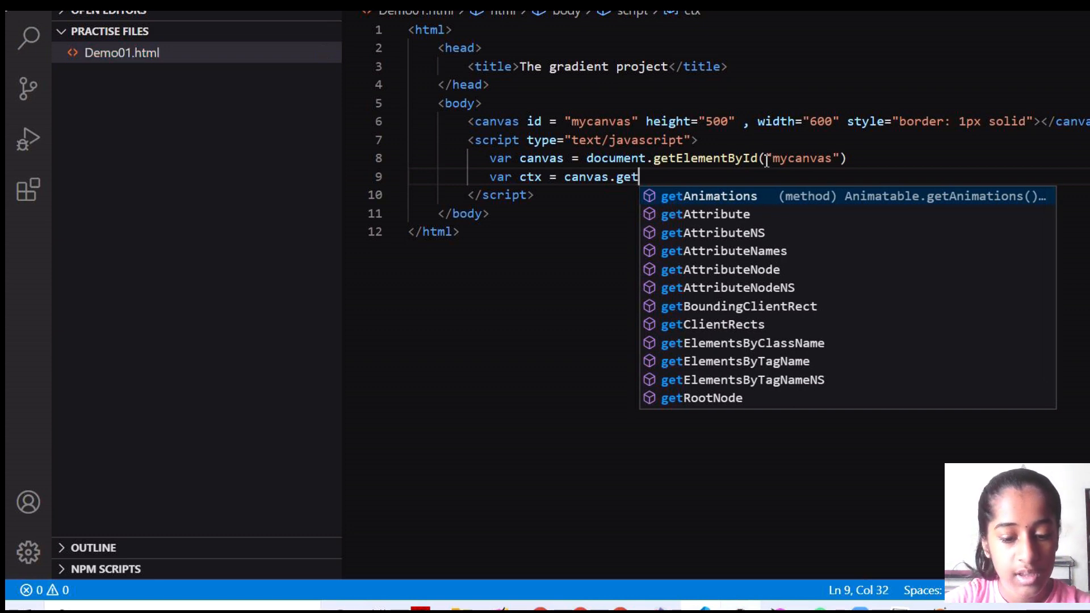
{"action": "type", "text": "co"}
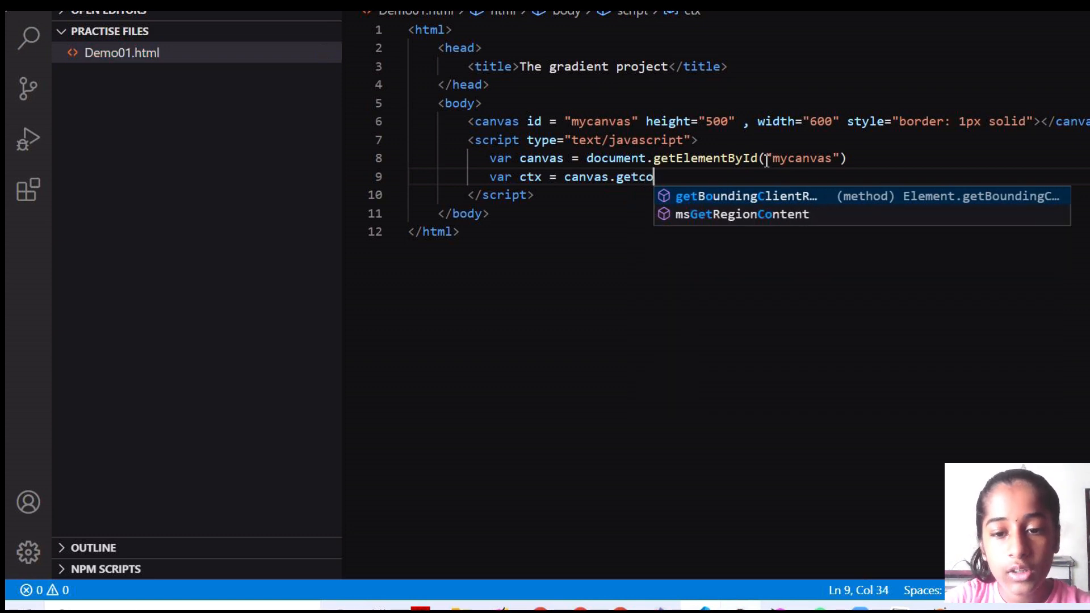
{"action": "type", "text": "nte"}
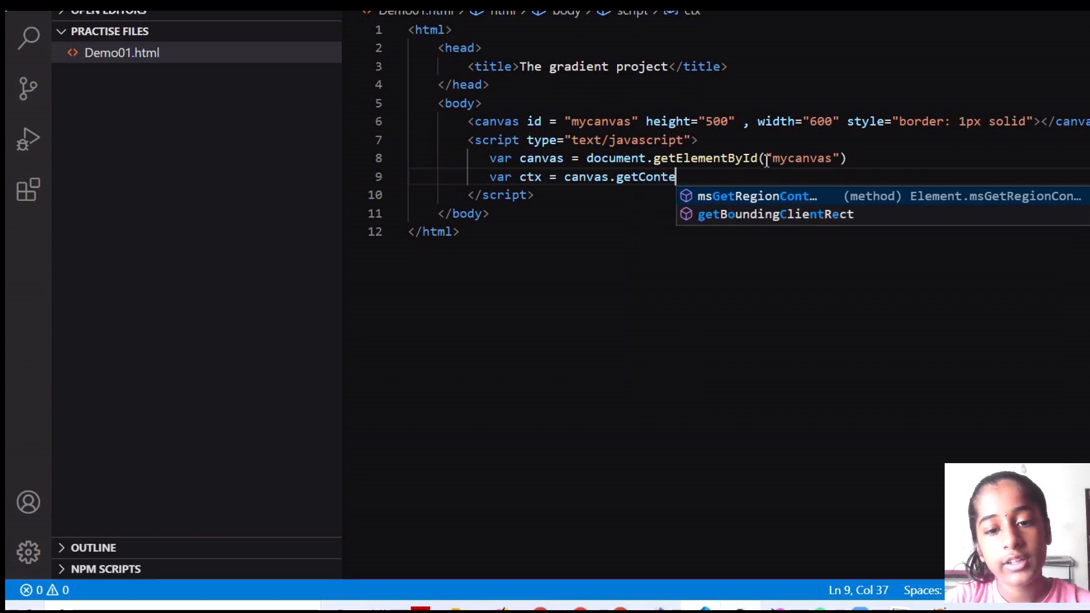
{"action": "type", "text": "xt"}
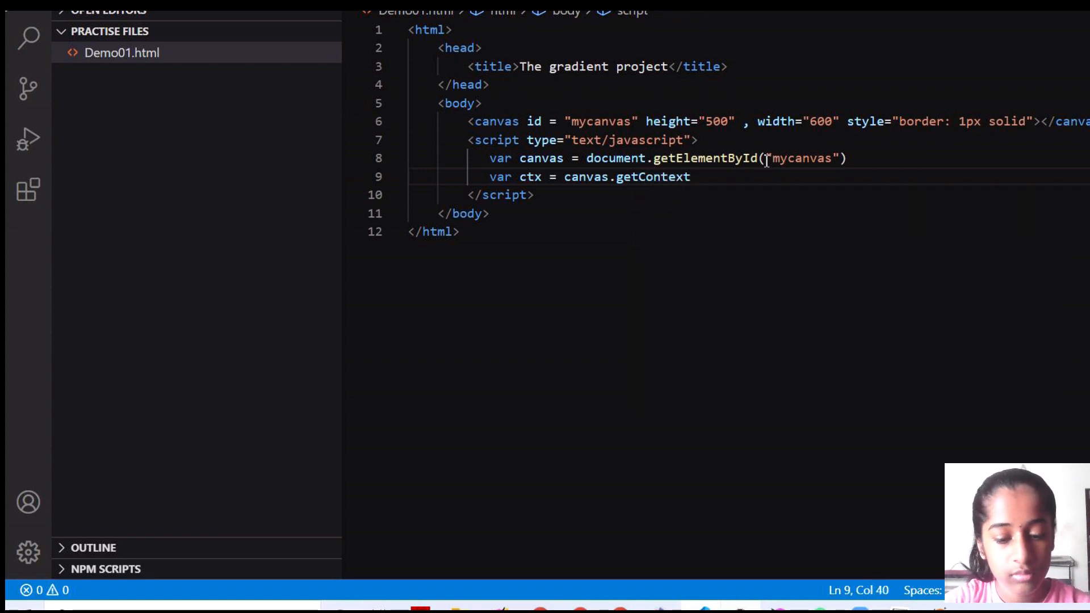
{"action": "type", "text": "()"}
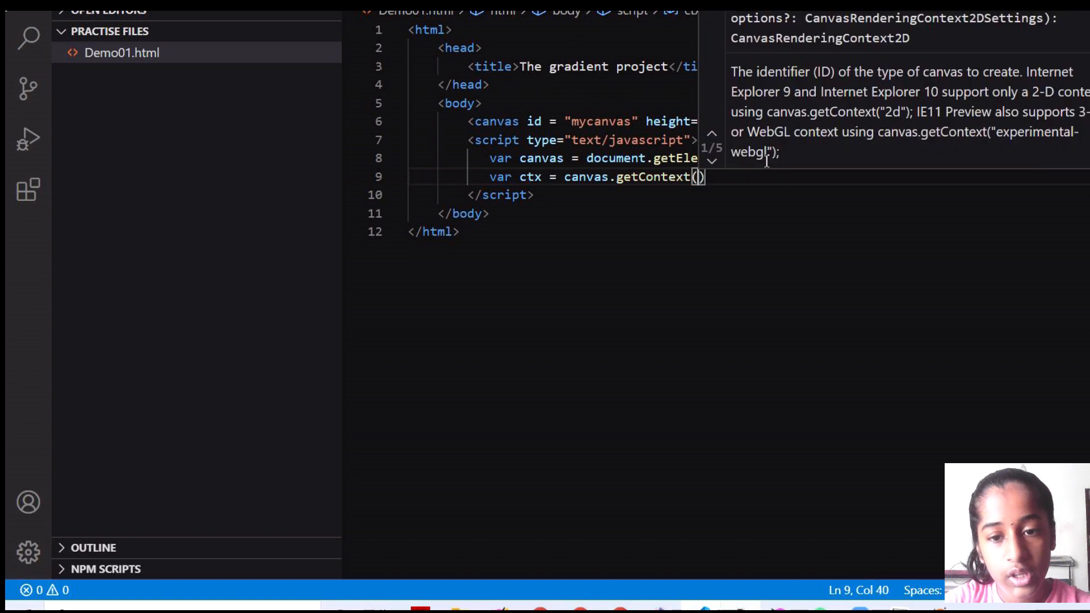
{"action": "type", "text": "''"}
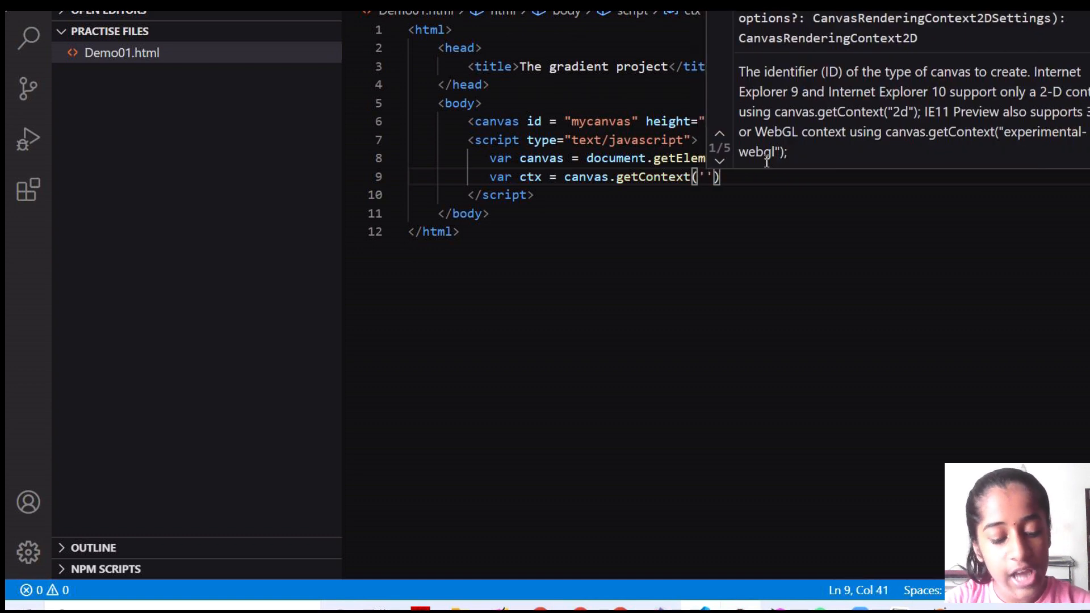
{"action": "type", "text": "2d"}
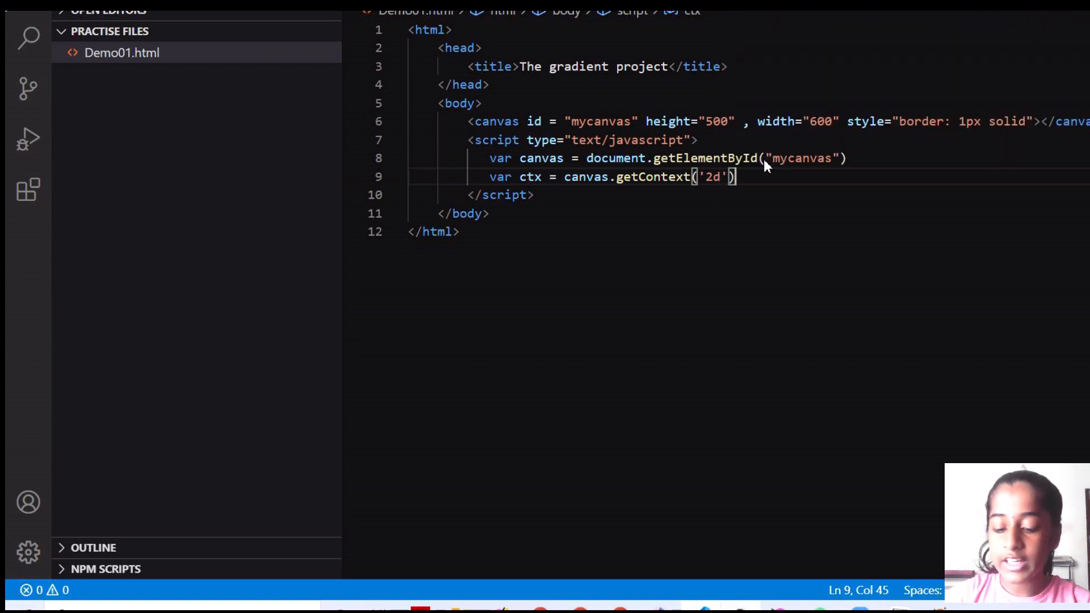
{"action": "type", "text": ";"}
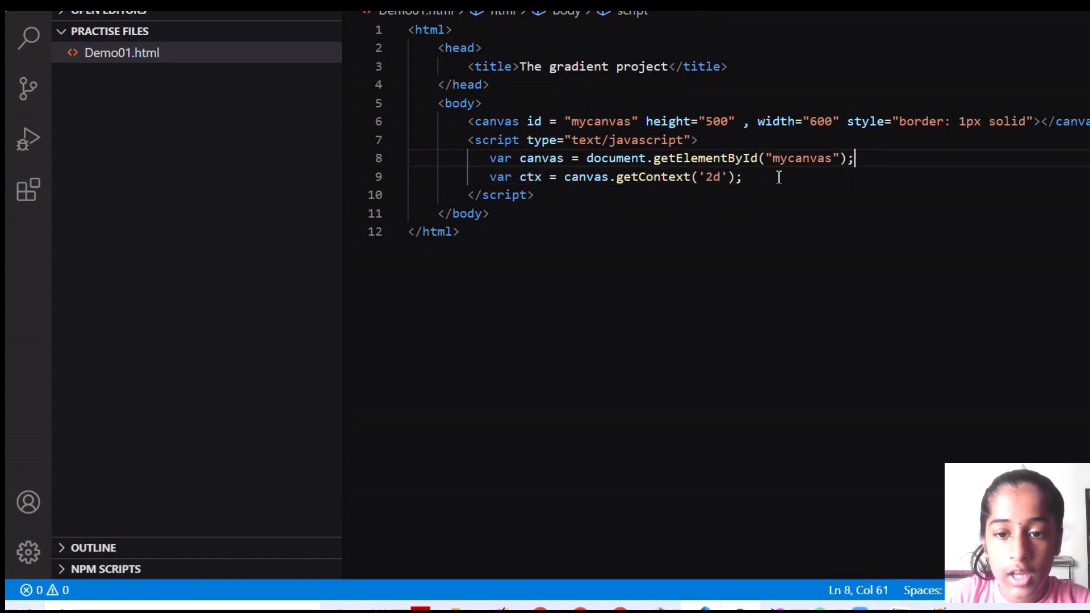
{"action": "key", "text": "Enter"}
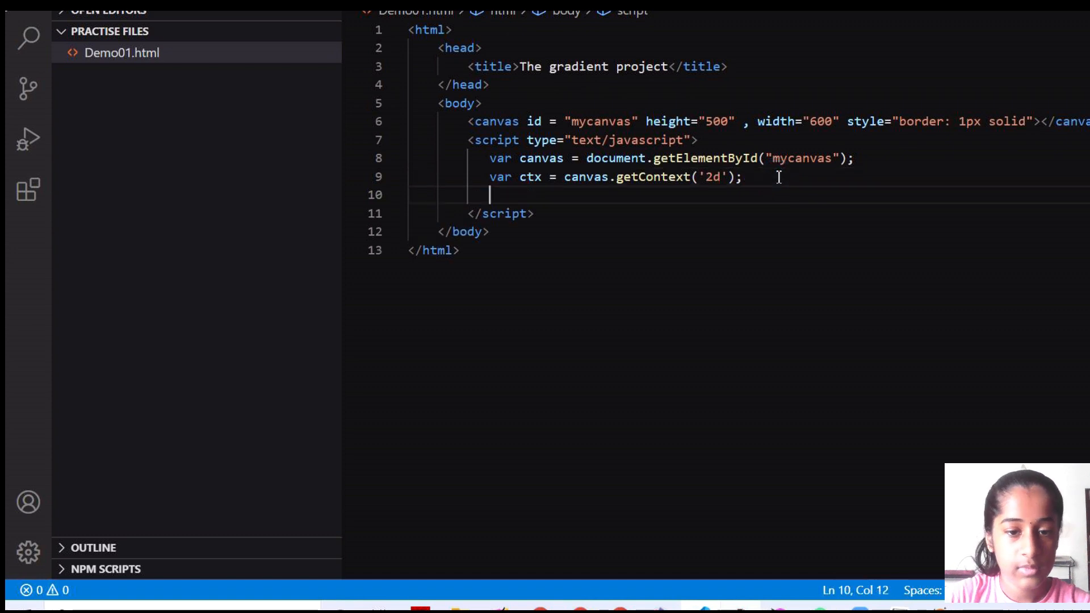
Write var grd = ctx.creatLinearGradient(0, 0, 175, 50), correcting a mistyped argument
{"action": "type", "text": "var"}
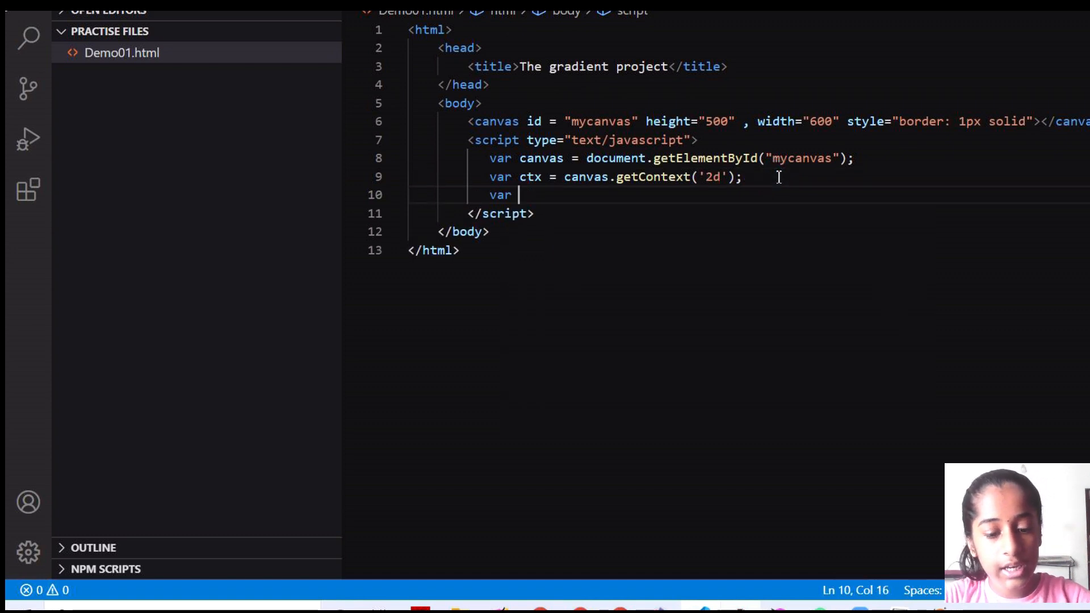
{"action": "type", "text": "grd"}
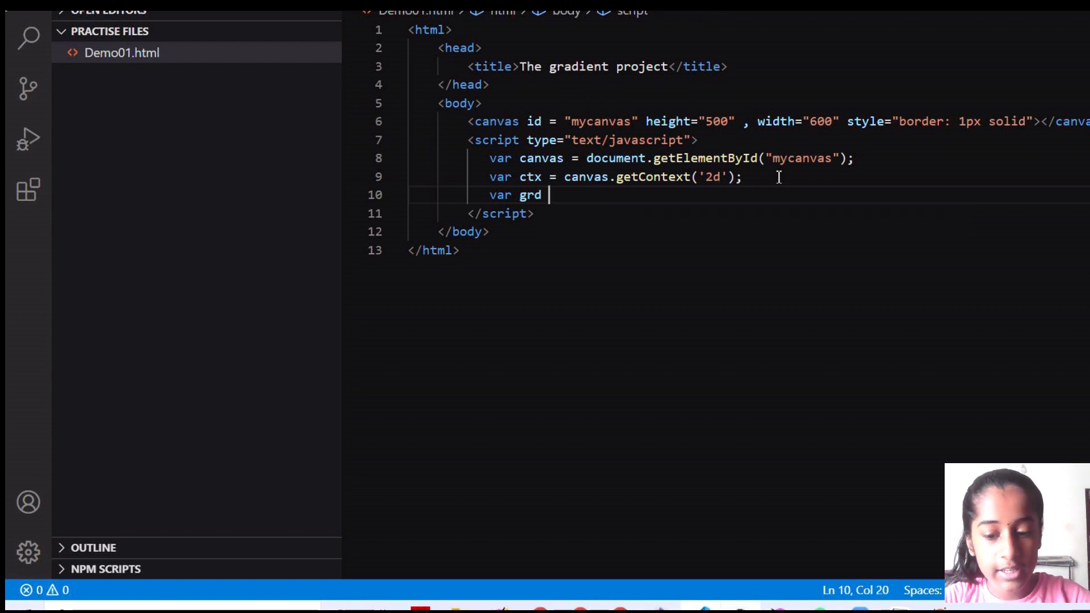
{"action": "type", "text": "="}
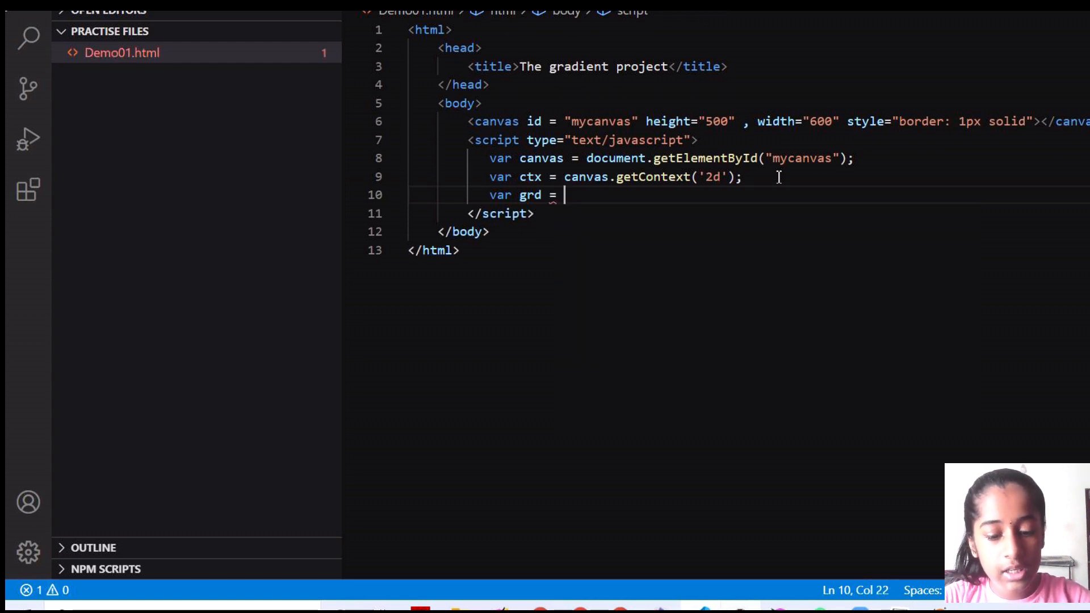
{"action": "type", "text": "ctx"}
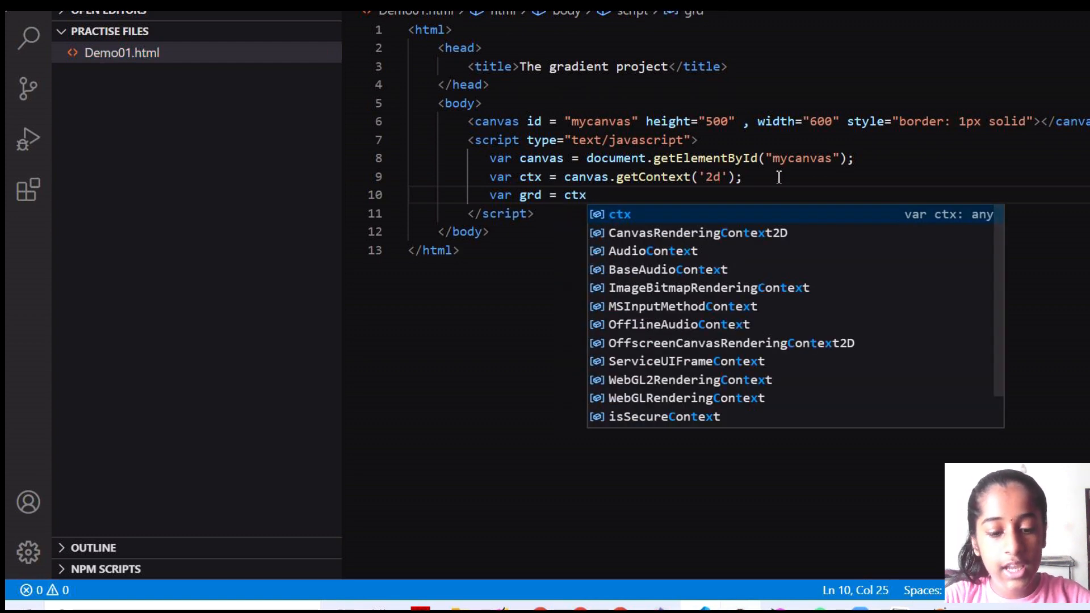
{"action": "type", "text": "."}
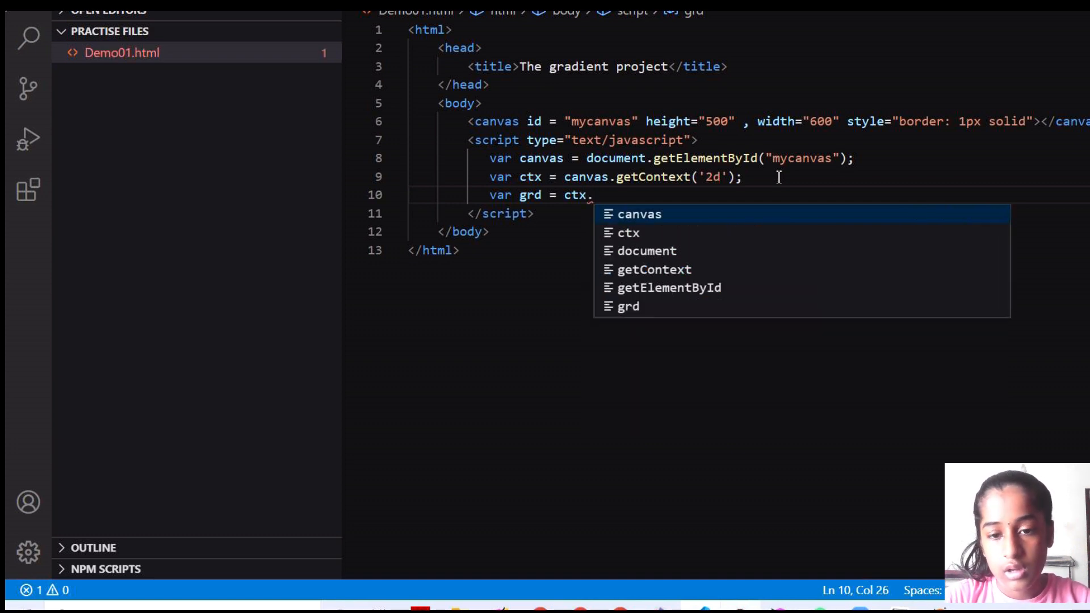
{"action": "type", "text": "creatL"}
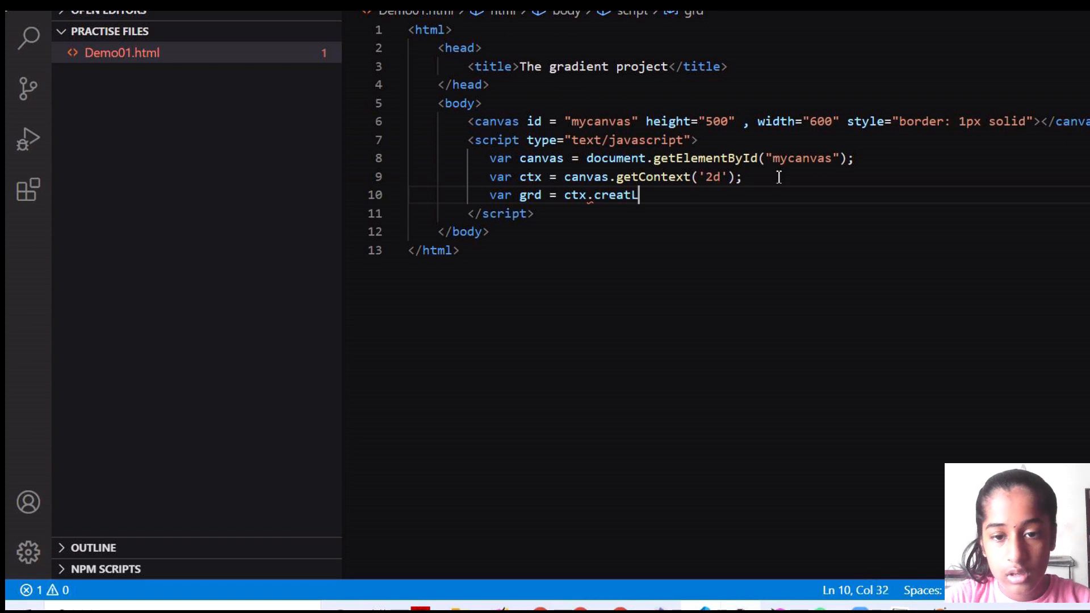
{"action": "type", "text": "Linear"}
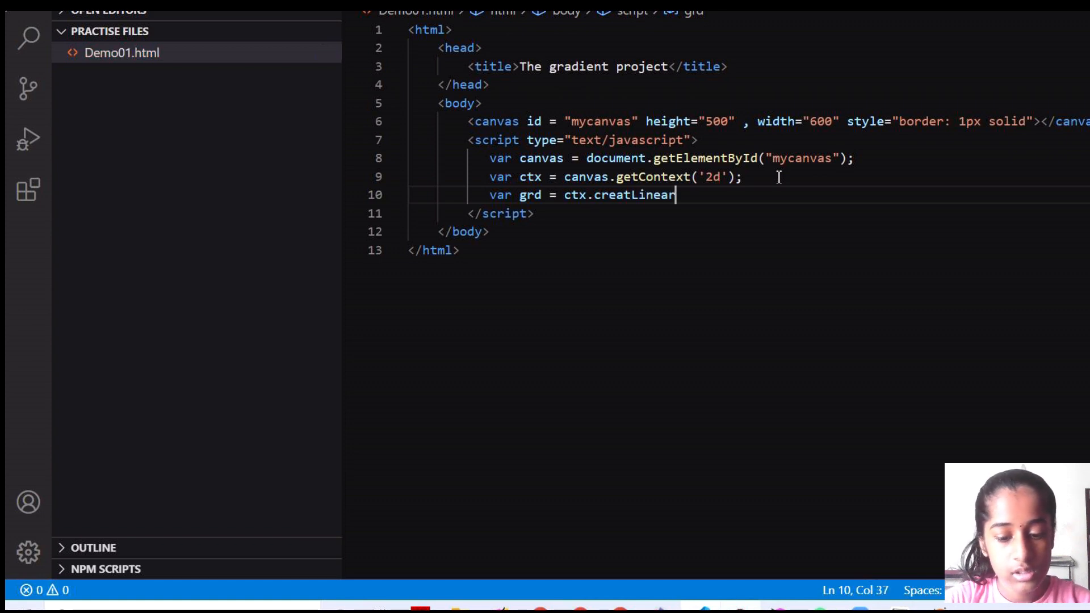
{"action": "type", "text": "G"}
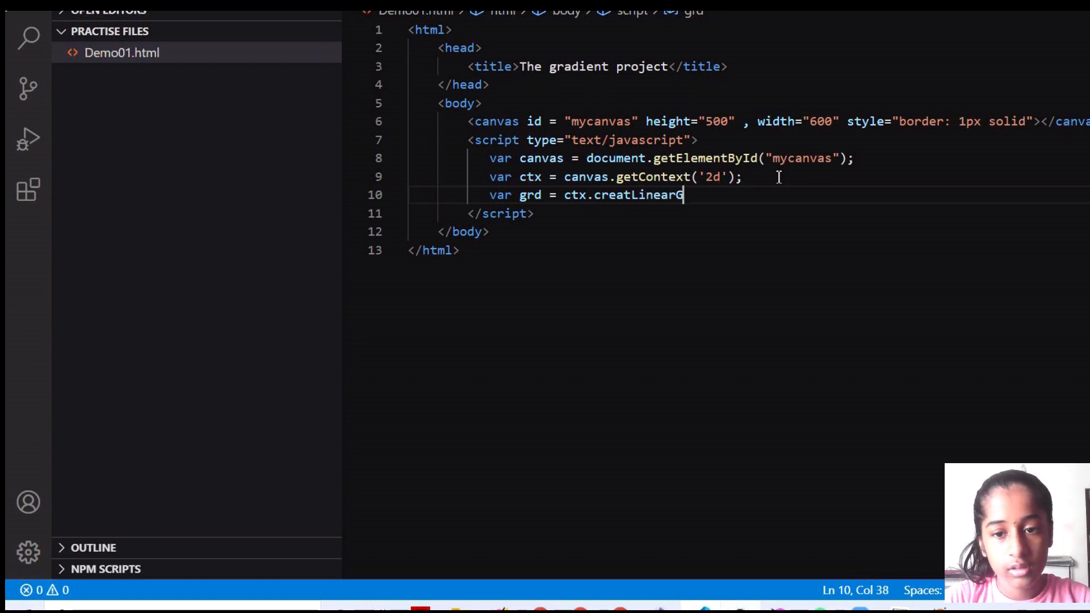
{"action": "type", "text": "radient"}
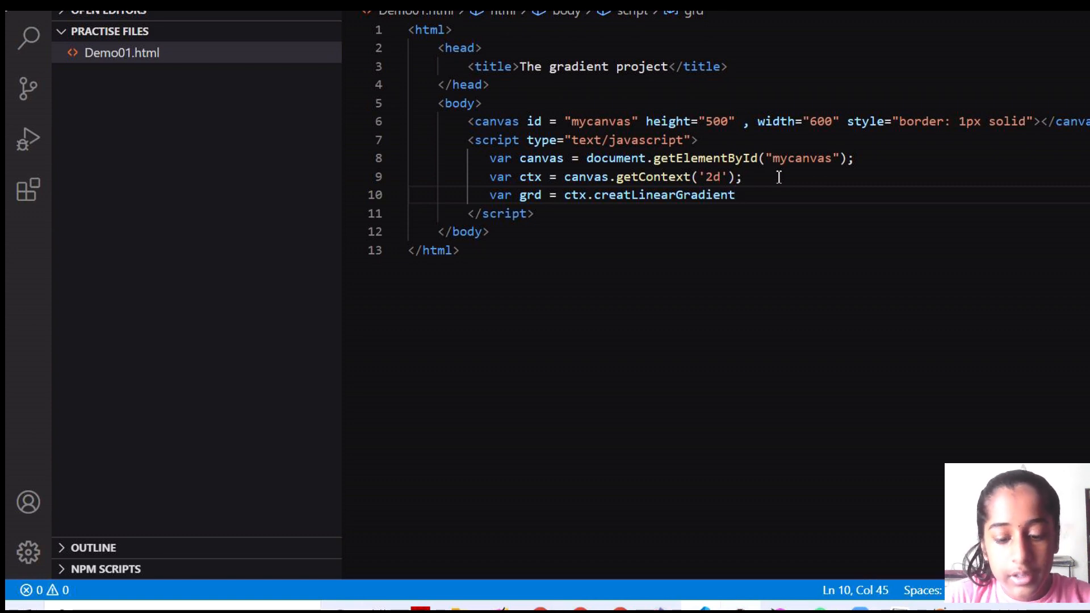
{"action": "type", "text": "(1"}
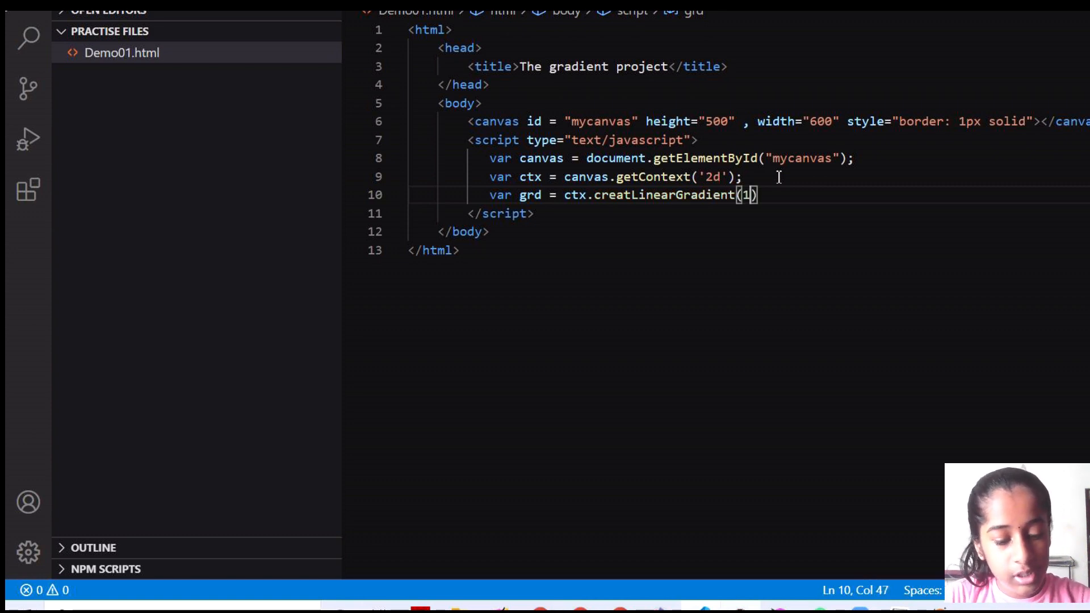
{"action": "type", "text": "75"}
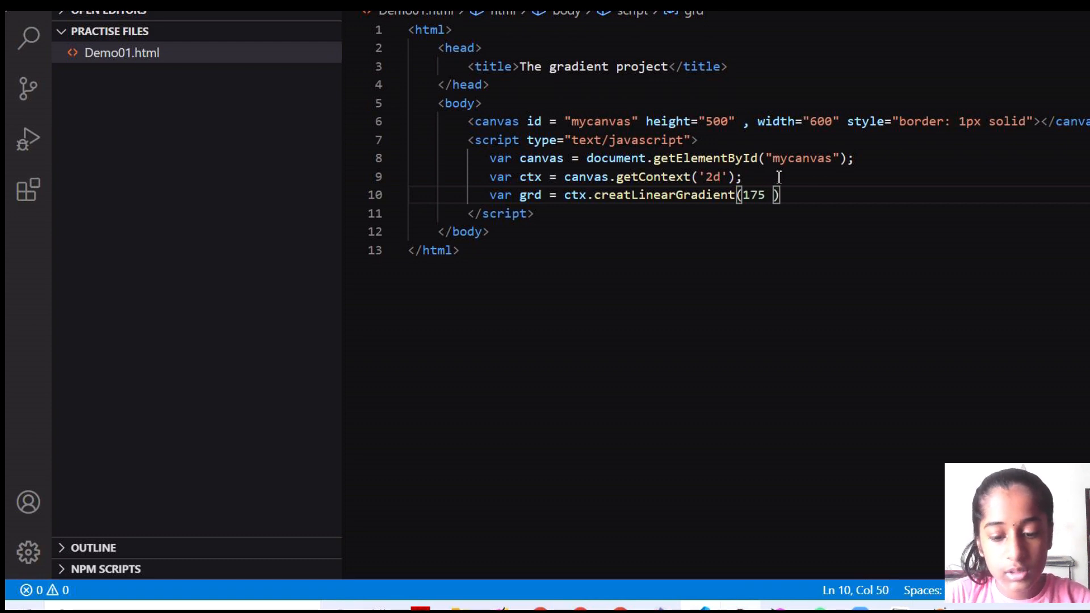
{"action": "key", "text": "Backspace"}
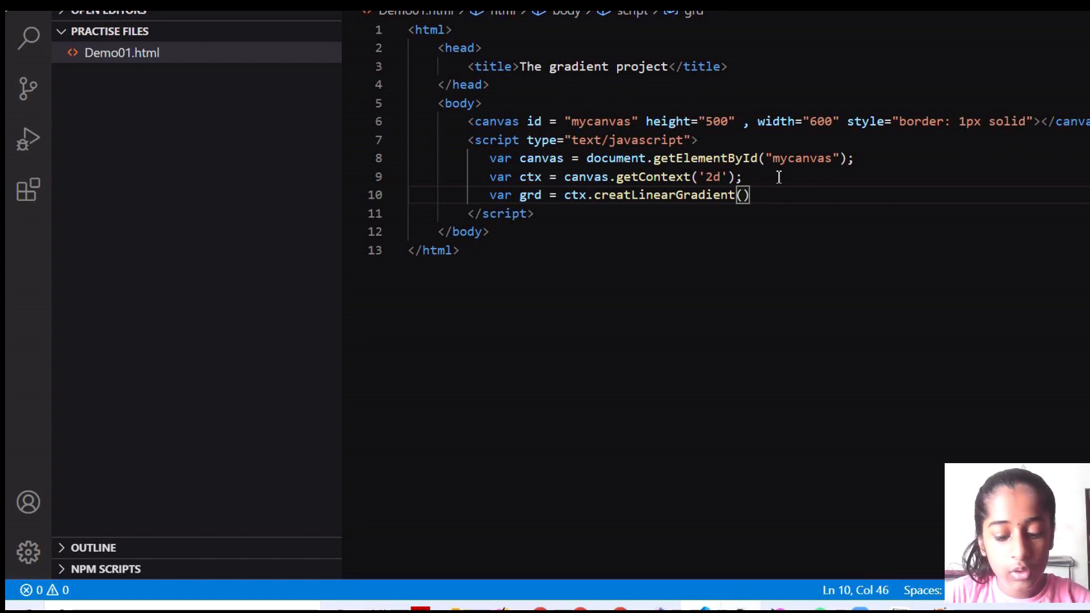
{"action": "type", "text": "0 , 0"}
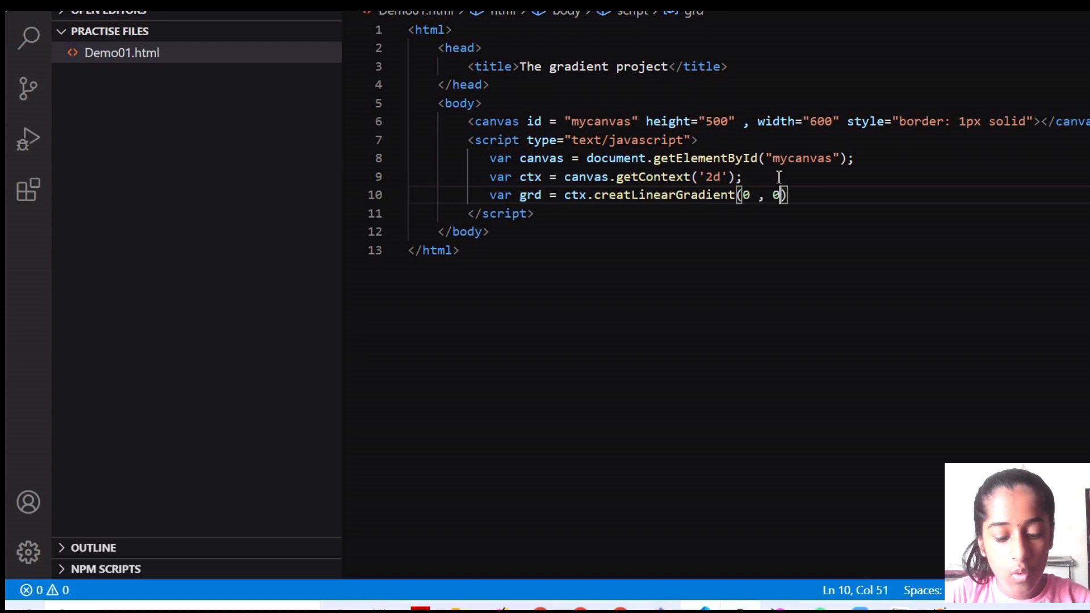
{"action": "type", "text": ",175 , 50"}
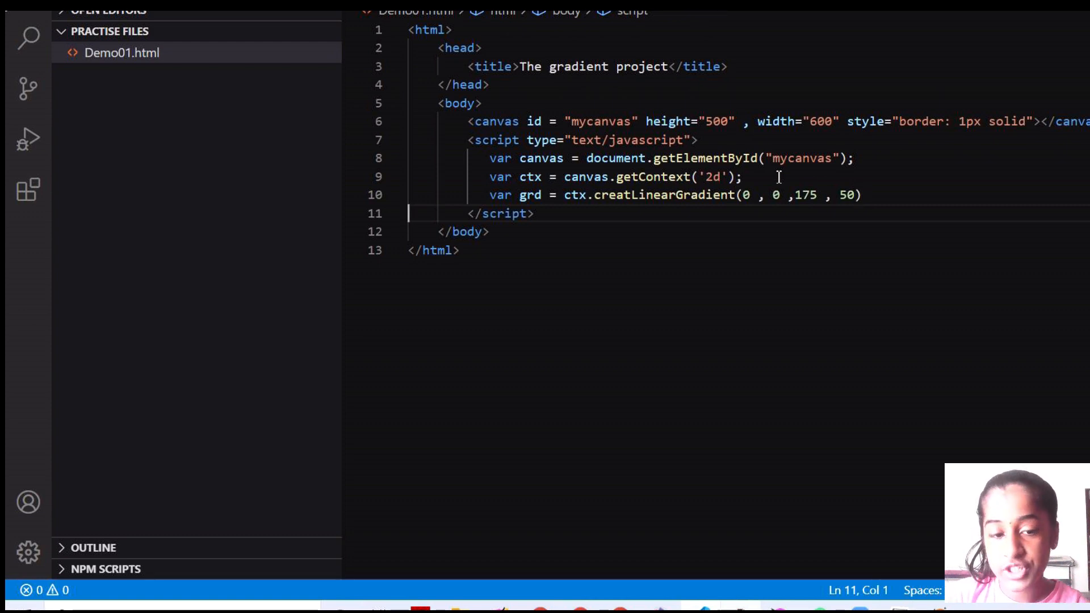
{"action": "key", "text": "Enter"}
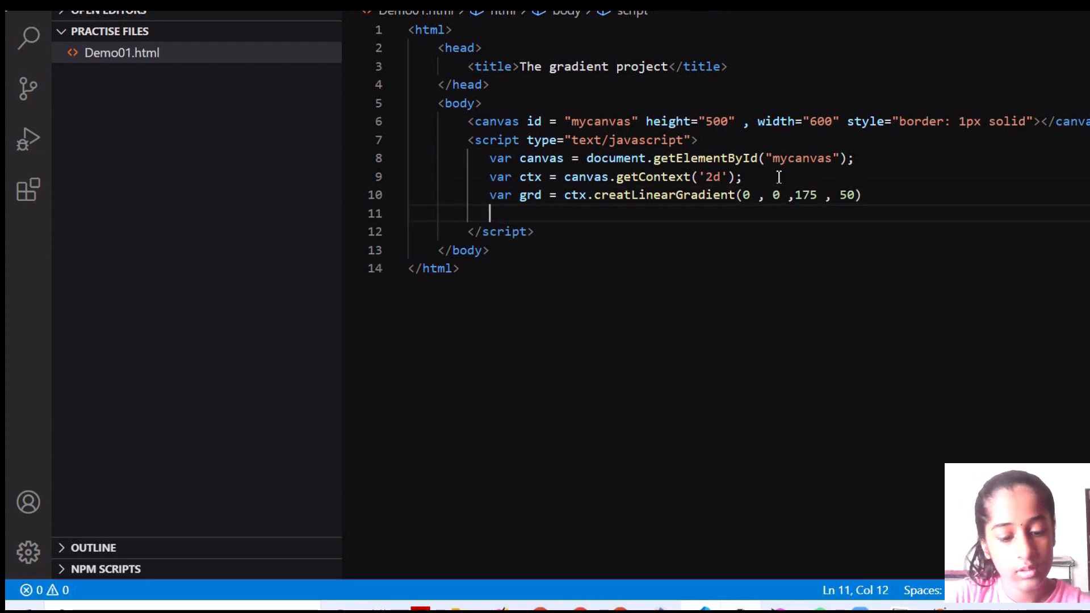
Add grd color stops magenta at 0 and cyan at 1, ending lines with semicolons
{"action": "type", "text": "gr"}
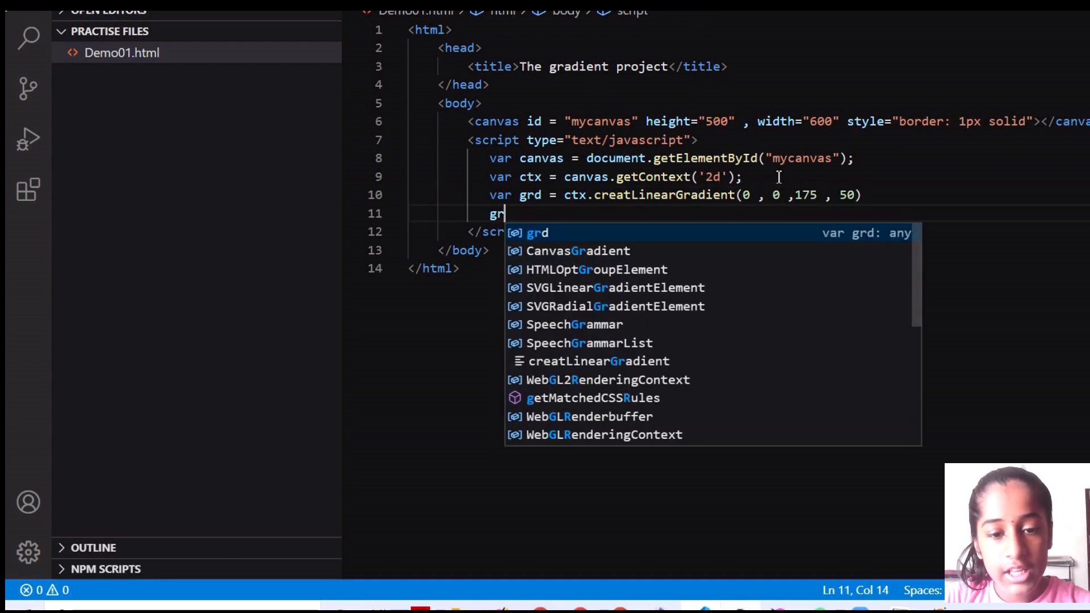
{"action": "type", "text": ".addC"}
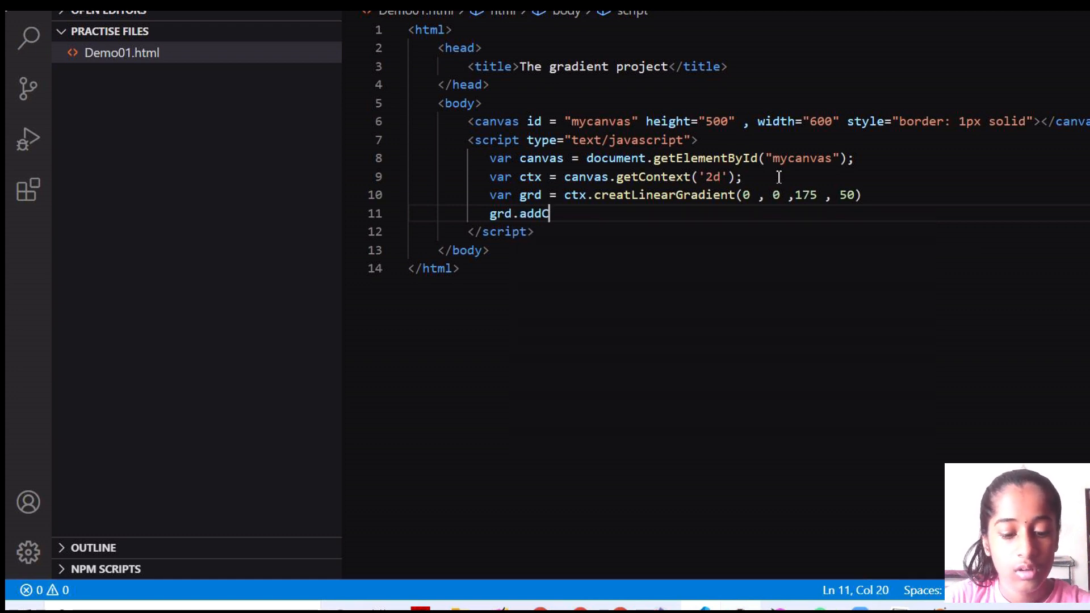
{"action": "type", "text": "olorSt"}
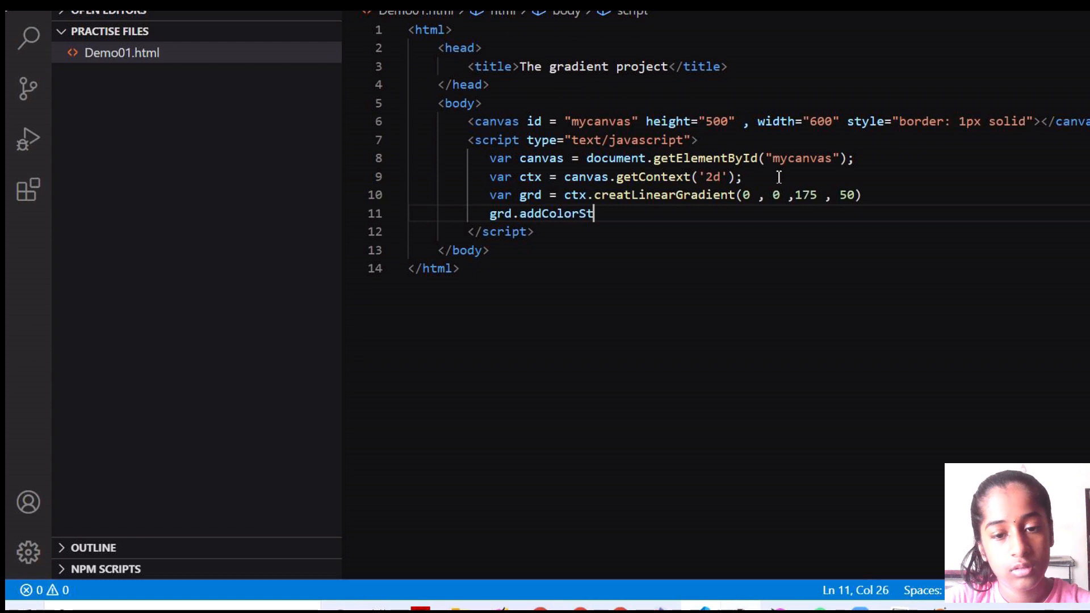
{"action": "type", "text": "op("}
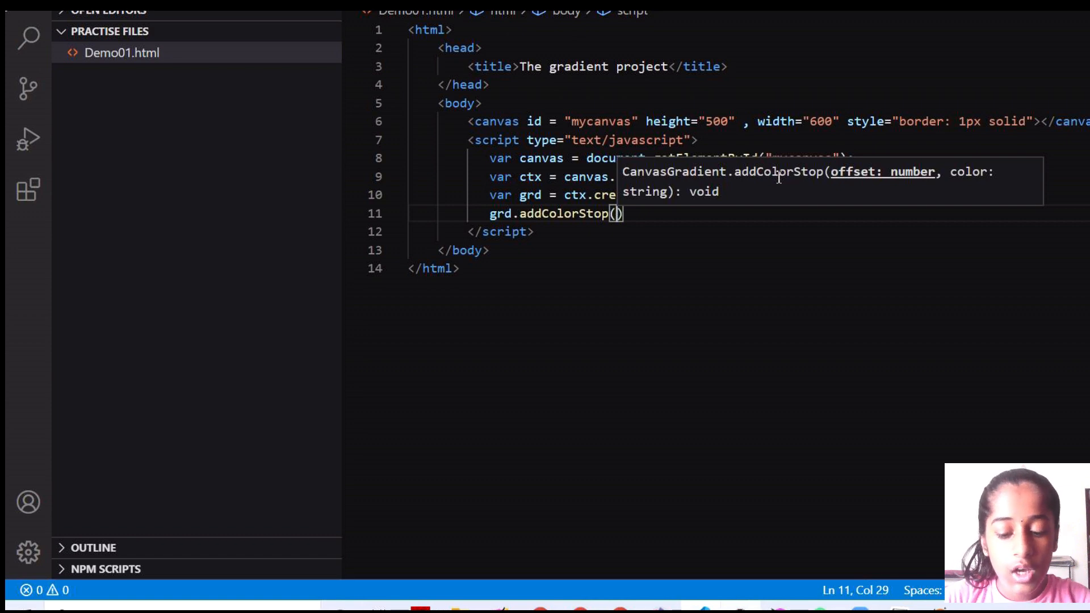
{"action": "type", "text": "0 , 'magenta"}
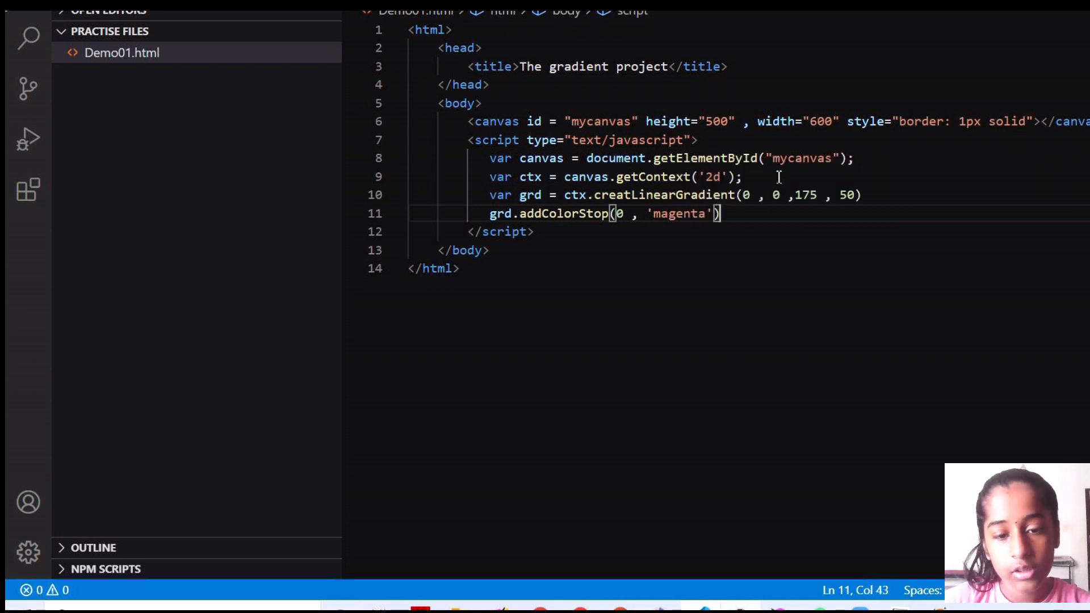
{"action": "type", "text": "grd"}
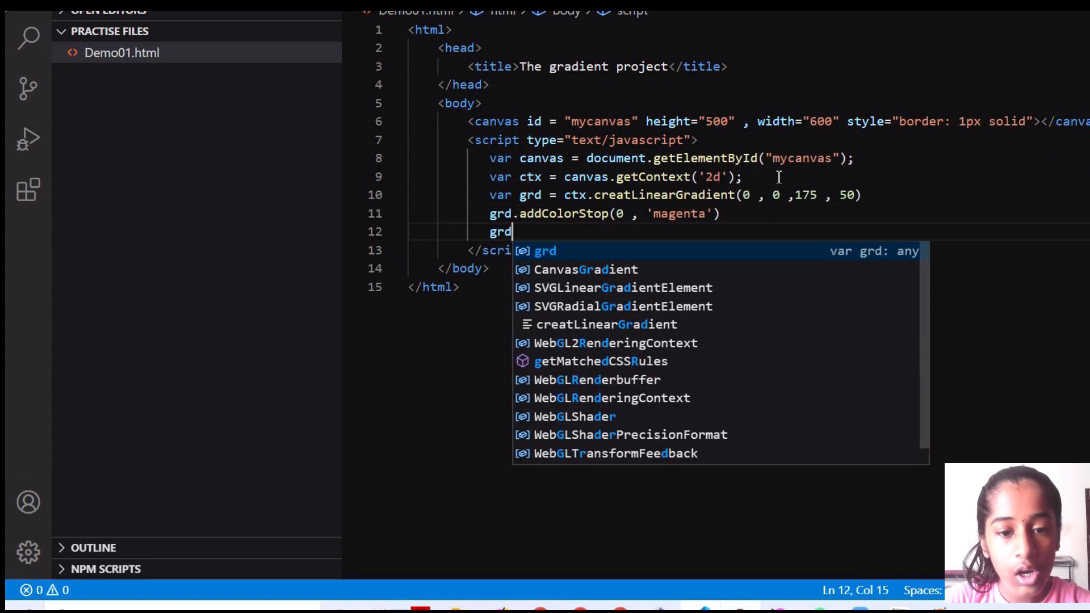
{"action": "type", "text": ".addColorStop(1 ,"}
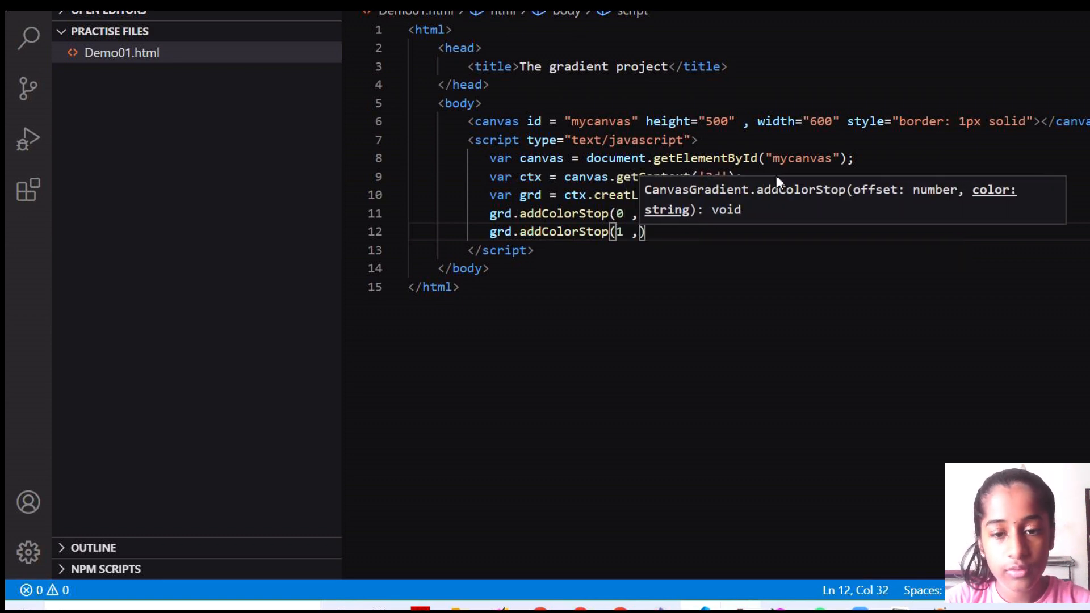
{"action": "type", "text": "cyan"}
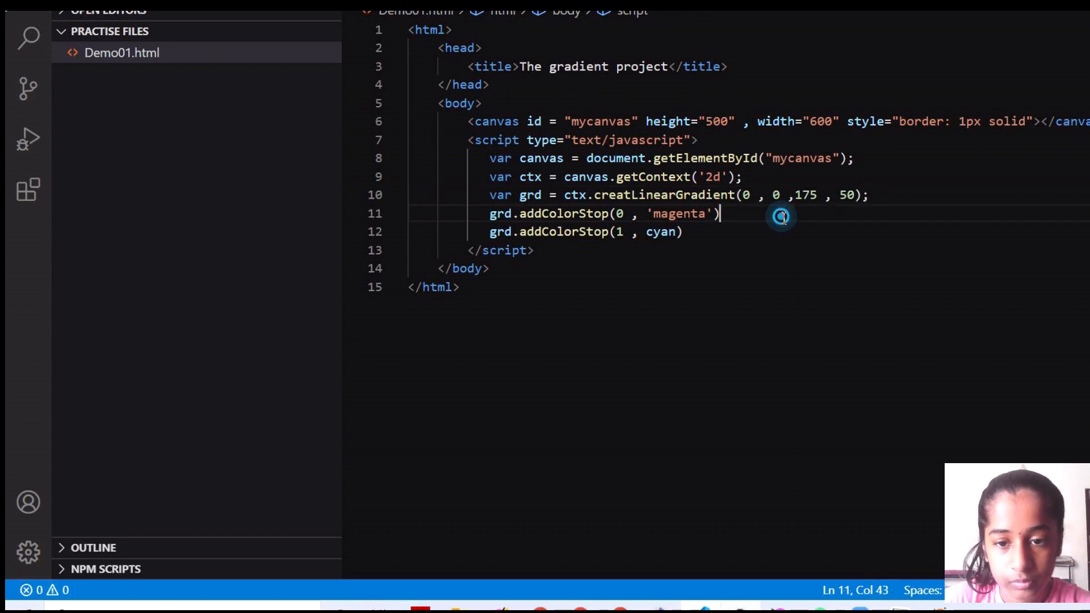
{"action": "type", "text": ";"}
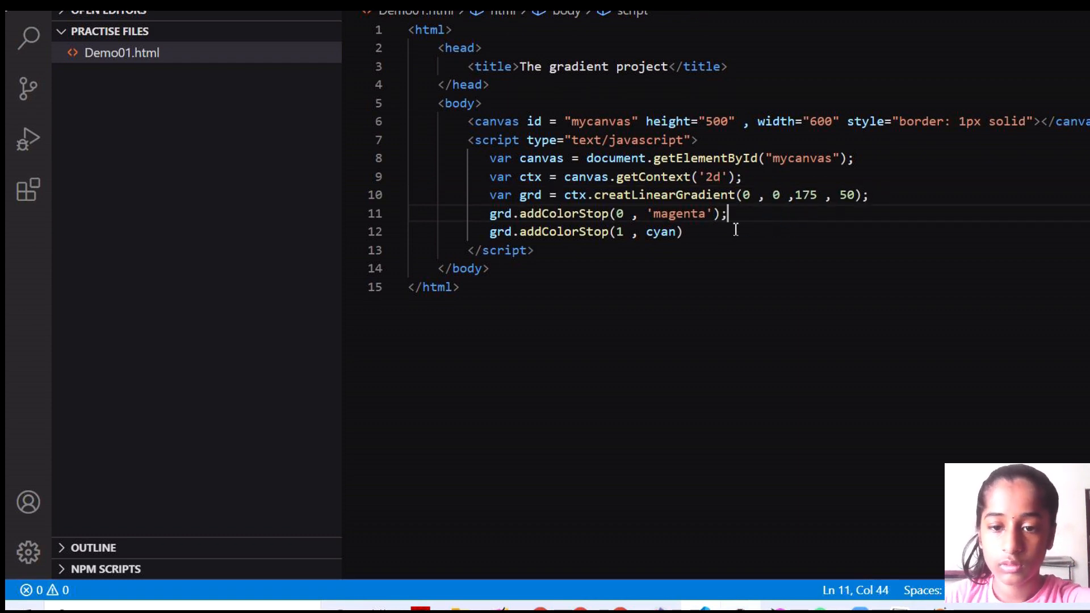
{"action": "mouse_move", "coordinate": [725, 241]}
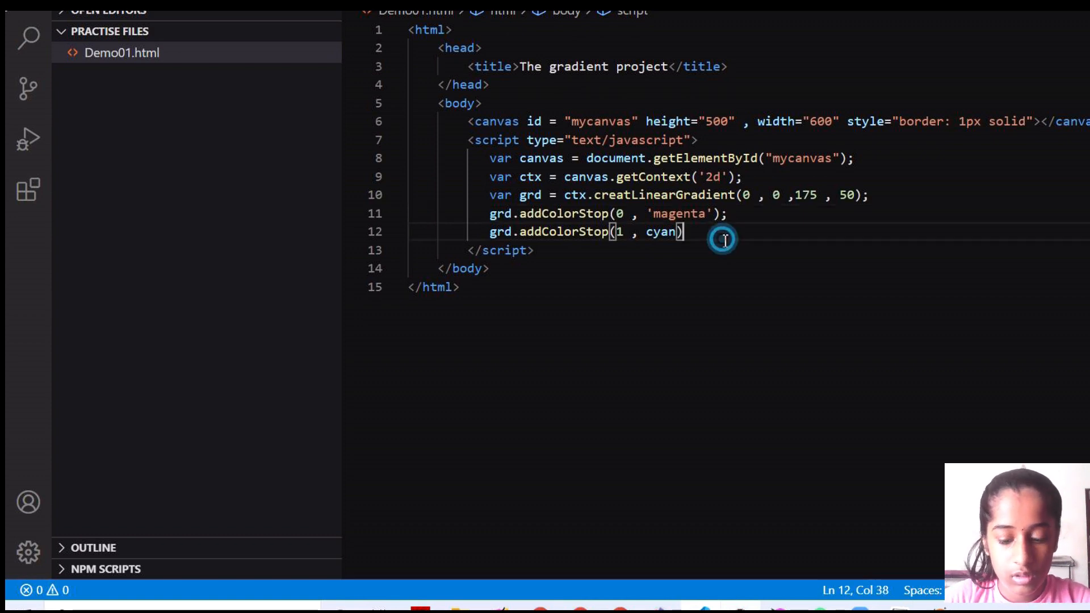
{"action": "type", "text": ";"}
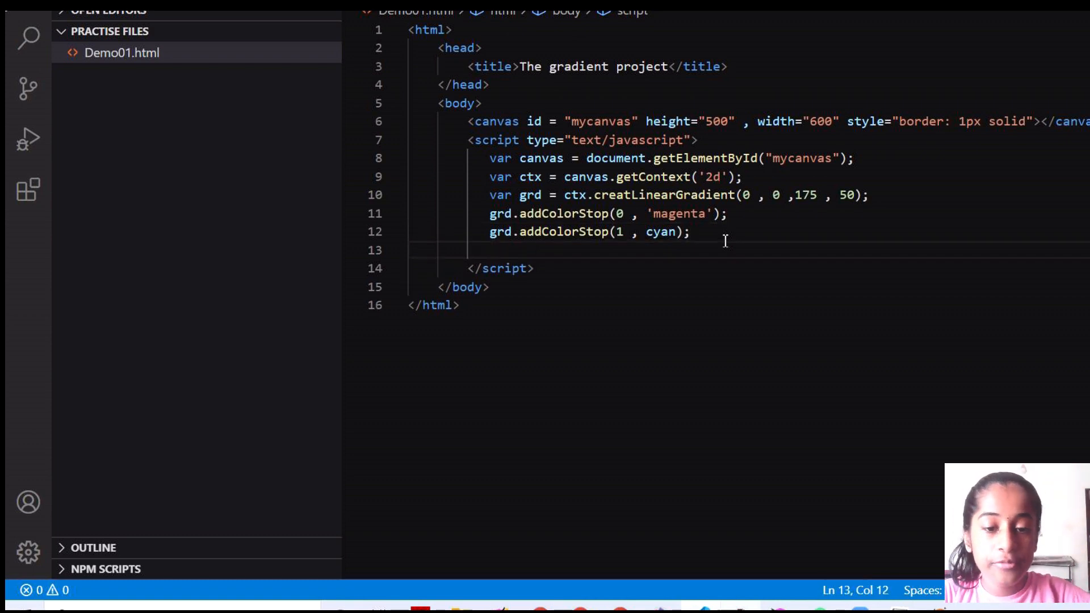
Write ctx.fillStyle = grd; on line 13
{"action": "type", "text": "c"}
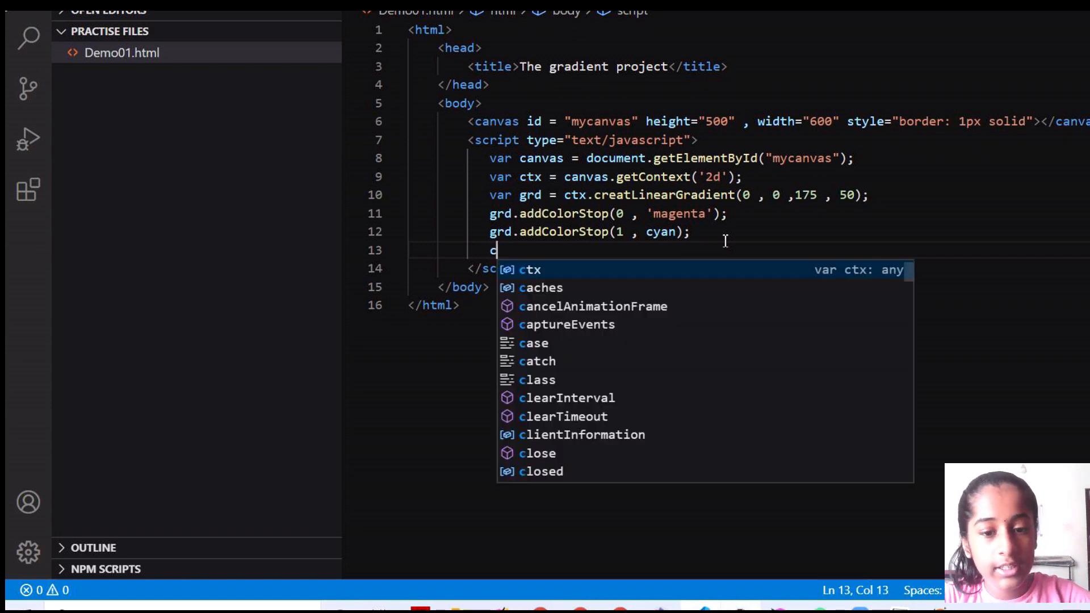
{"action": "type", "text": "tx.fi"}
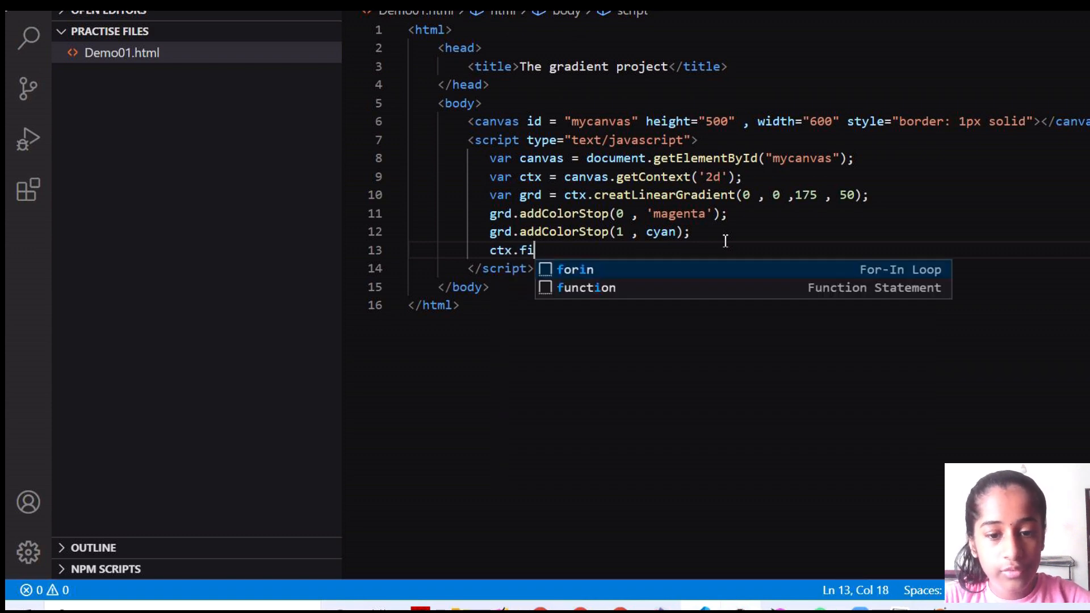
{"action": "type", "text": "llS"}
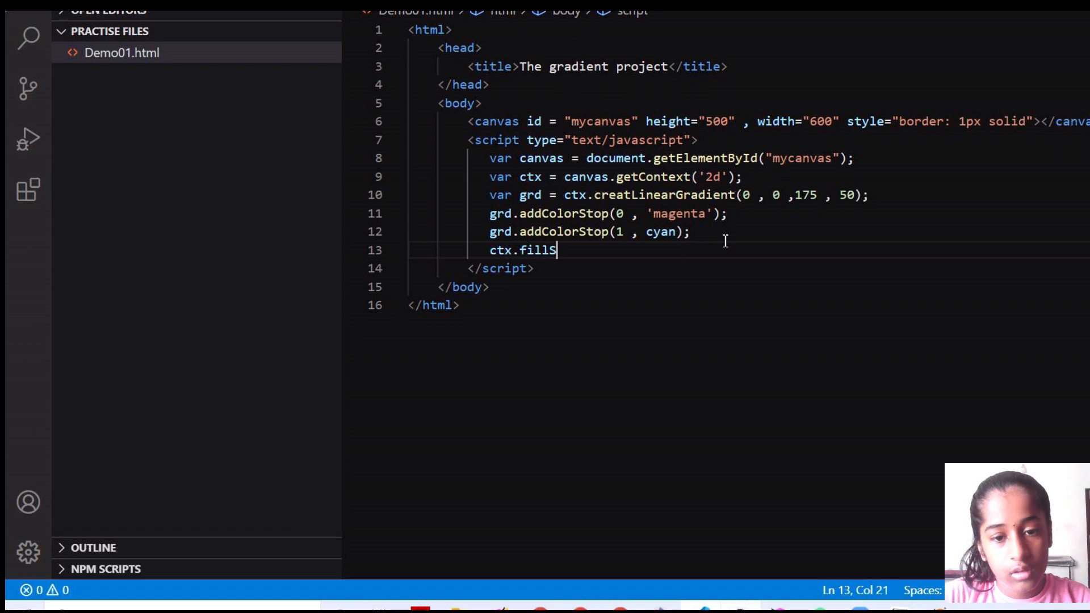
{"action": "type", "text": "tyle = g"}
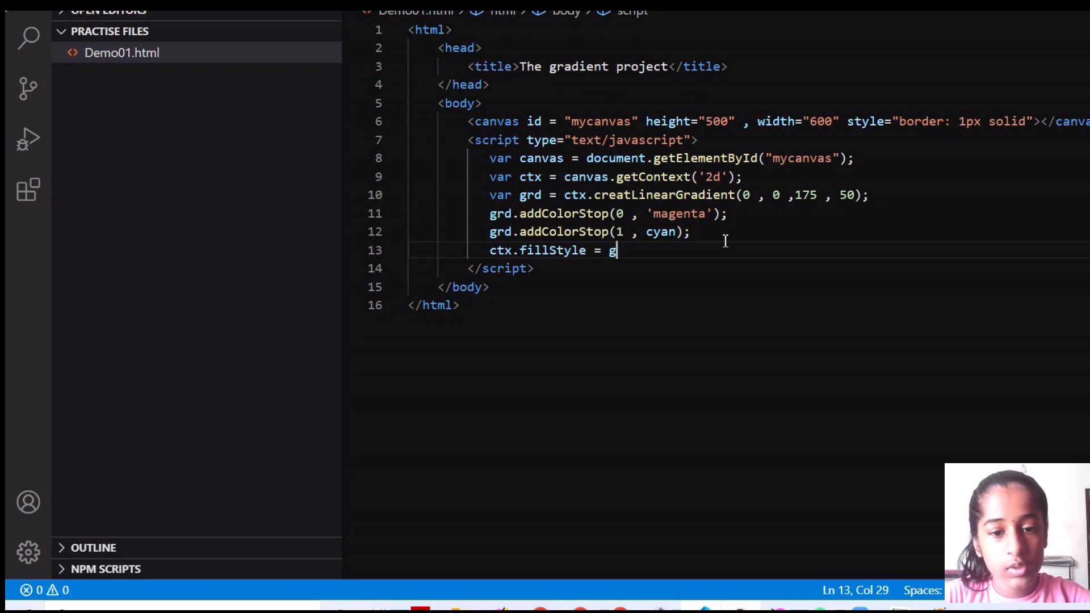
{"action": "type", "text": "rd"}
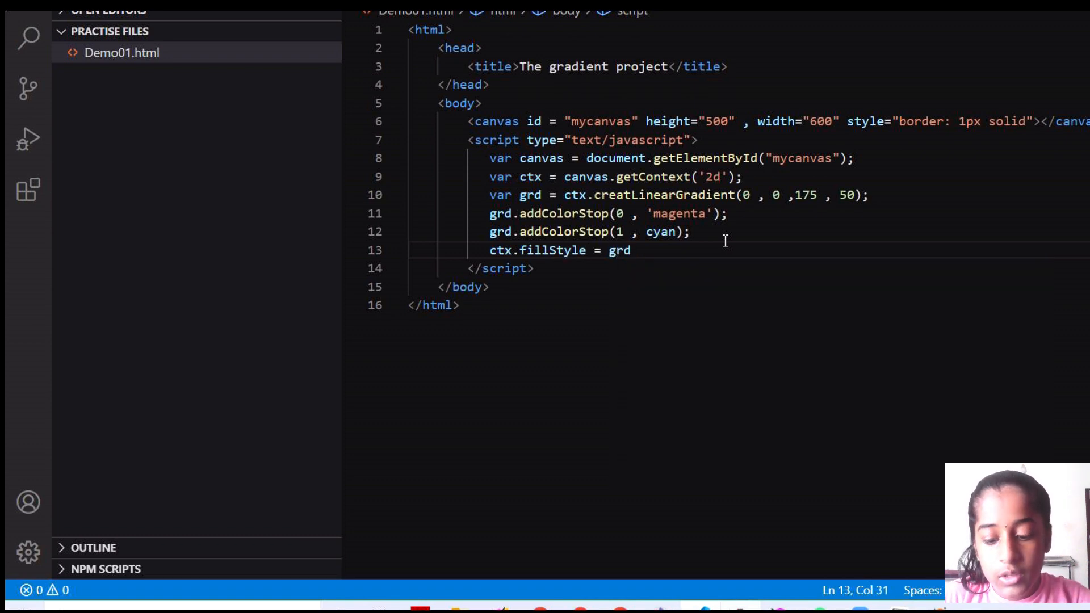
{"action": "type", "text": ";"}
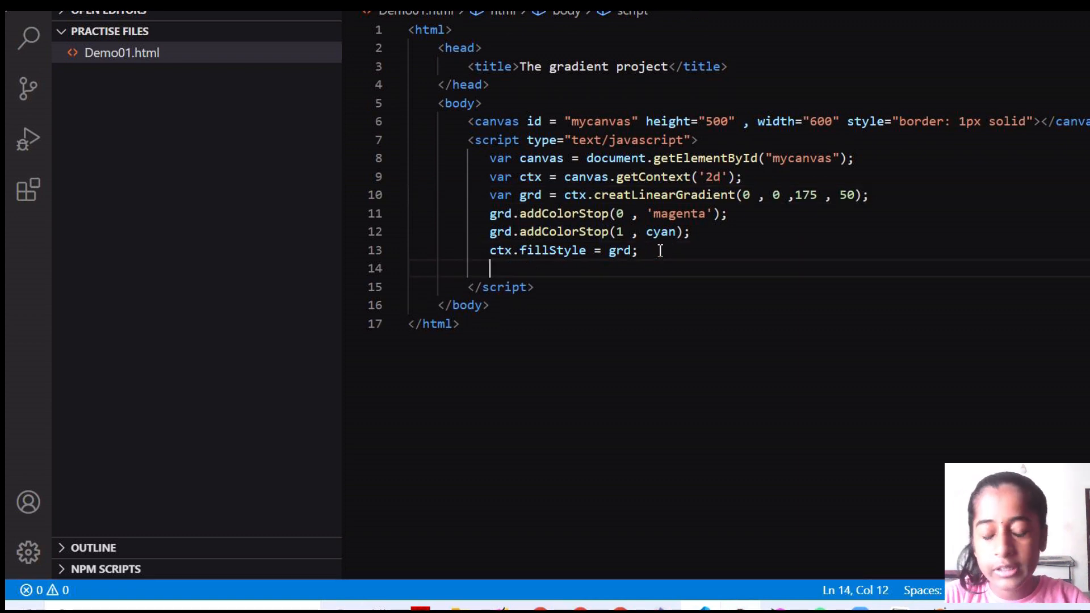
Write ctx.font = "60px arial" on line 14 and start a new line
{"action": "type", "text": "c"}
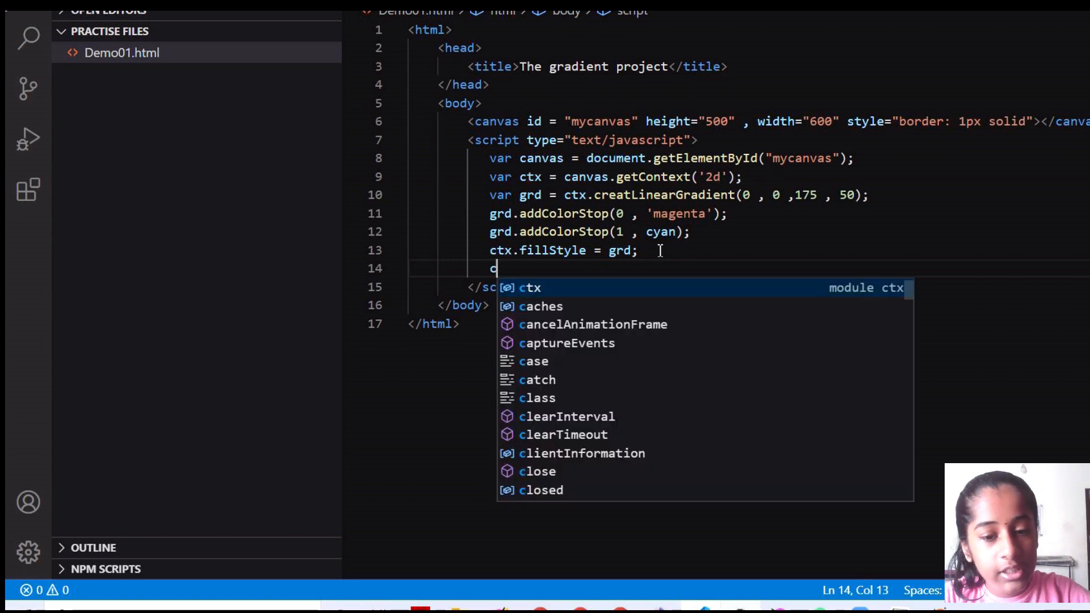
{"action": "type", "text": "tx"}
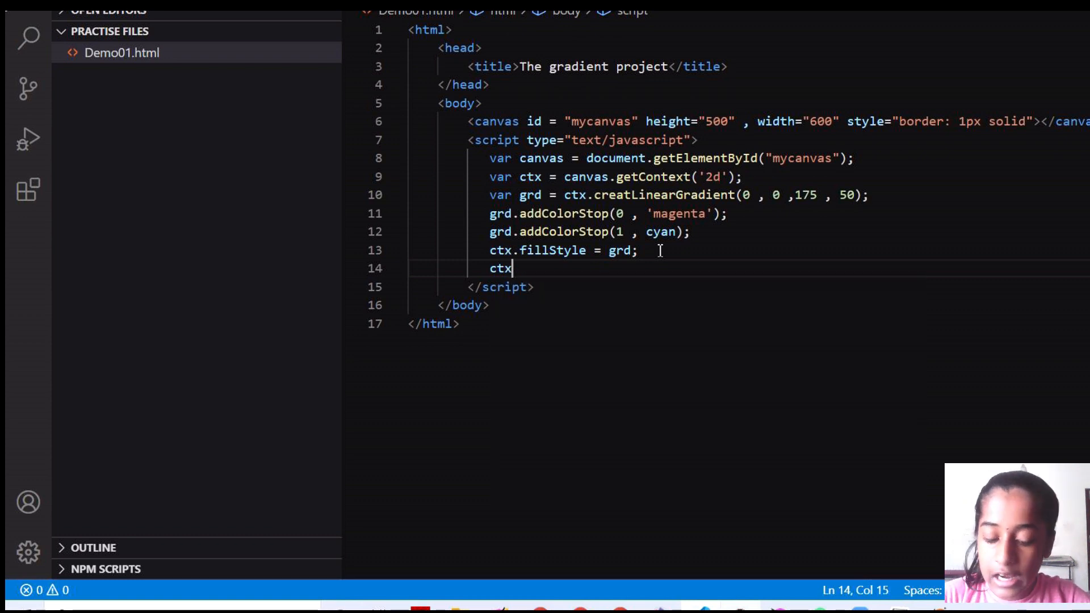
{"action": "type", "text": ".font"}
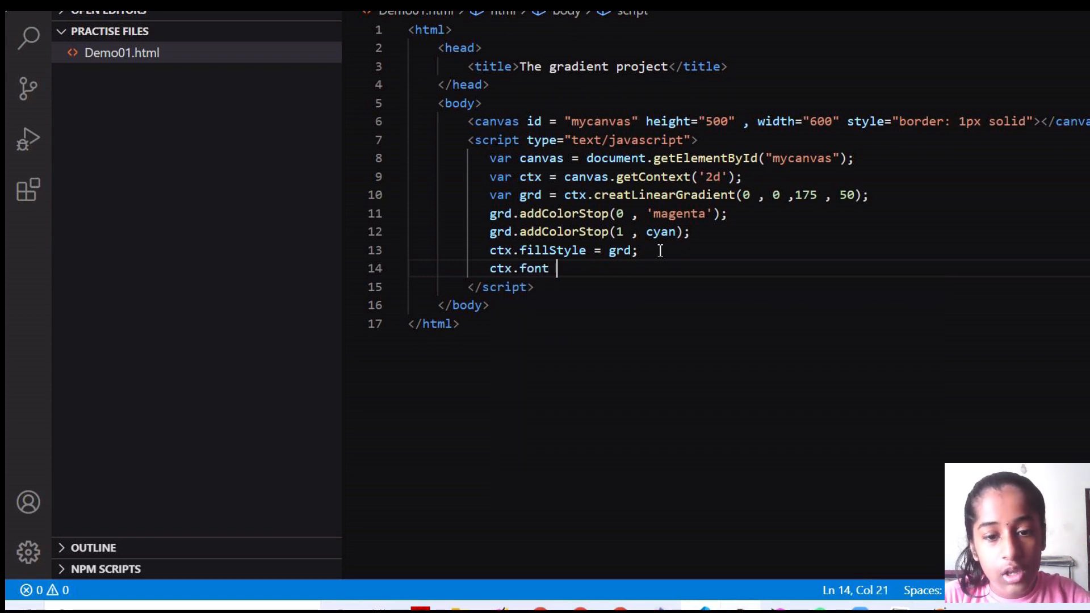
{"action": "type", "text": "= 60"}
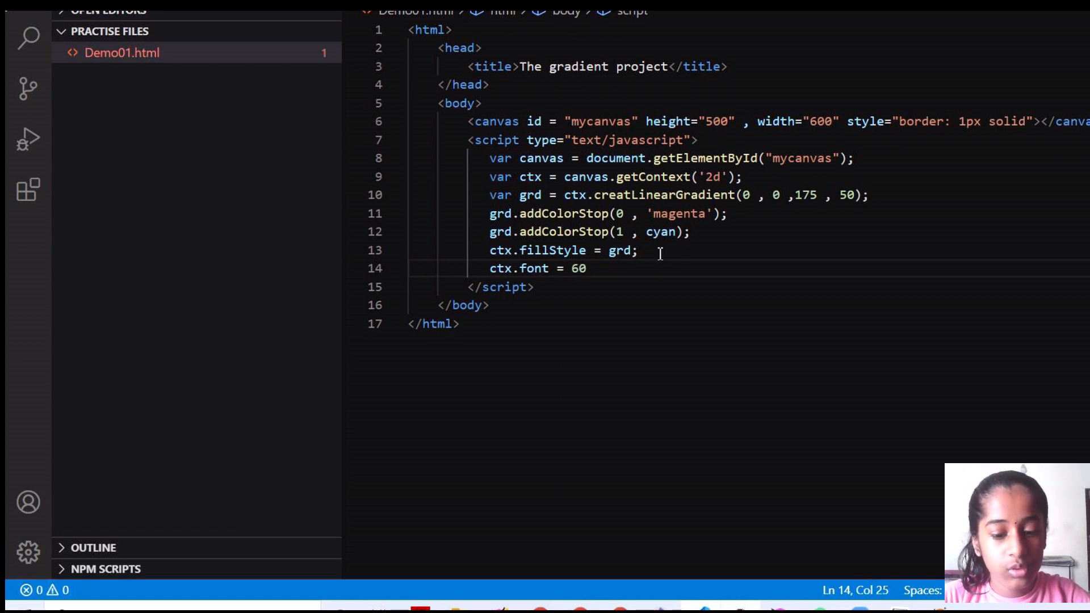
{"action": "type", "text": "p"}
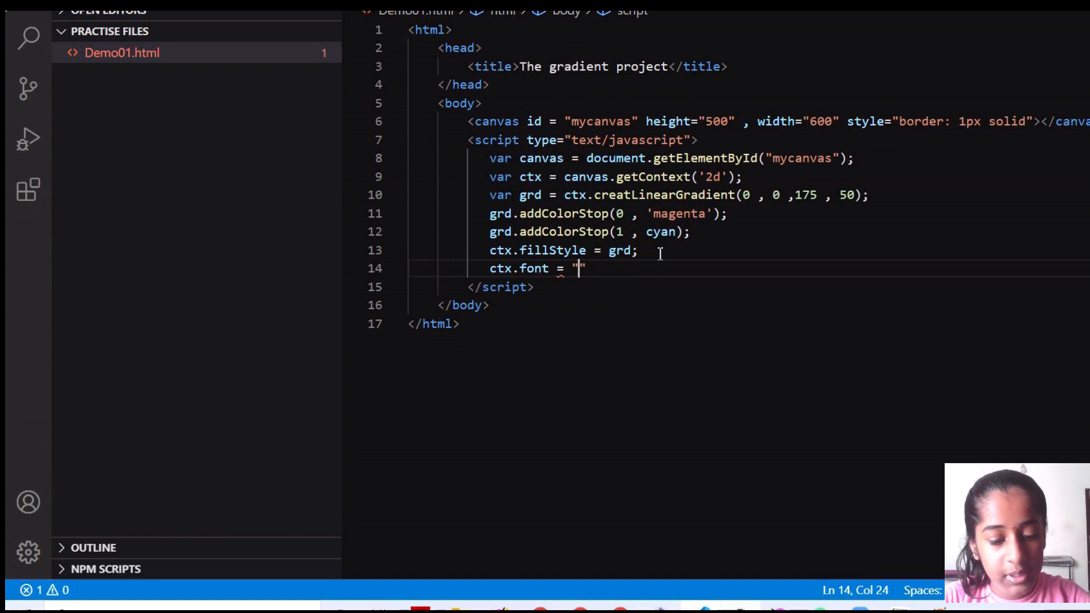
{"action": "type", "text": "60p"}
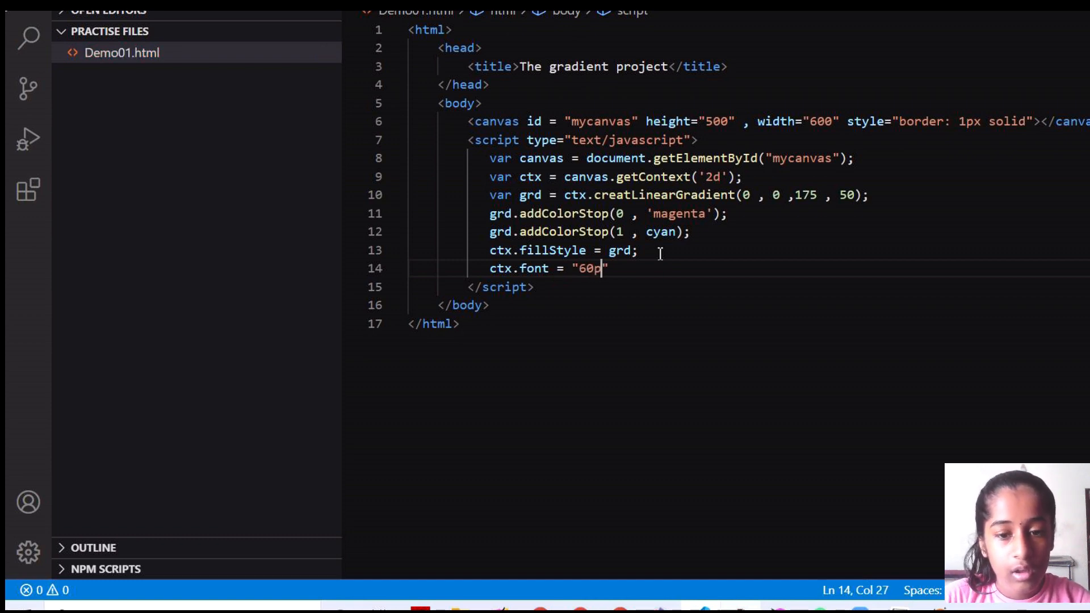
{"action": "type", "text": "x"}
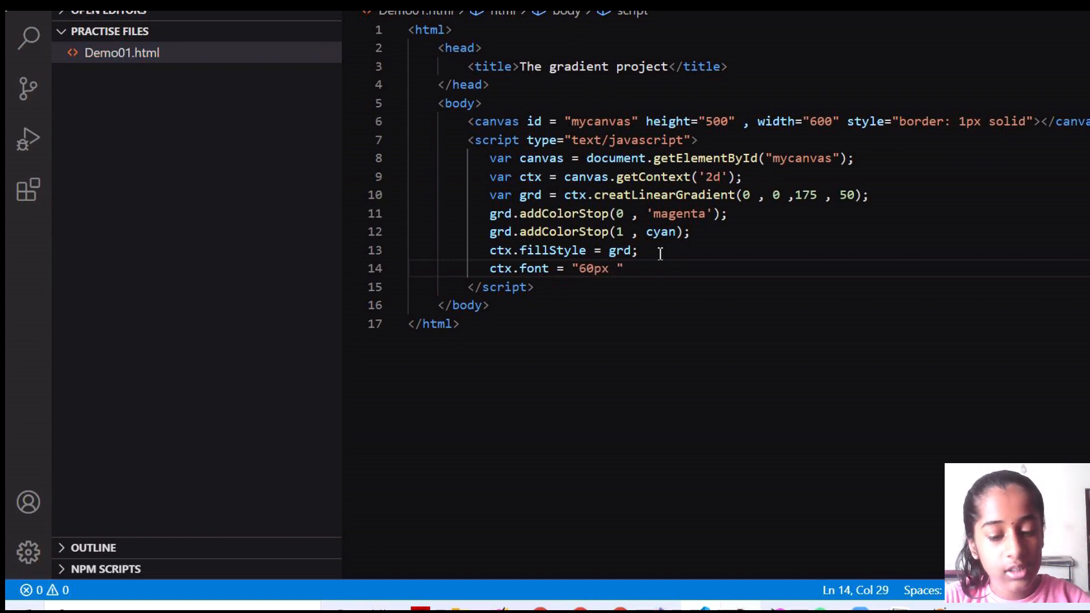
{"action": "type", "text": "arila"}
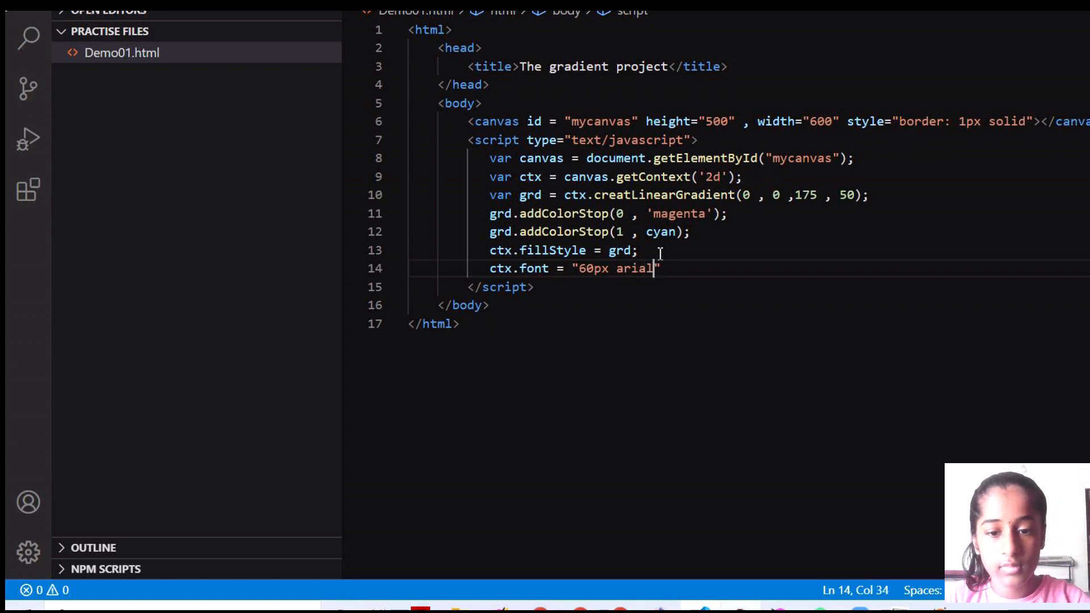
{"action": "key", "text": "Enter"}
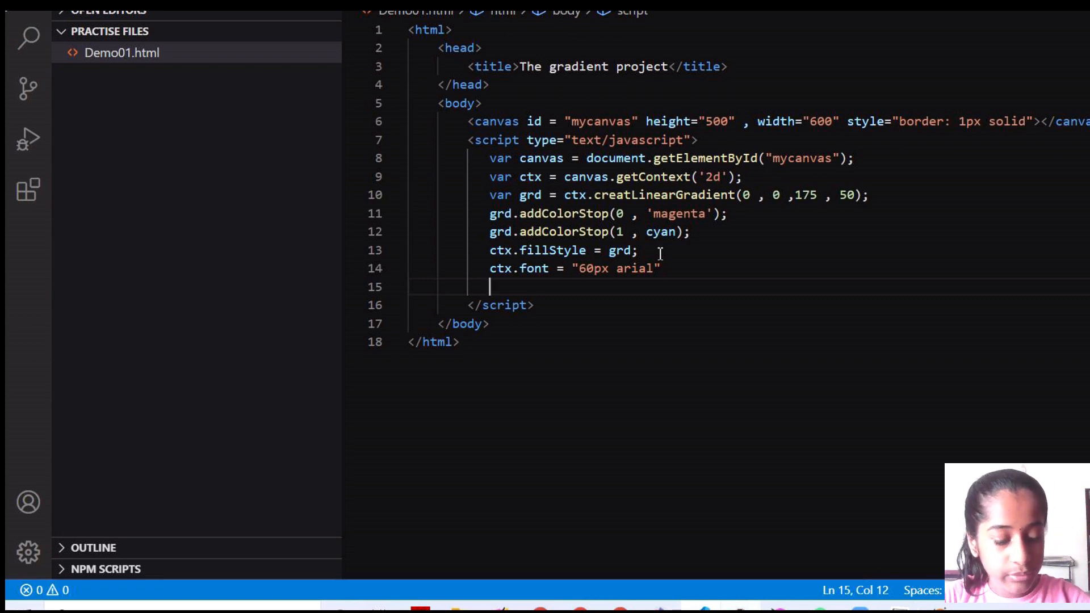
Add ctx.fillText("Gradient Text", 10, 60) on line 15, completing fillText with IntelliSense
{"action": "type", "text": "ctx"}
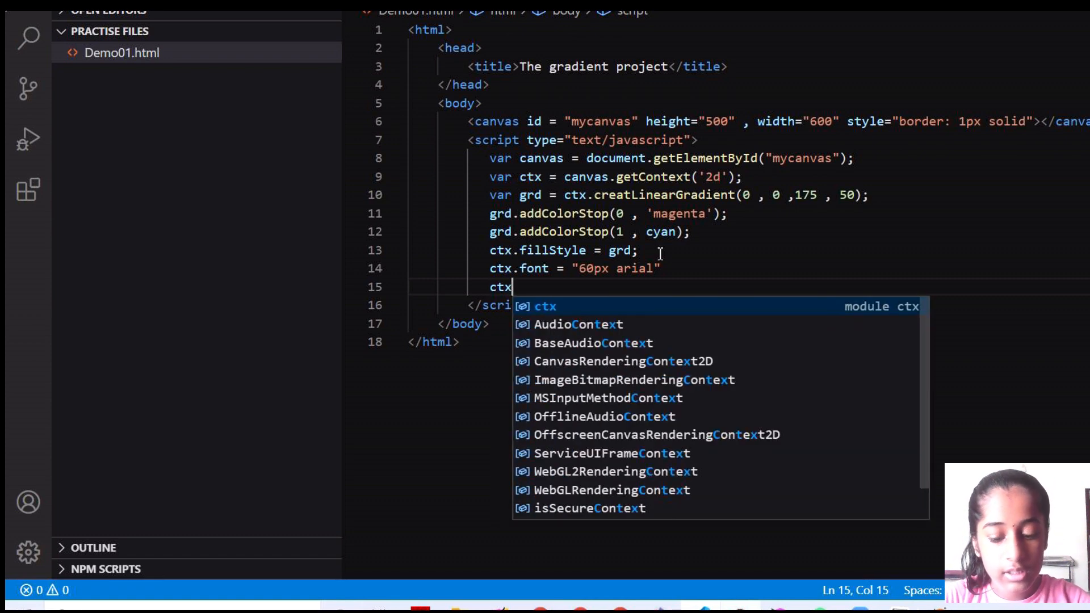
{"action": "type", "text": ".fillT"}
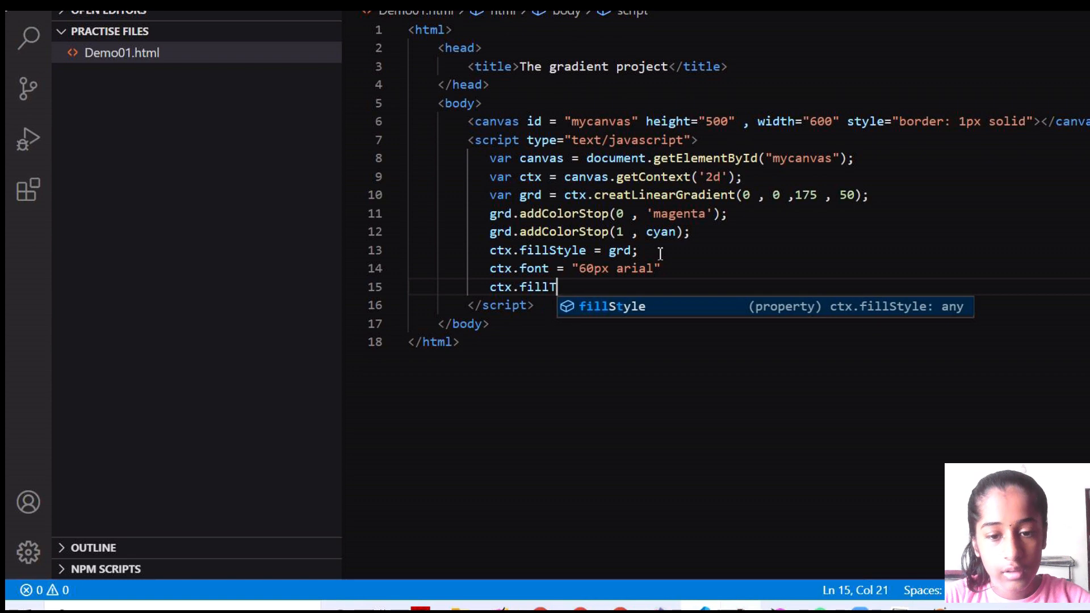
{"action": "type", "text": "ext("}
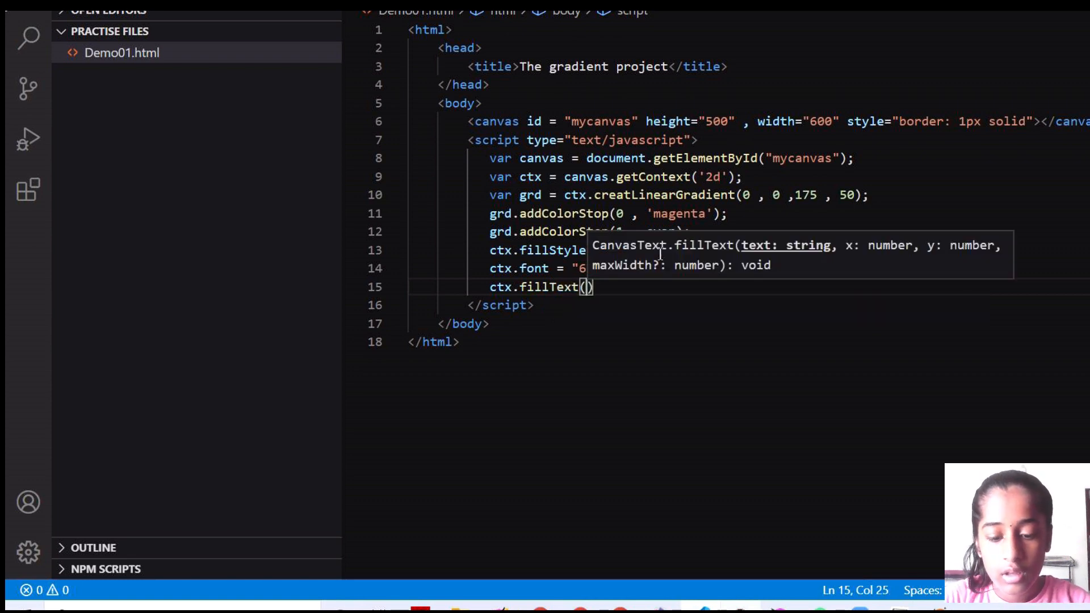
{"action": "type", "text": "\"G\""}
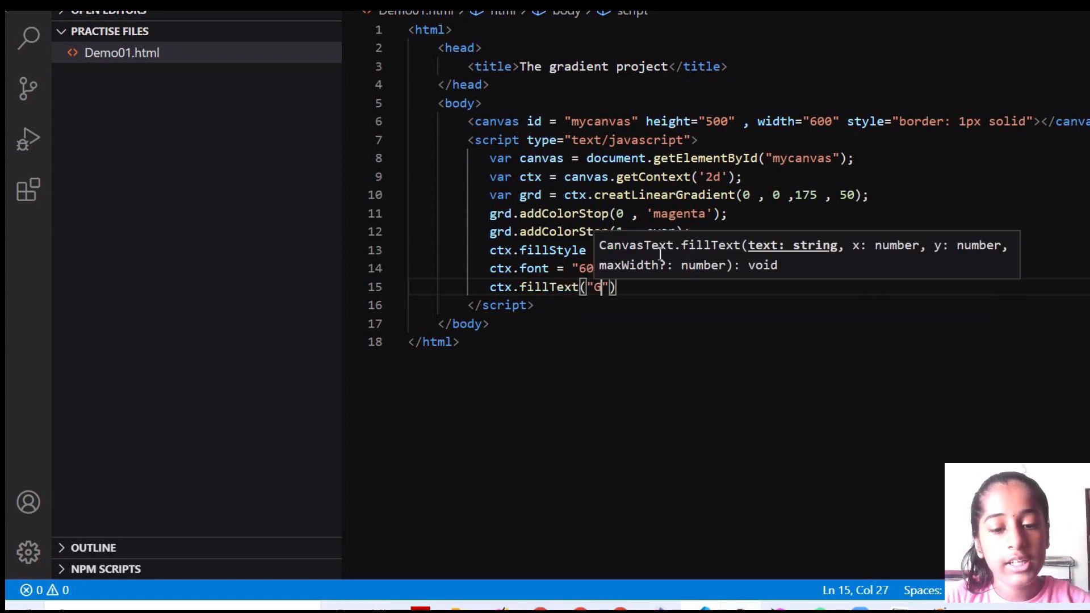
{"action": "type", "text": "radient T"}
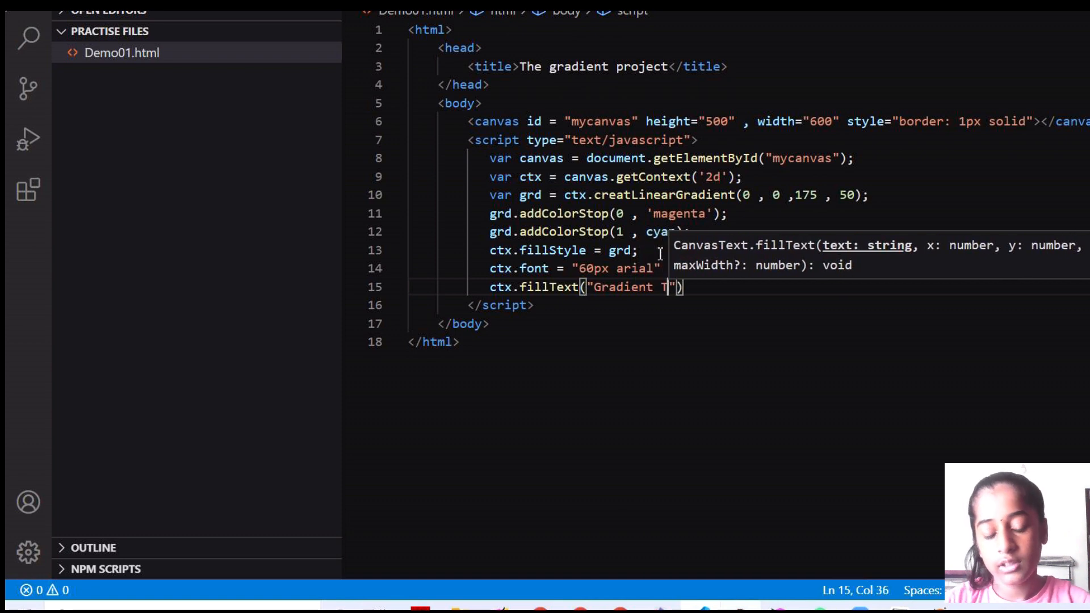
{"action": "type", "text": "ext"}
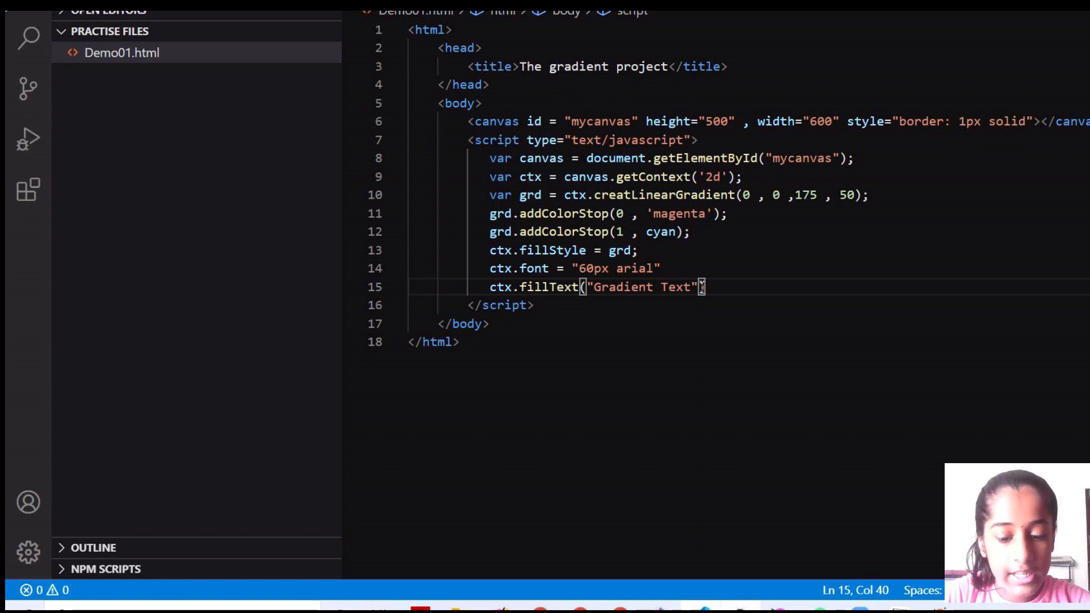
{"action": "type", "text": ",)"}
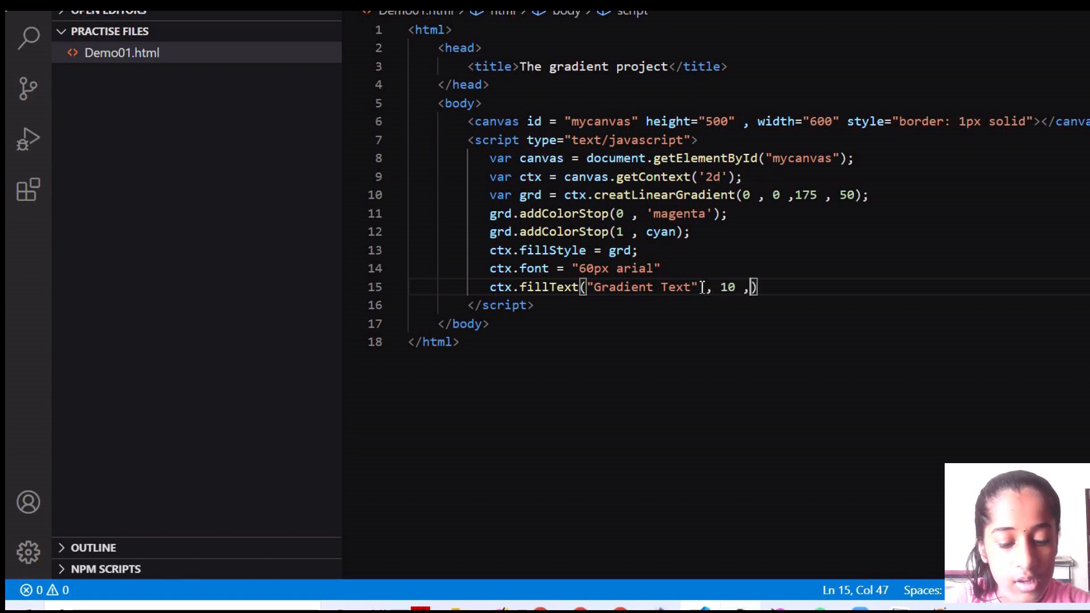
{"action": "type", "text": "60"}
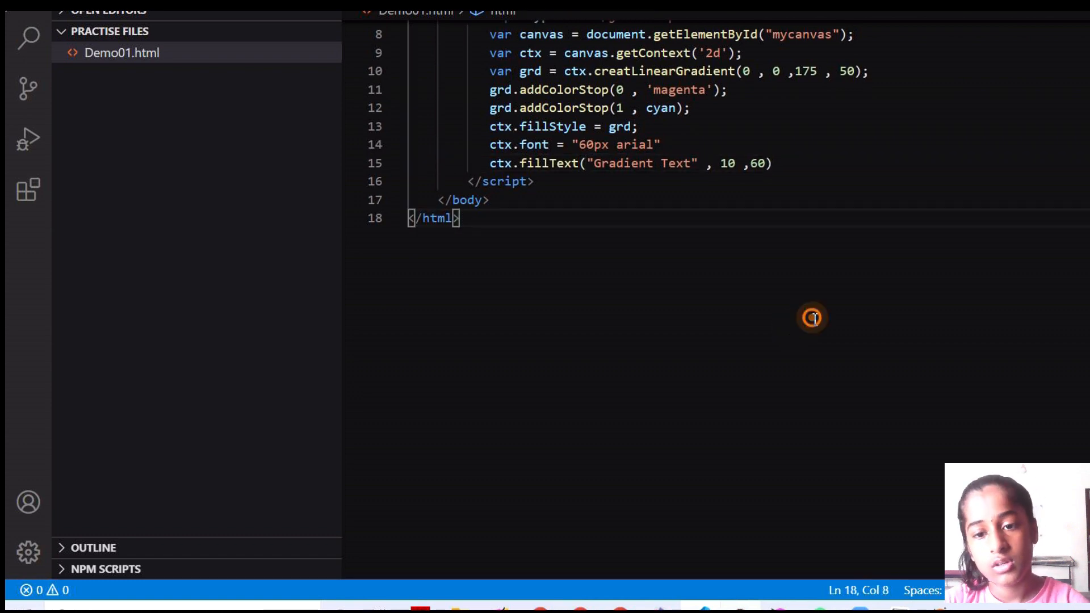
{"action": "mouse_move", "coordinate": [867, 246]}
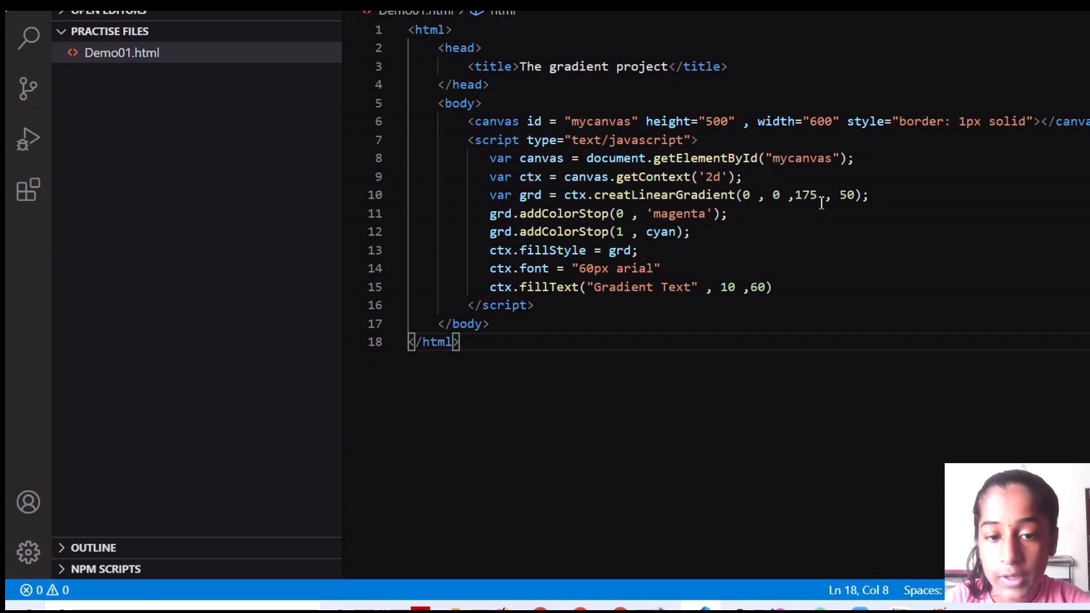
Place the cursor in creatLinearGradient on line 10 to add the missing e
{"action": "left_click", "coordinate": [617, 177]}
{"action": "type", "text": "e"}
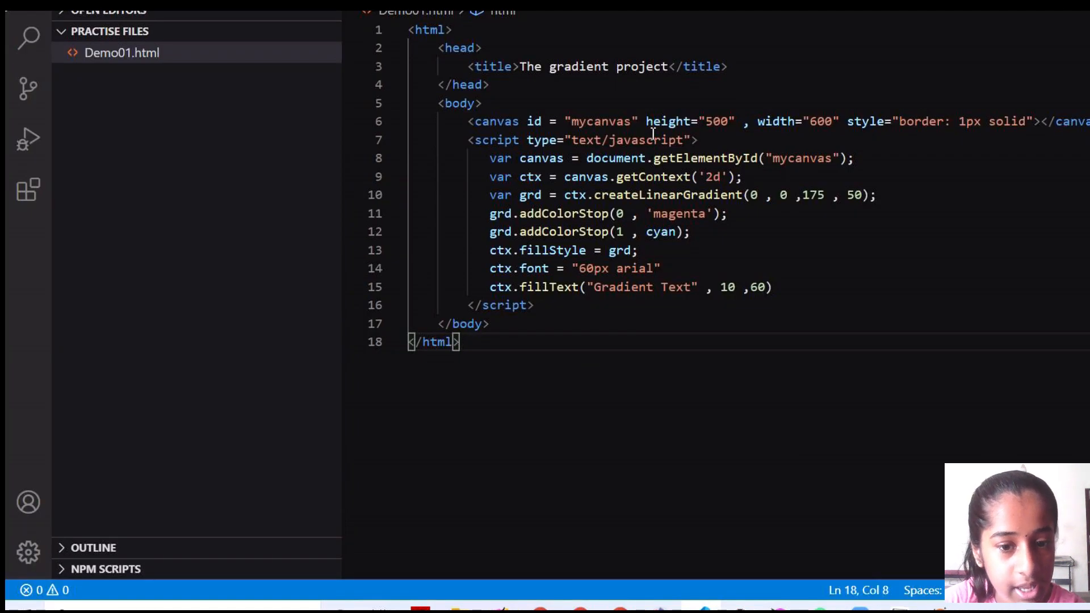
Quote cyan as 'cyan' on line 12 and select Gradient on line 15 for lowercase retyping
{"action": "left_click", "coordinate": [671, 231]}
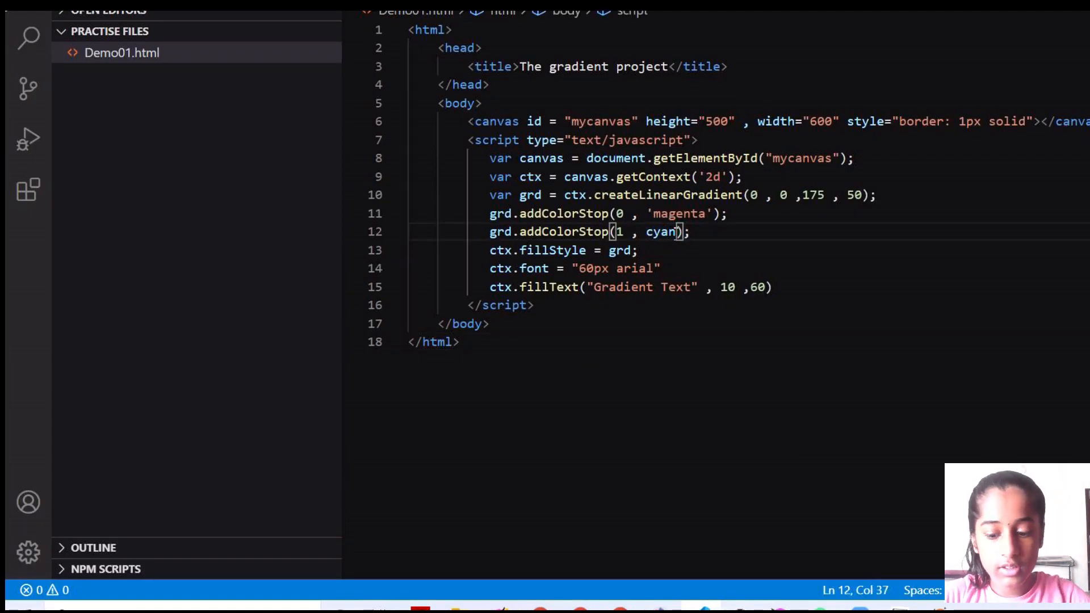
{"action": "key", "text": "Backspace"}
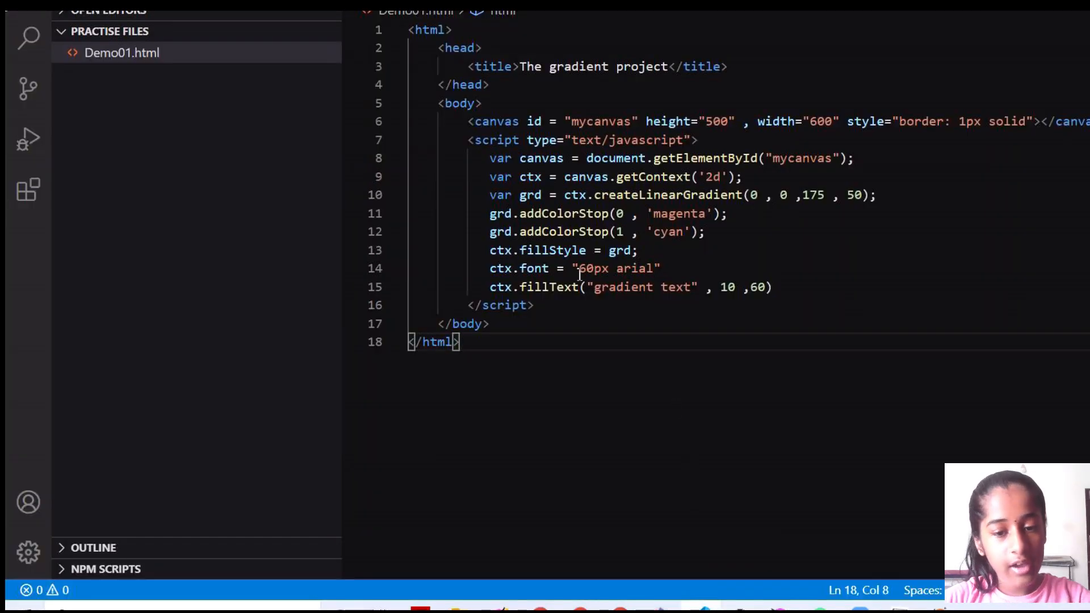
{"action": "double_click", "coordinate": [640, 286]}
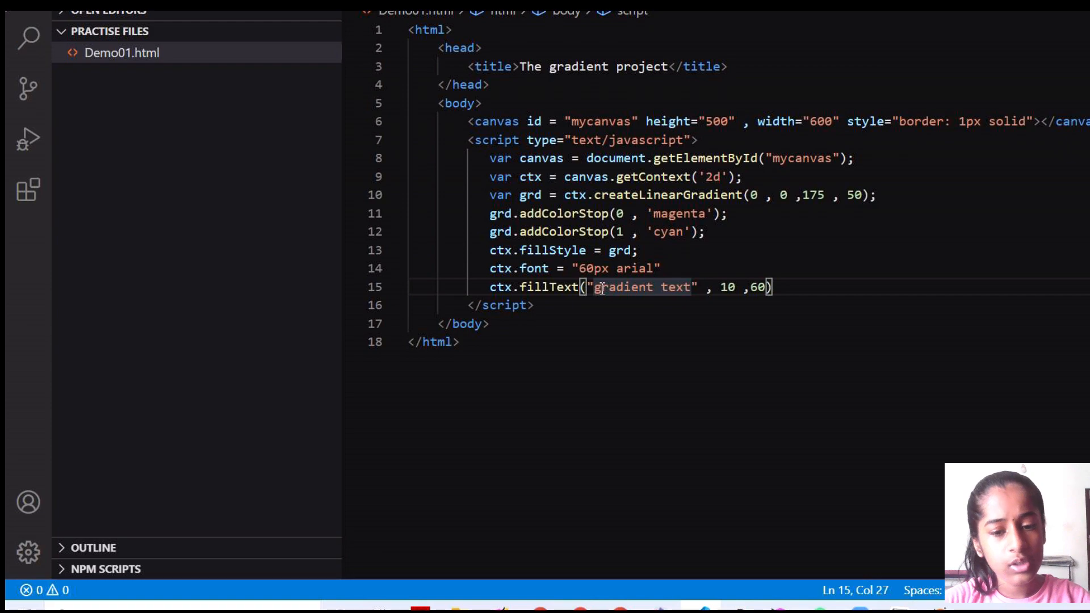